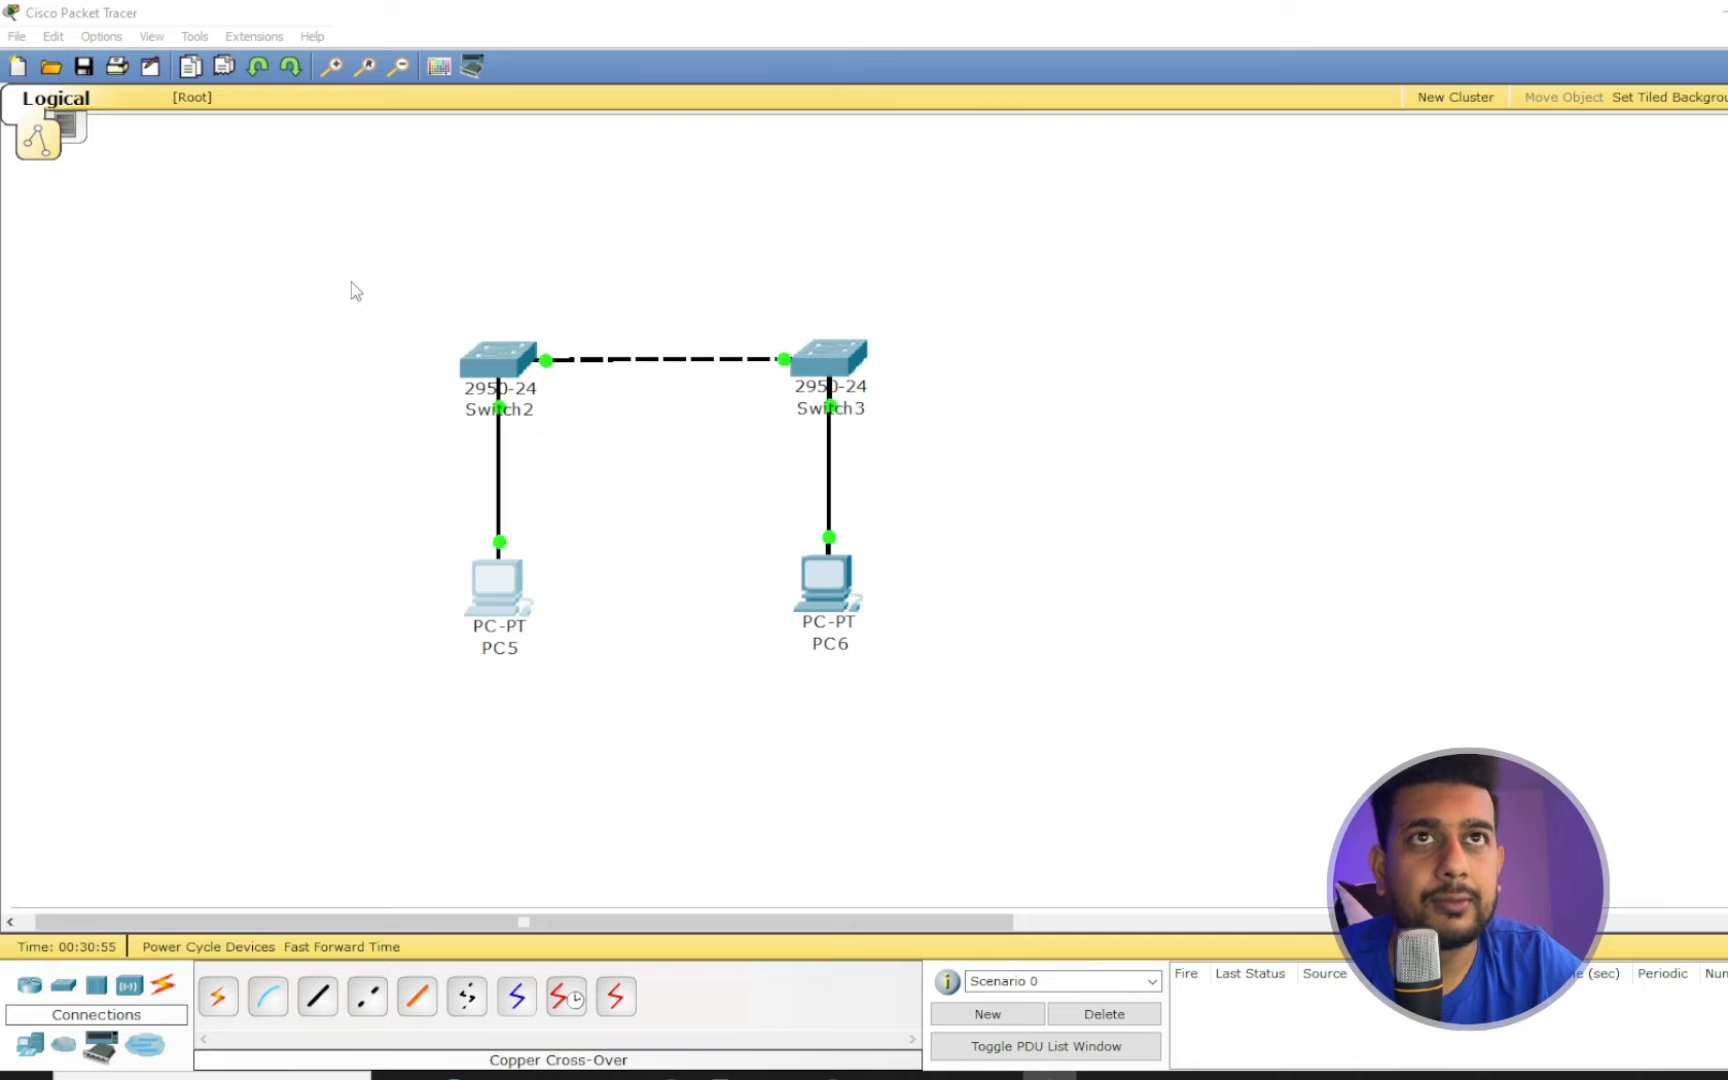
mouse_move(342, 284)
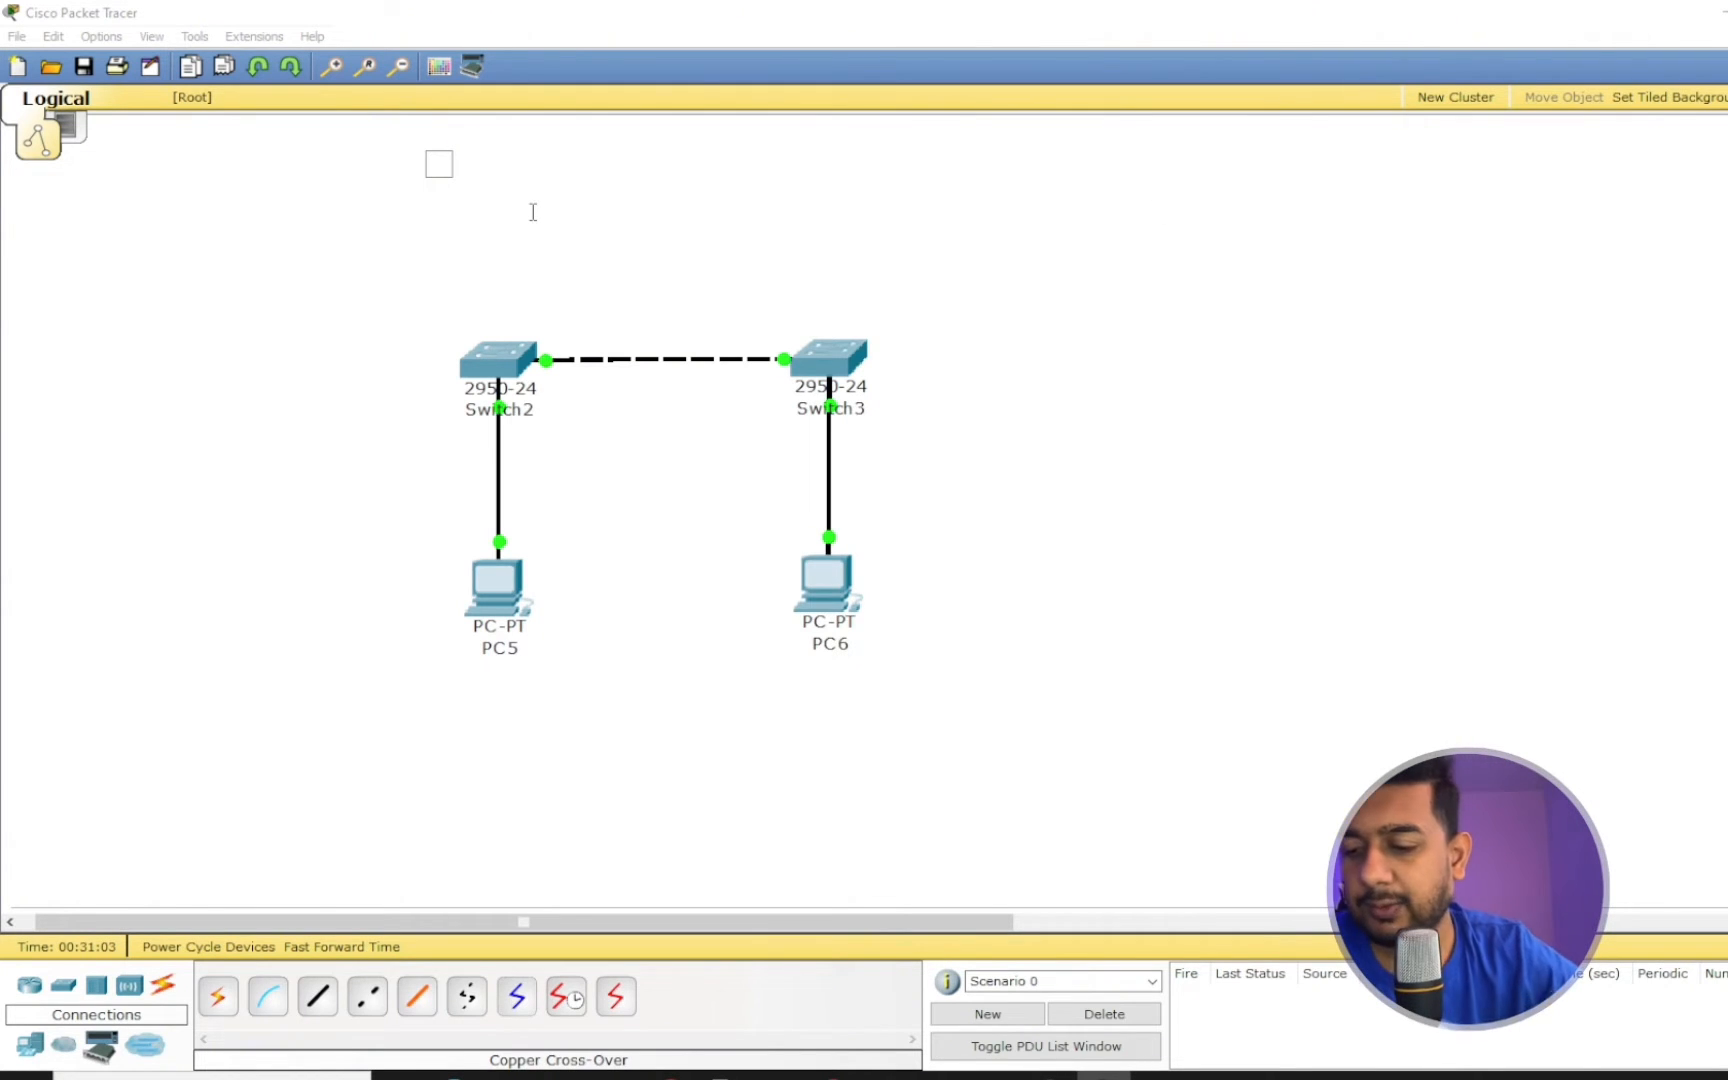
Write the note 'Creating Vlna' with a second line 'Understaing of Trunk and Access port'
text(Creating Vlna)
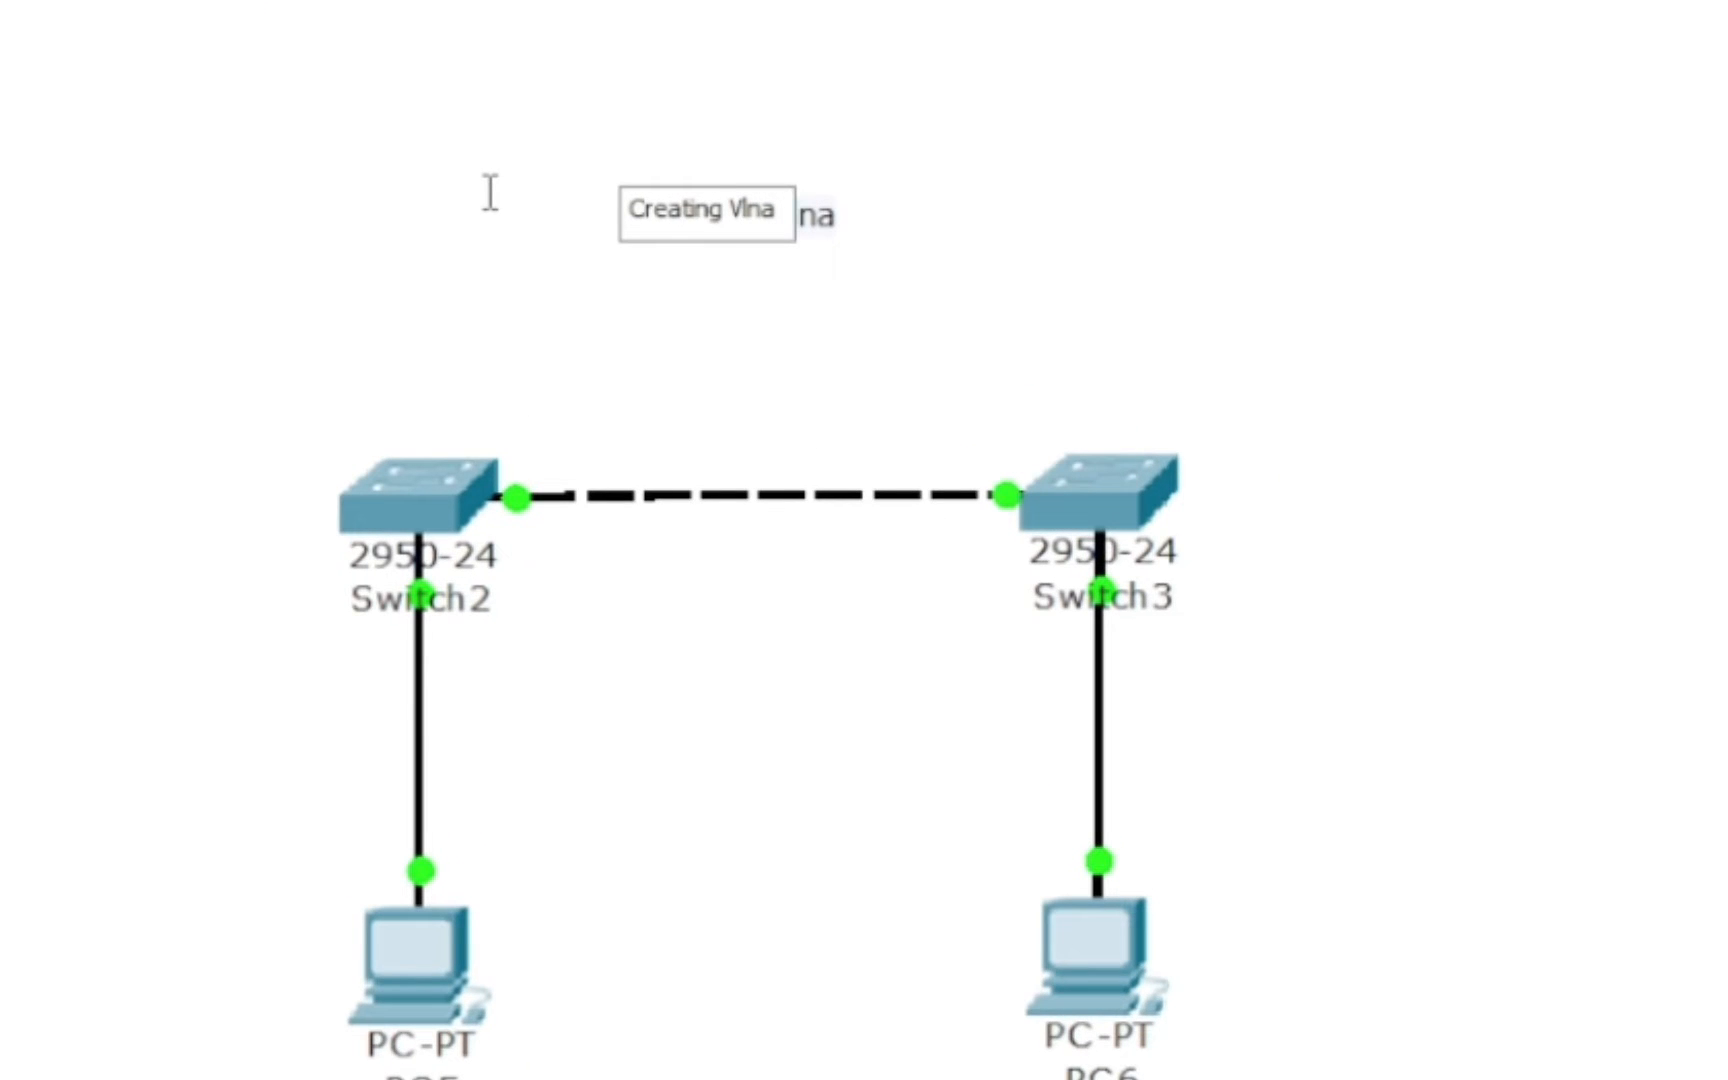
click(705, 231)
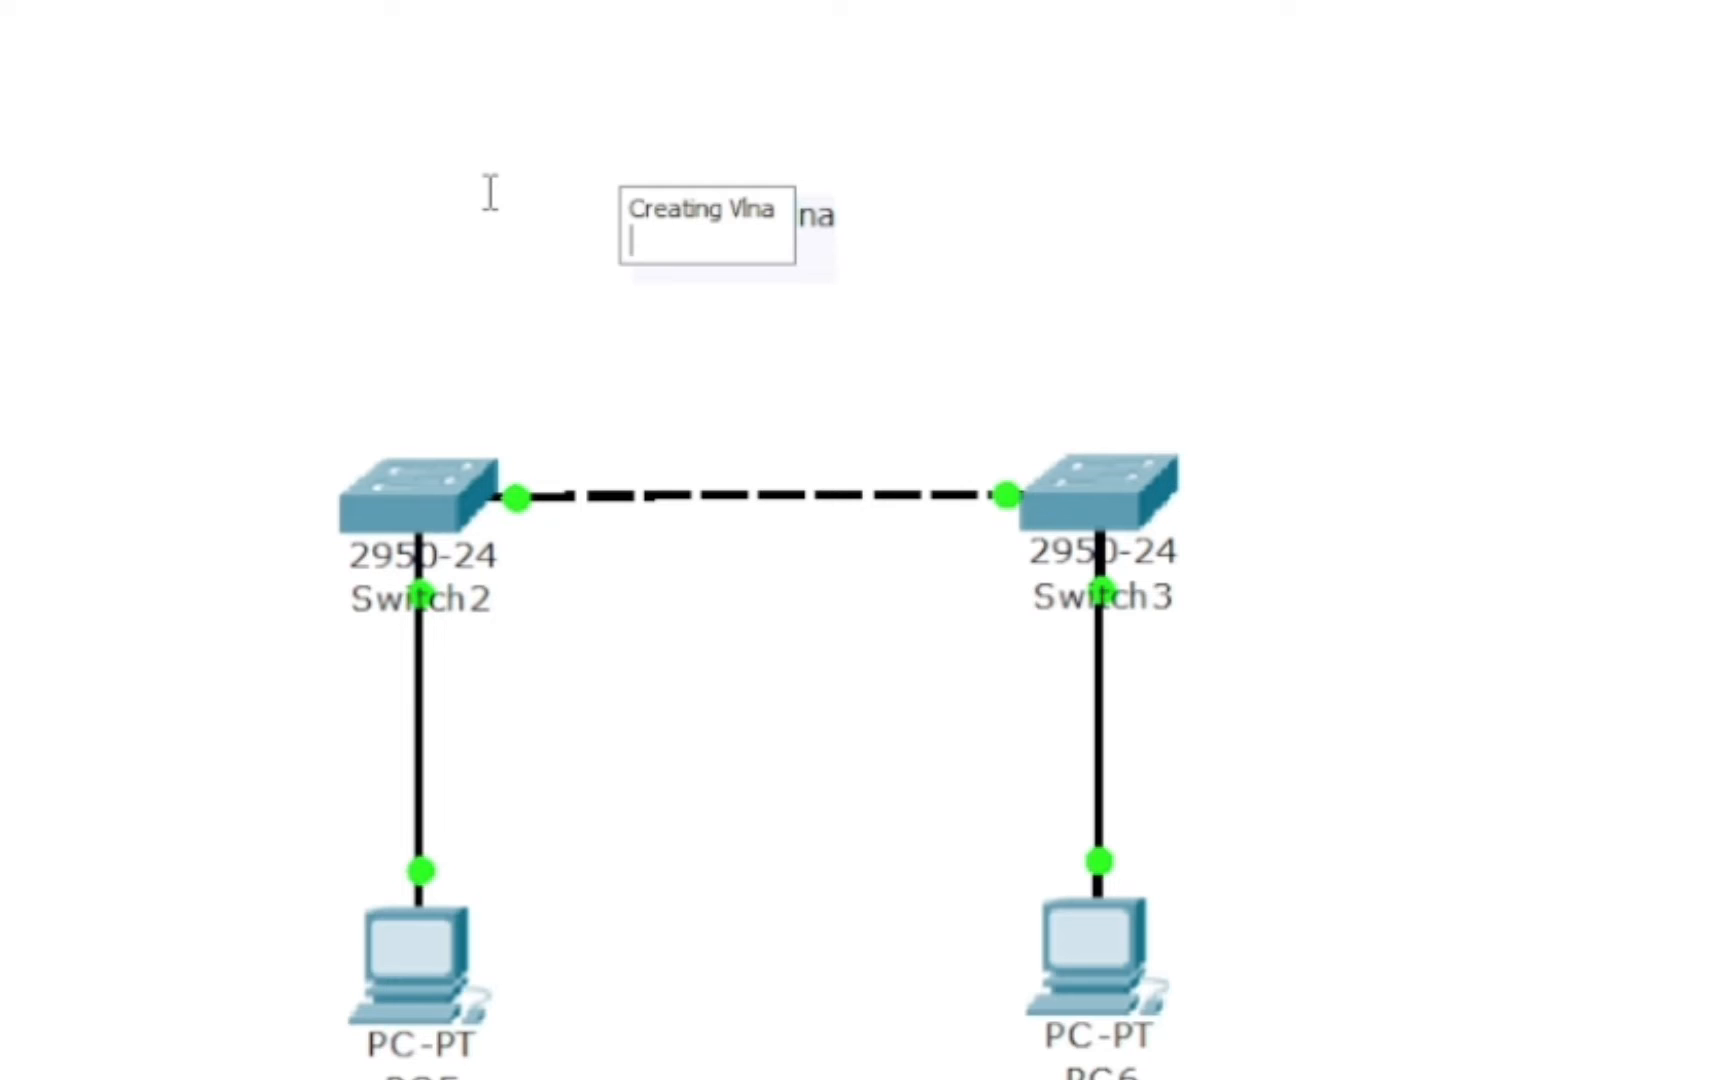
text(Understaing of Trunk and Acces)
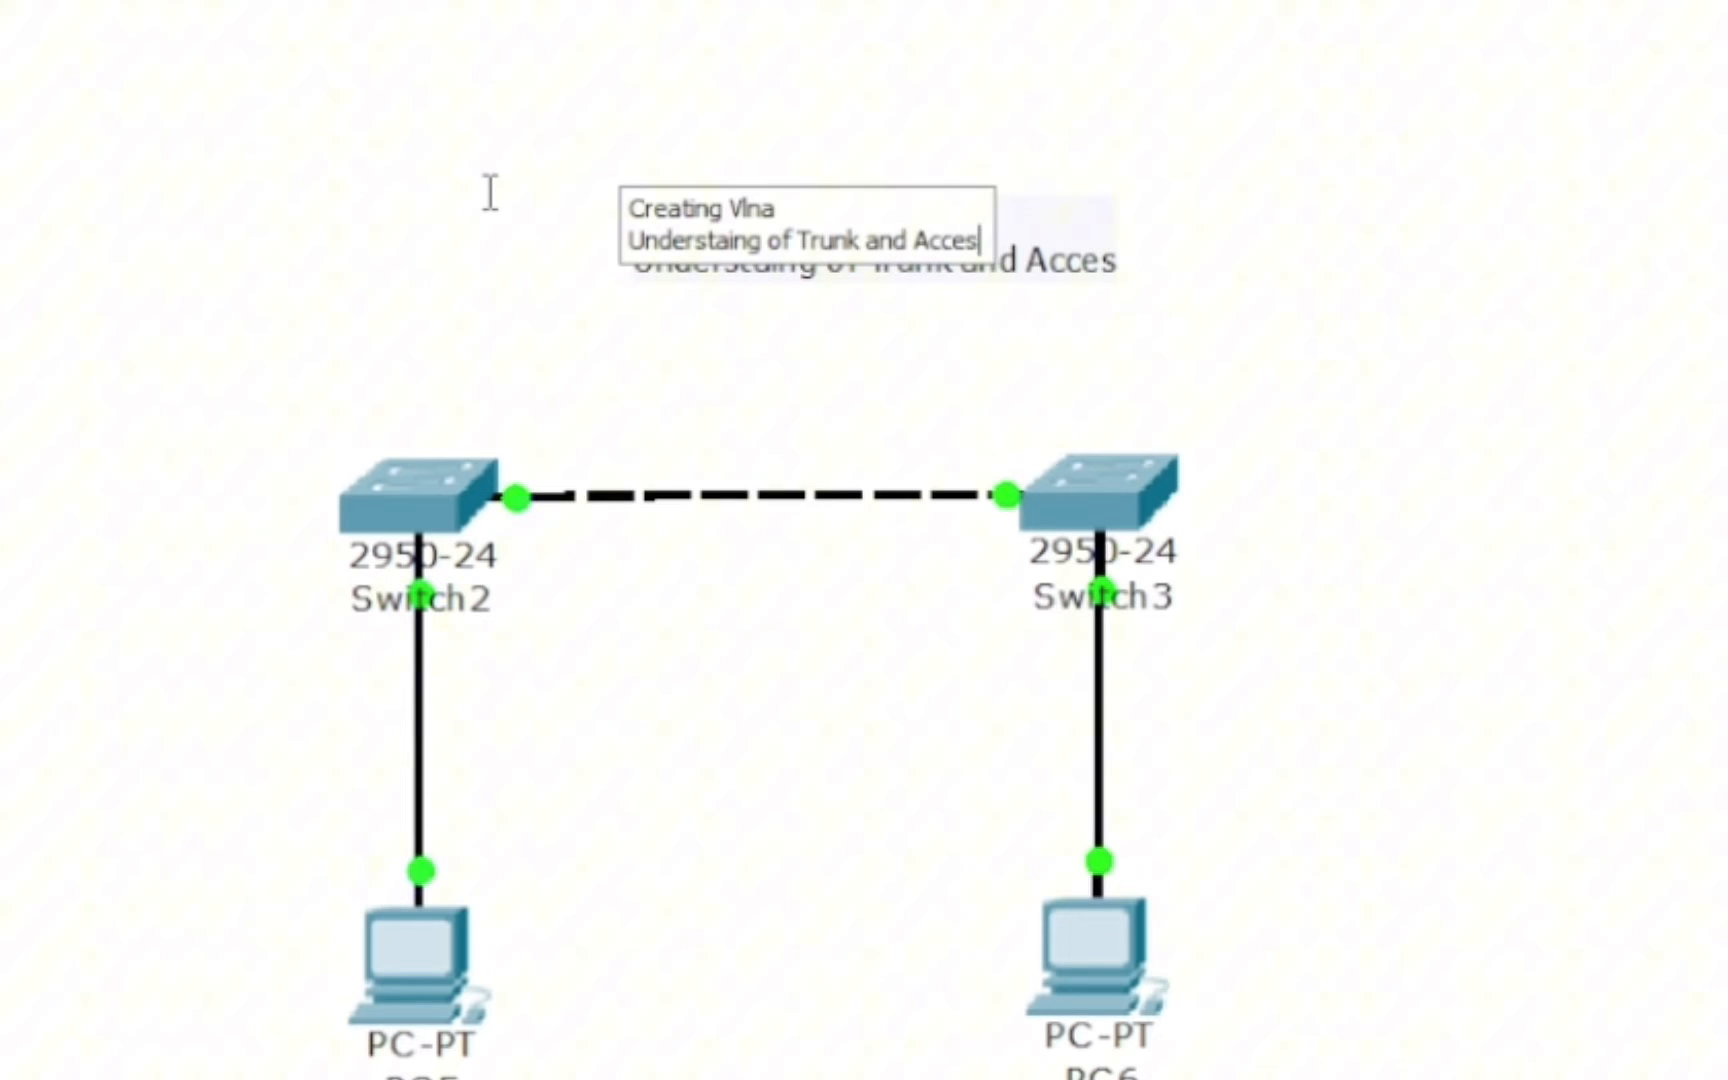
text(port)
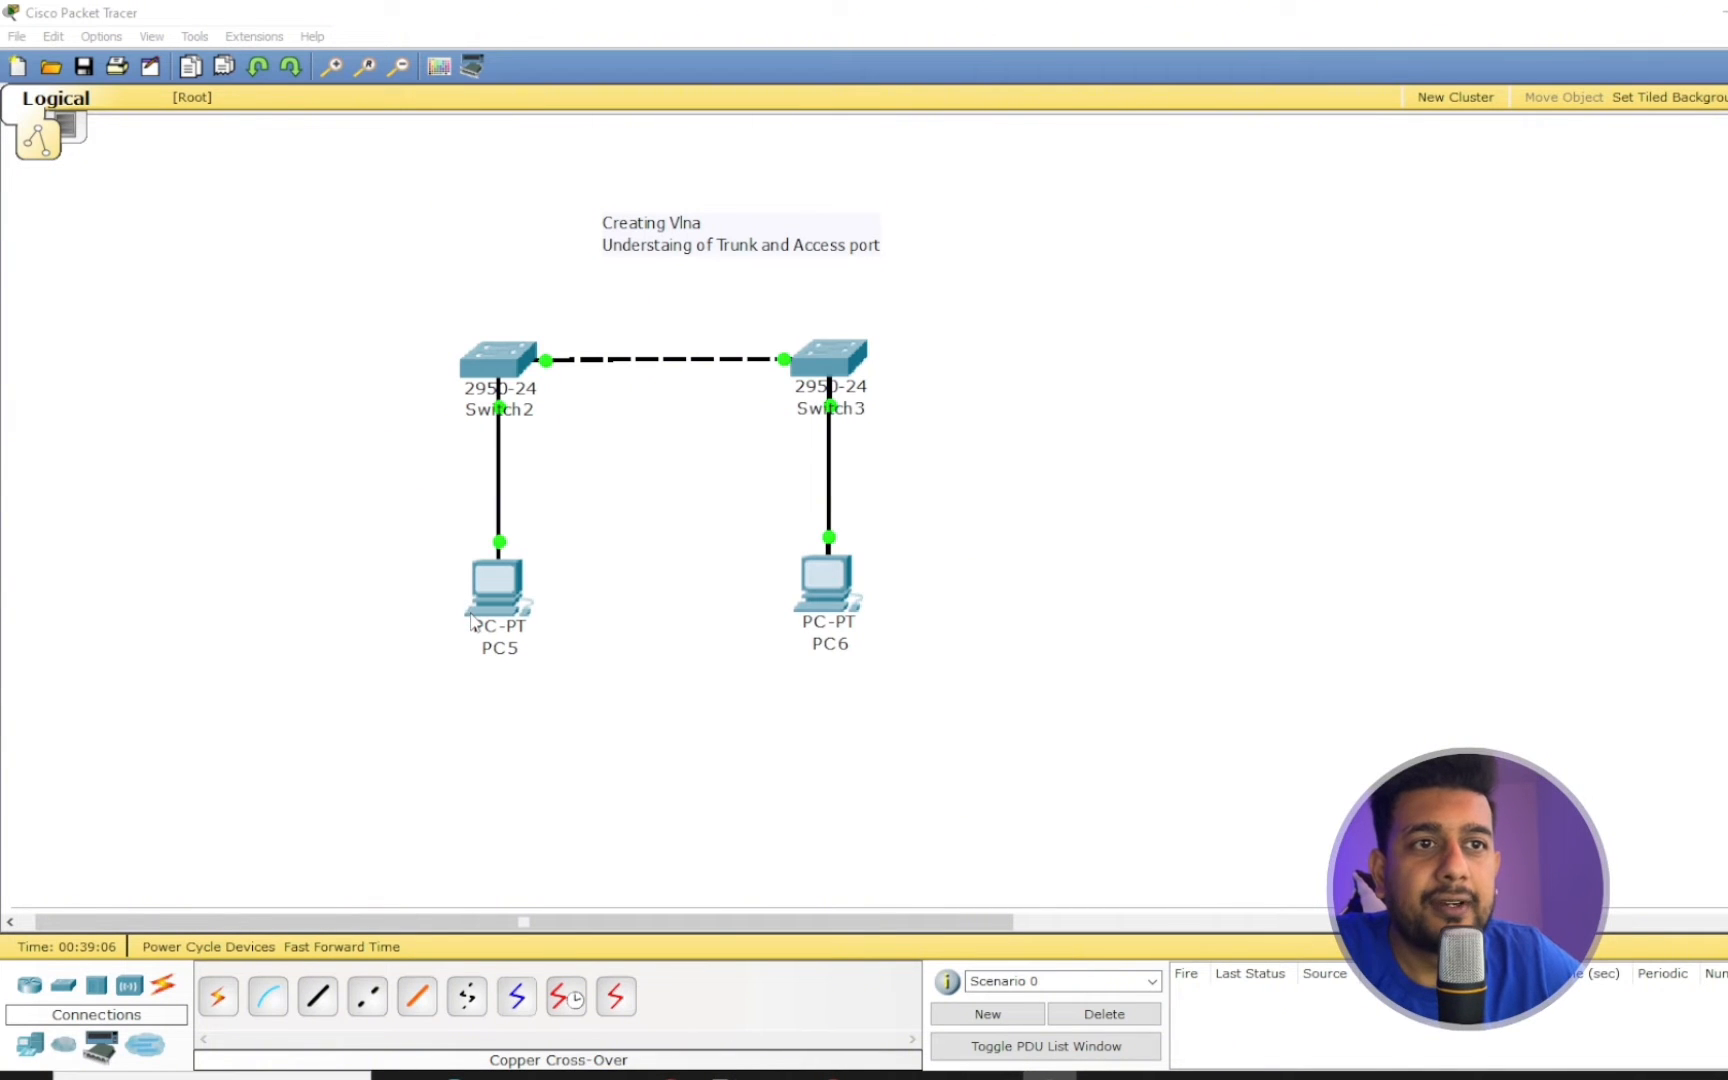
mouse_move(489, 456)
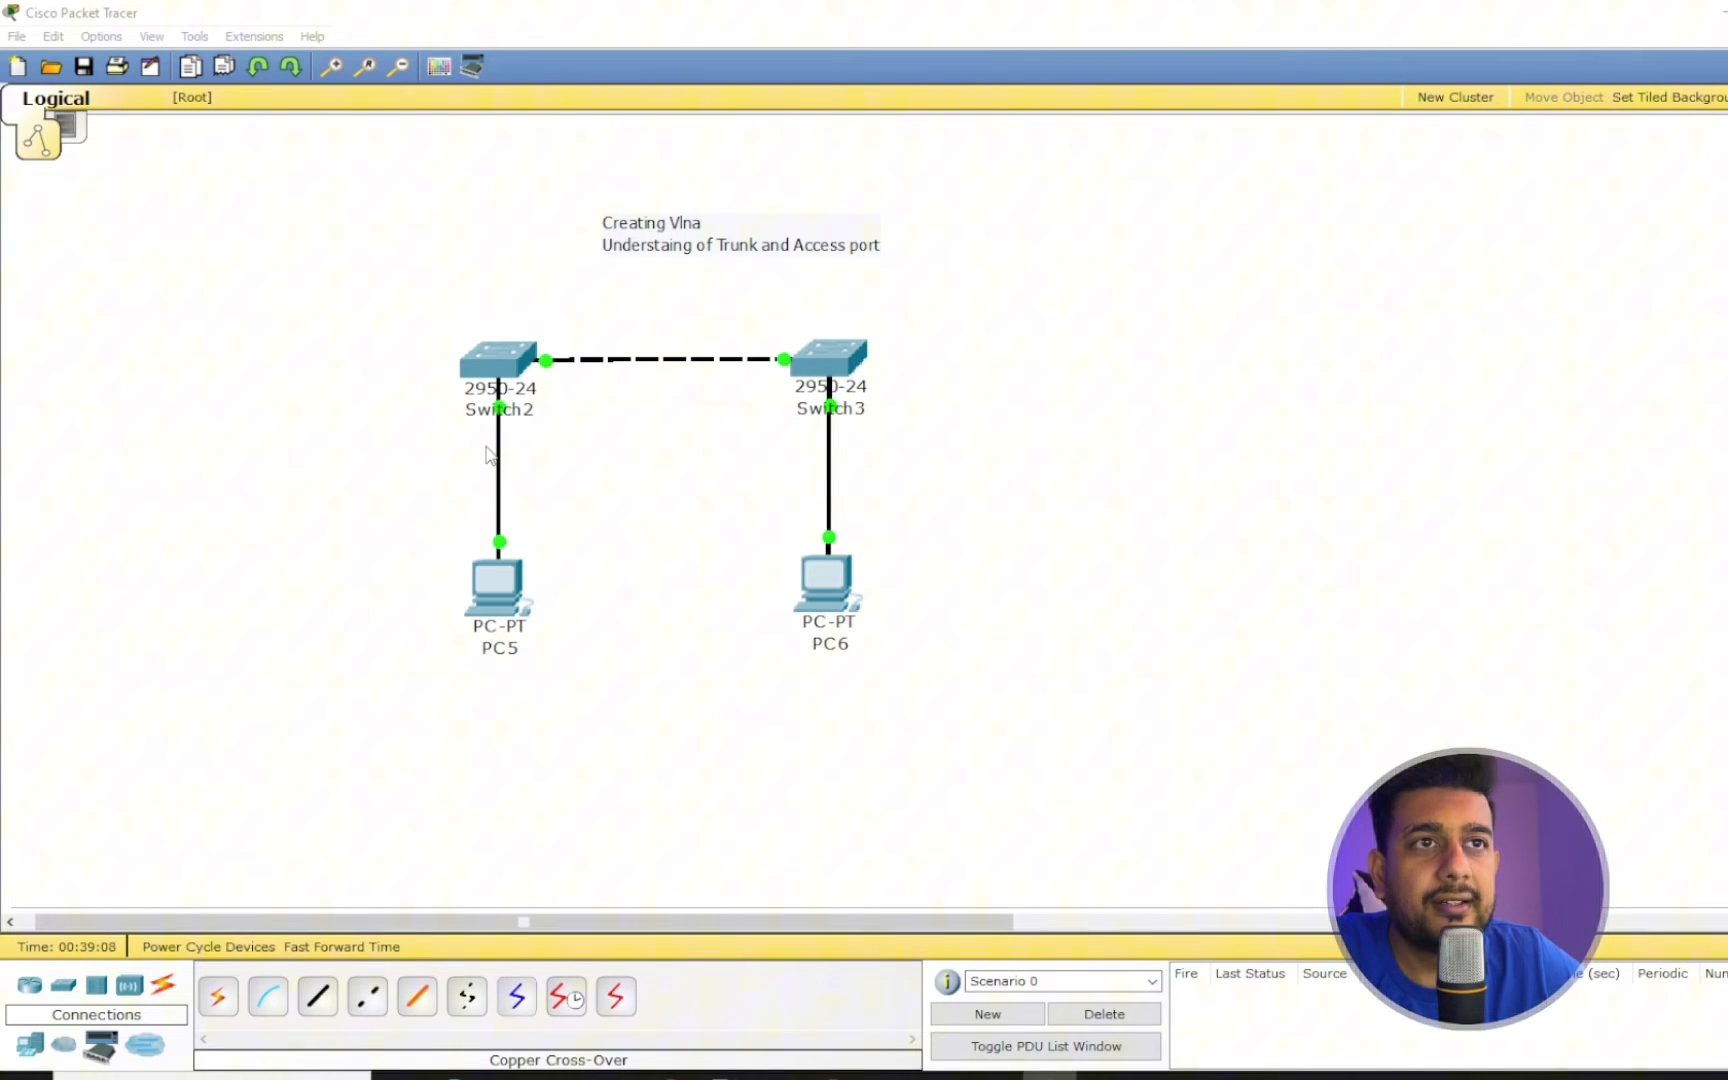
mouse_move(841, 657)
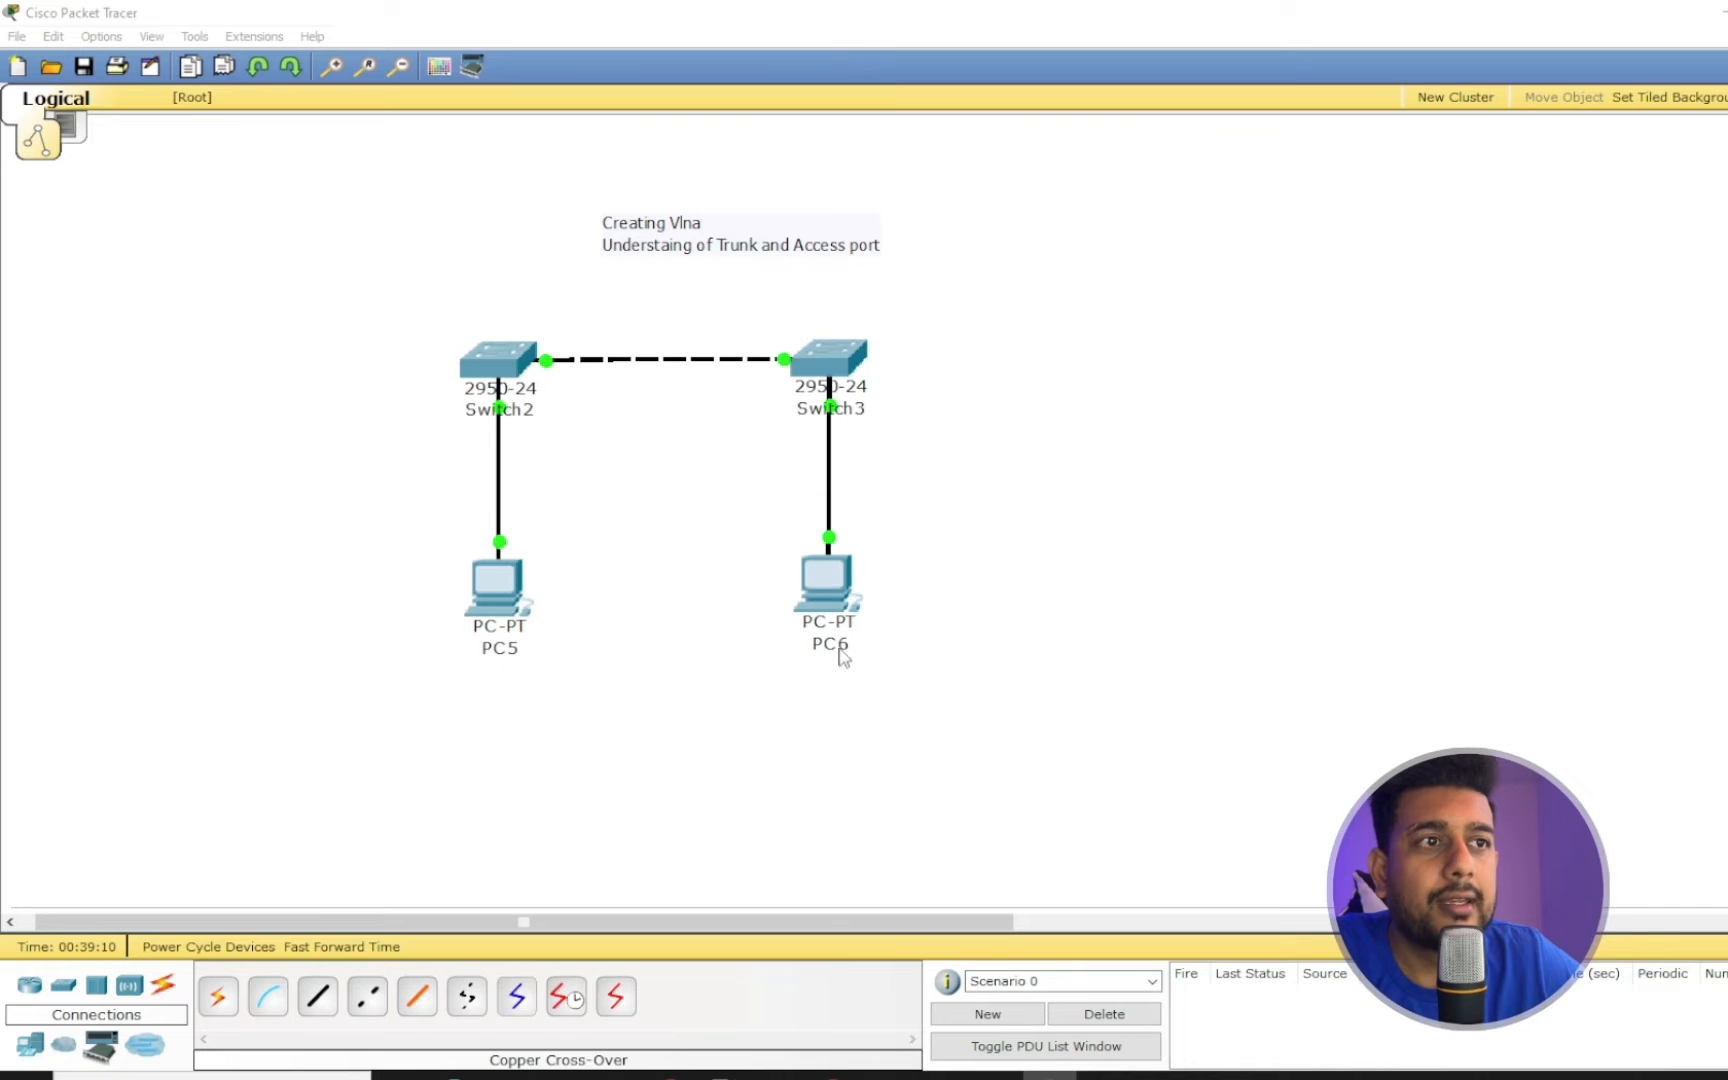
mouse_move(833, 378)
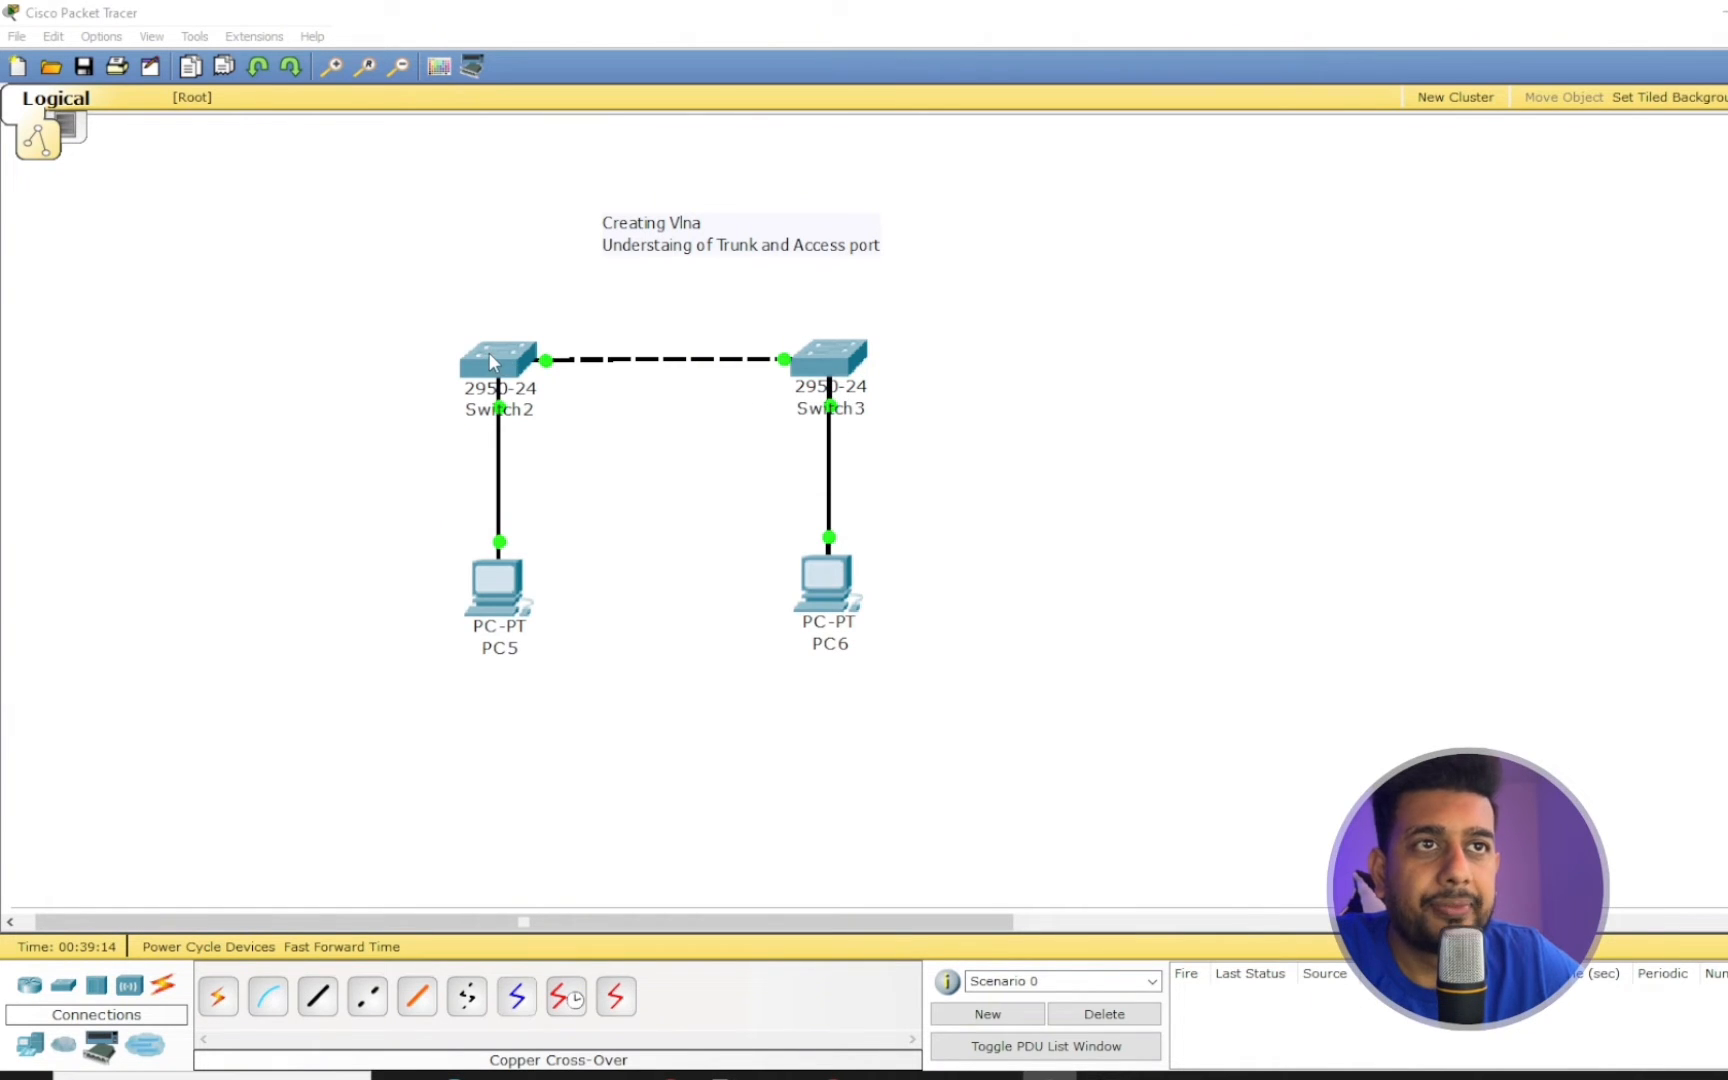
Add VLAN 11 named HR in Switch2's VLAN Database, then close the device window
click(498, 358)
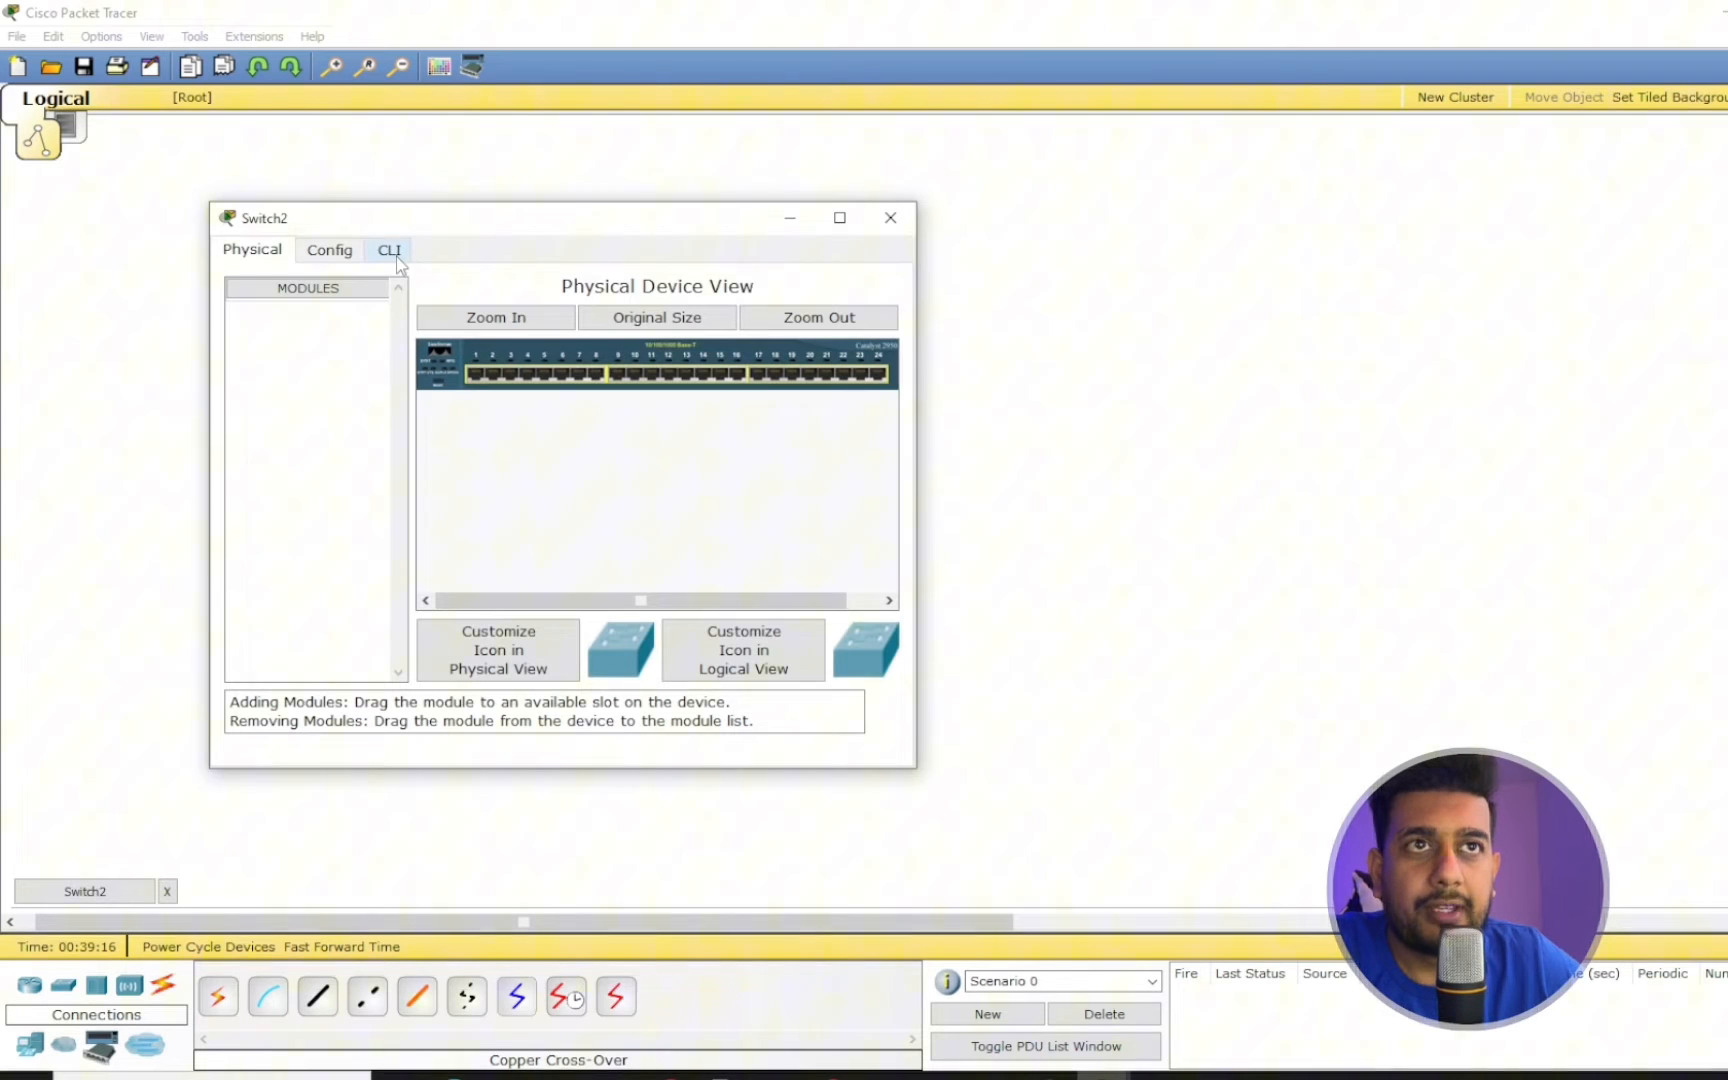
click(388, 249)
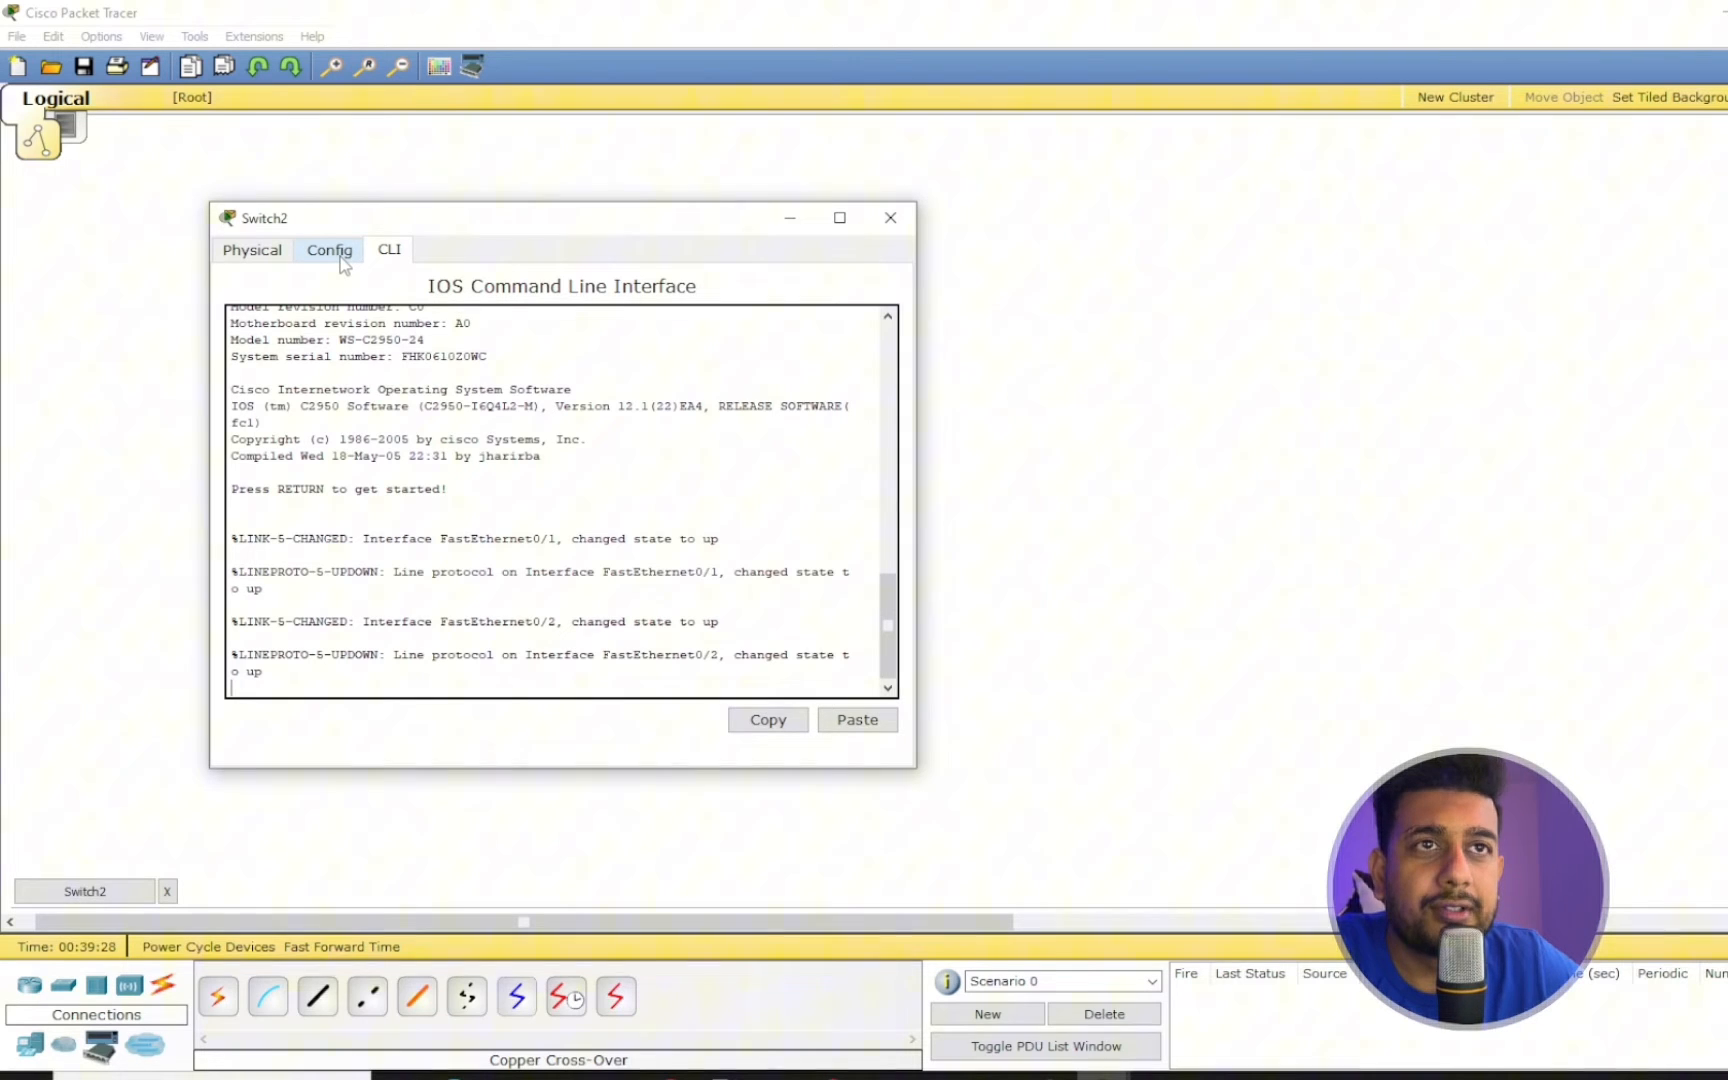
click(328, 249)
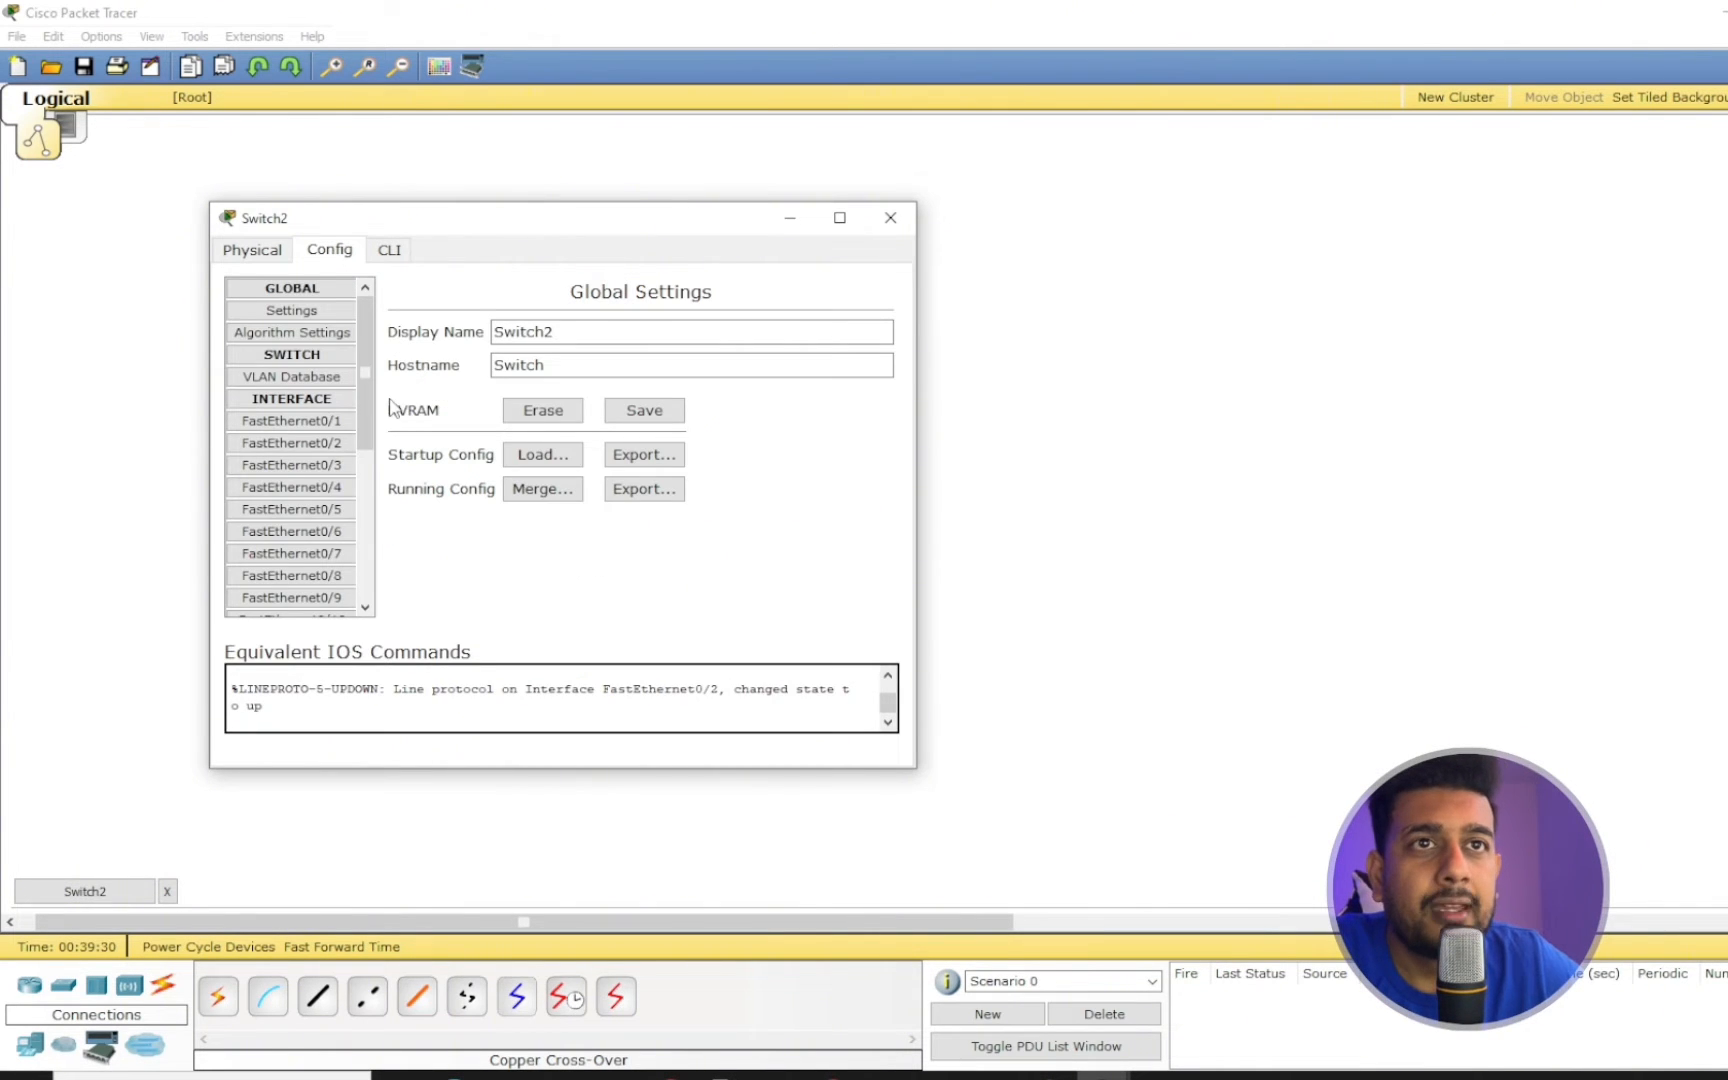
click(291, 376)
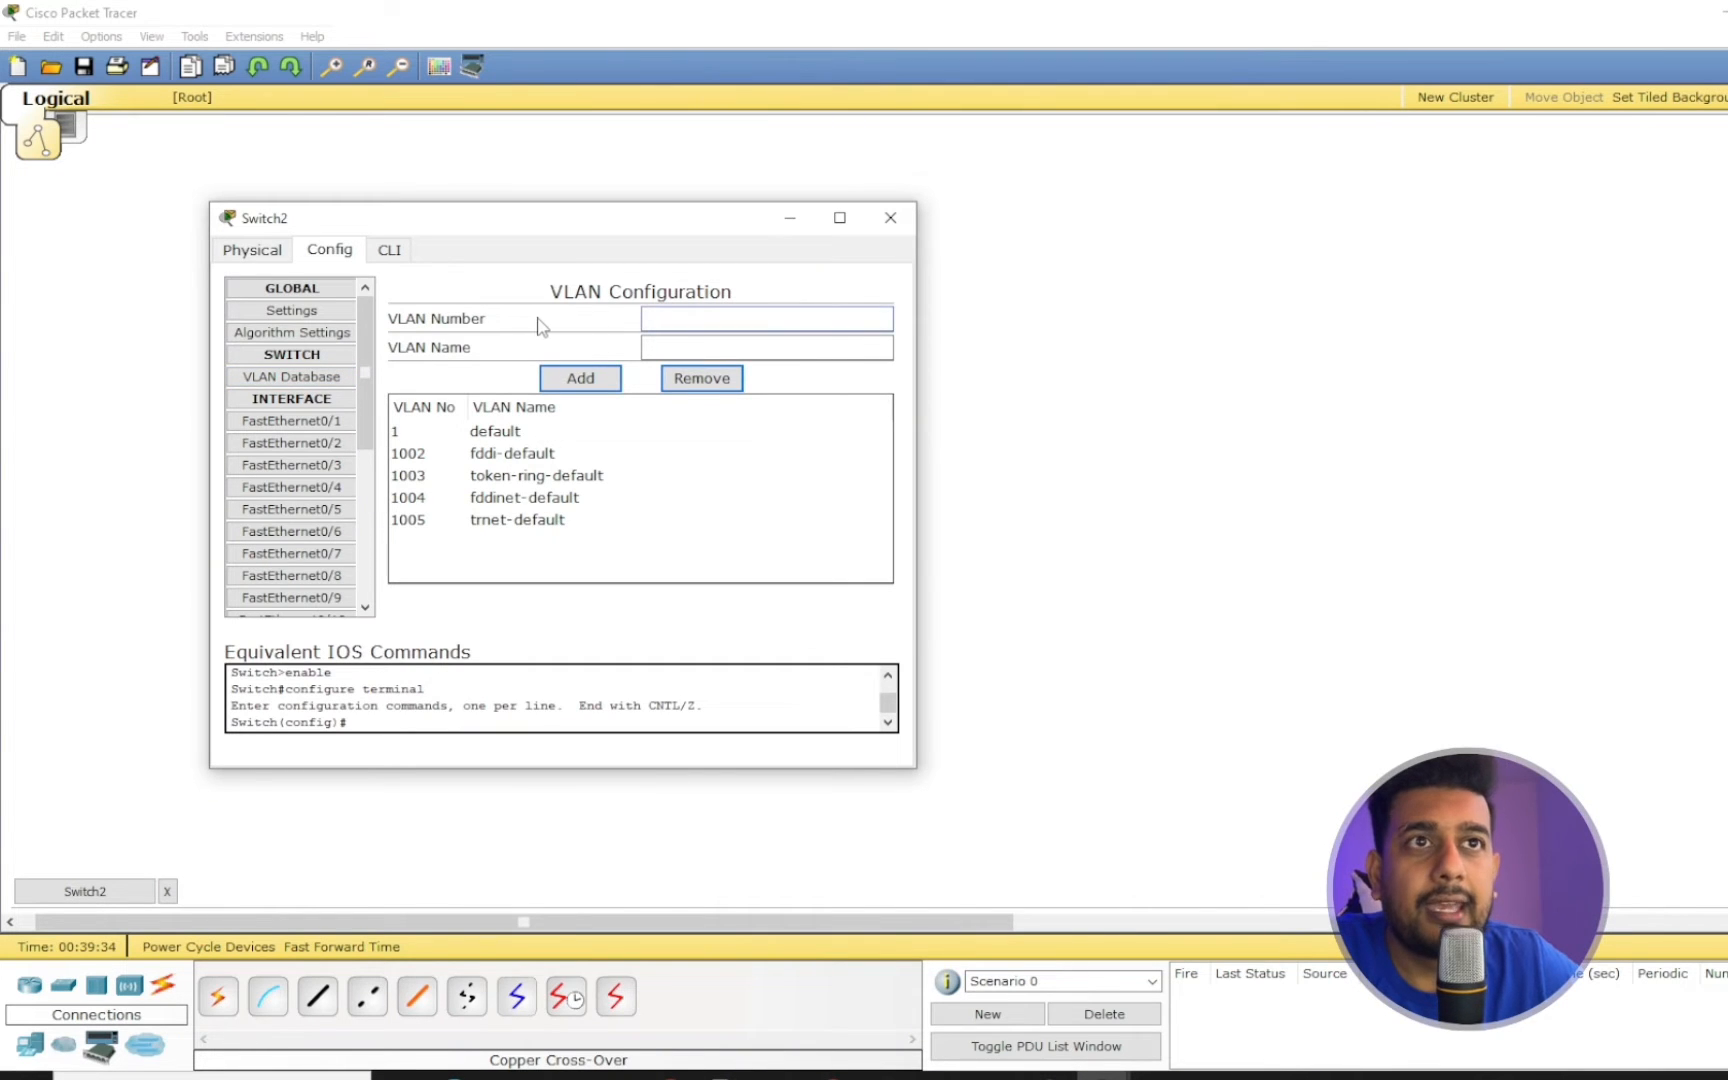
click(767, 318)
text(11)
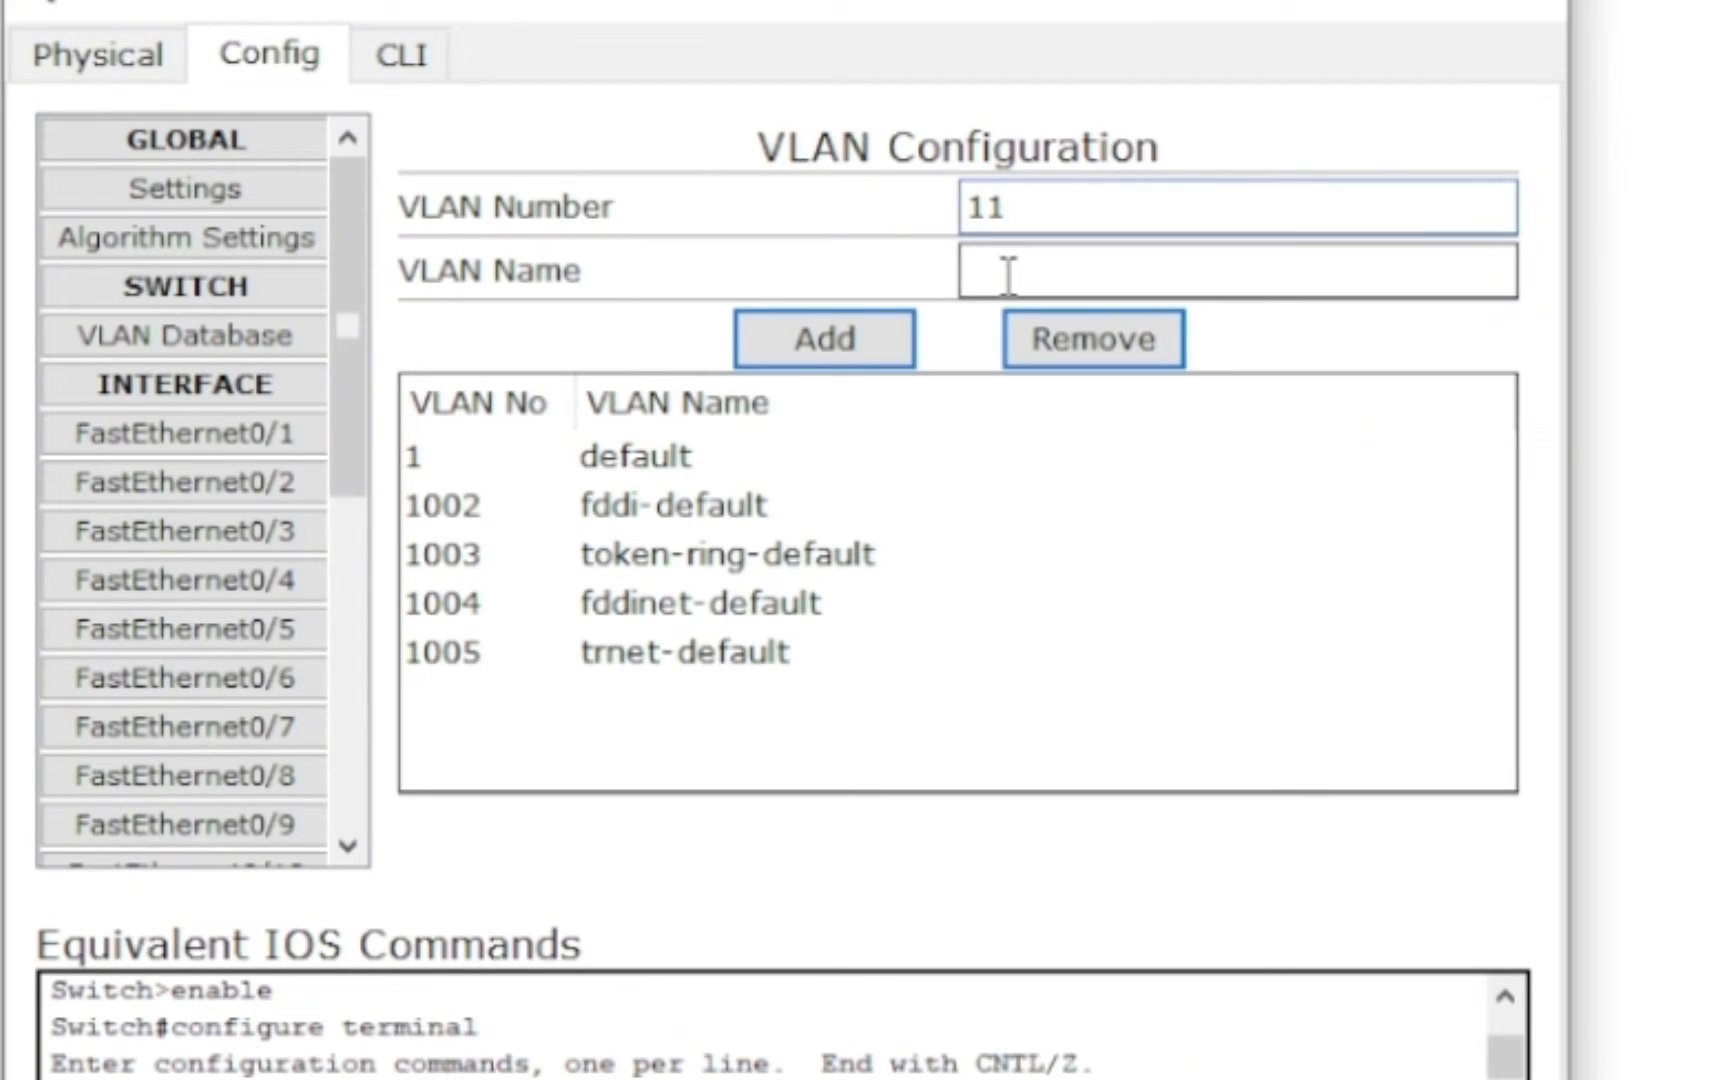
text(HR)
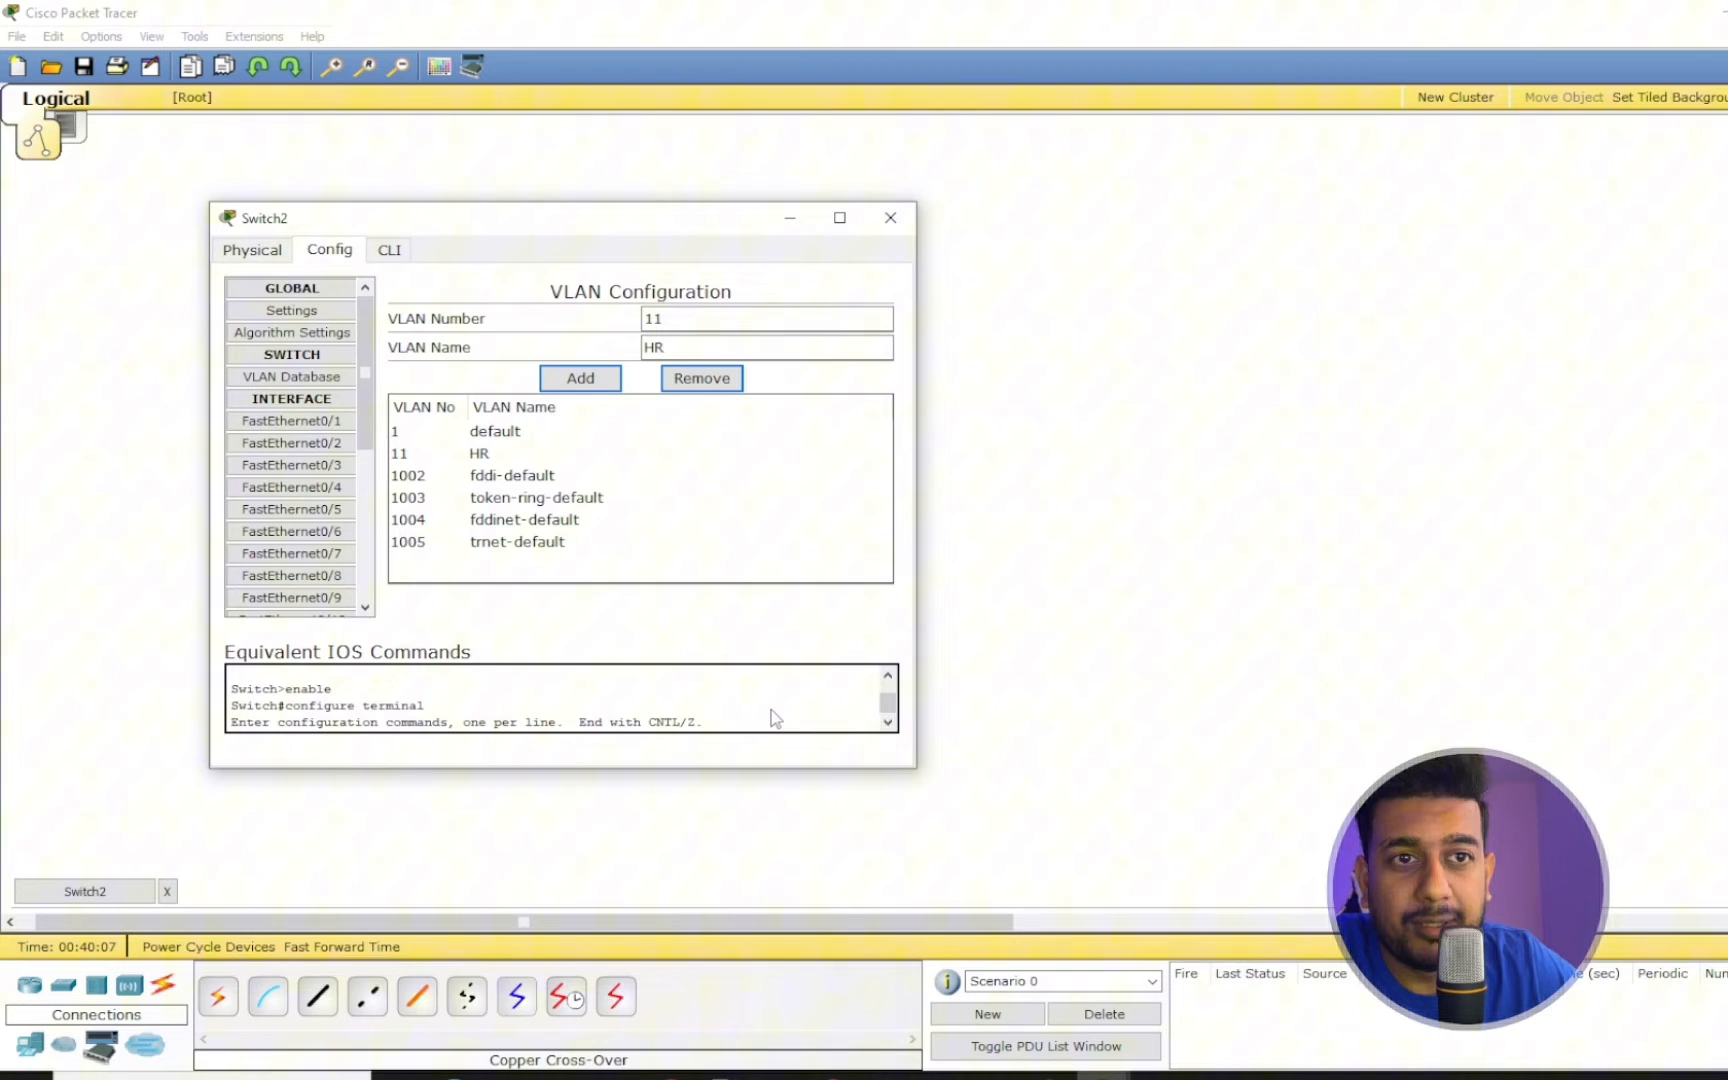
click(889, 217)
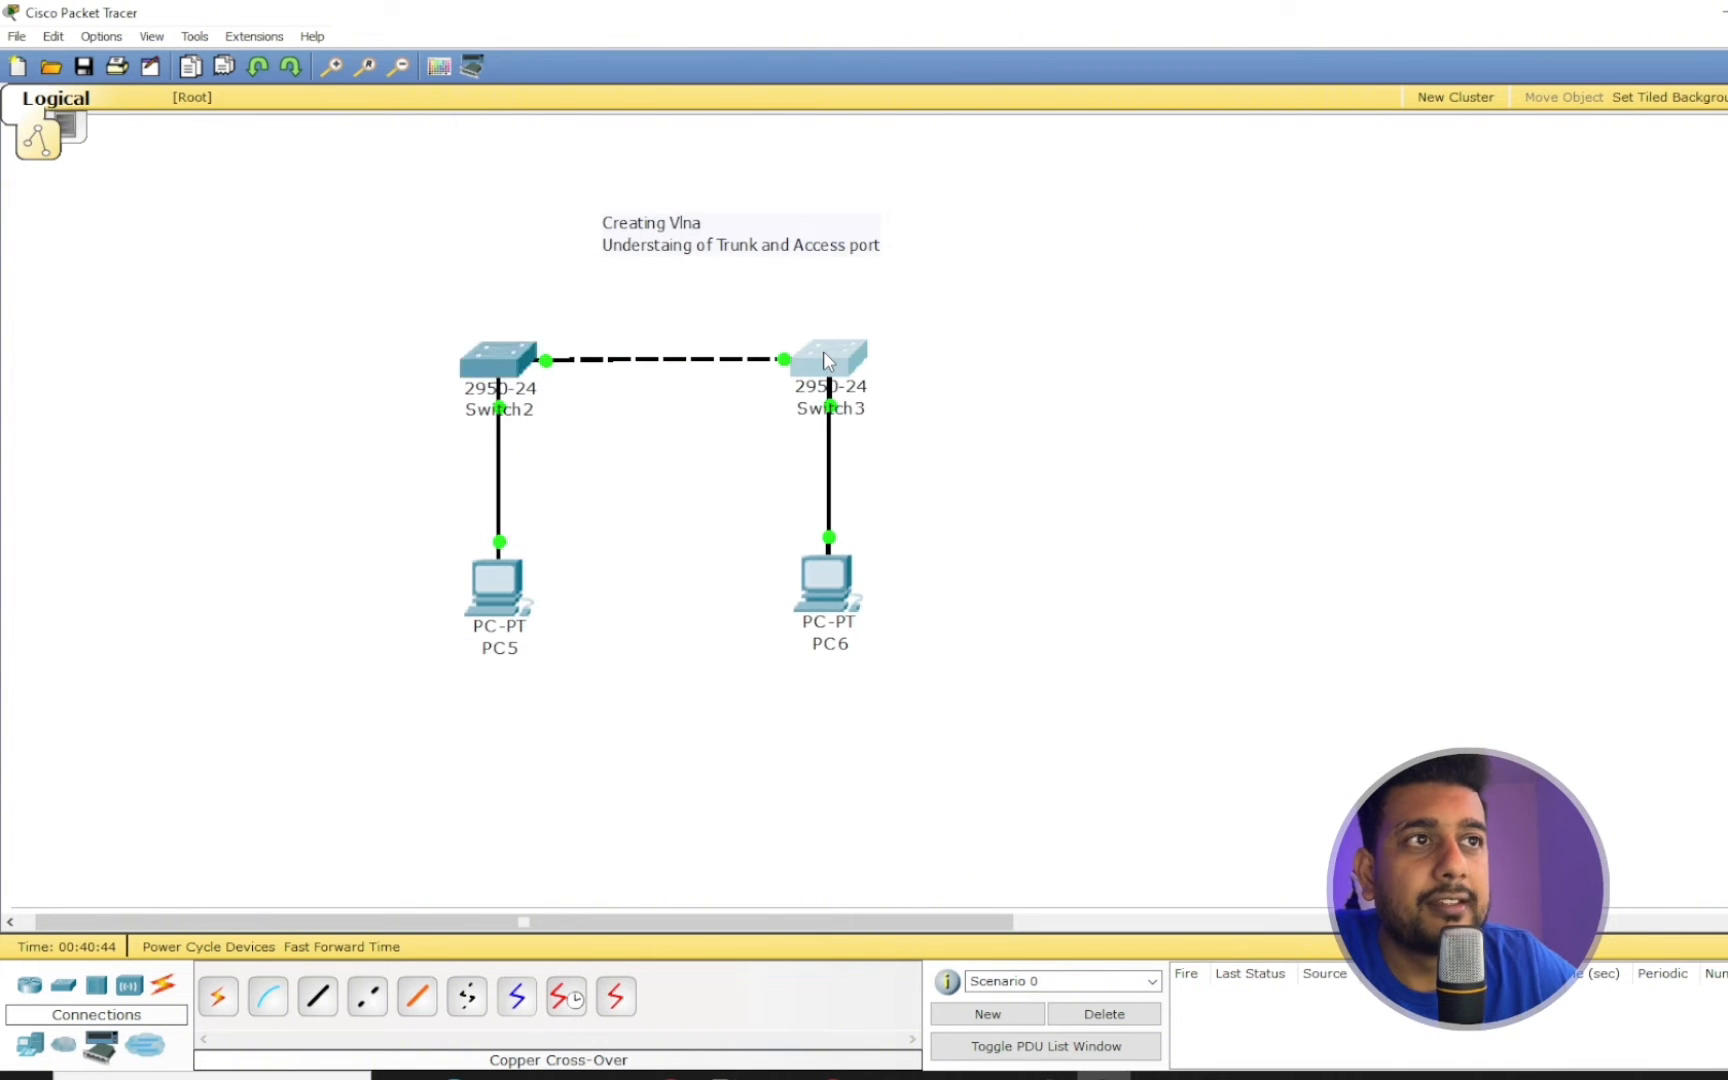
Add VLAN 11 named HR in Switch3's VLAN Database, then close the device window
click(828, 361)
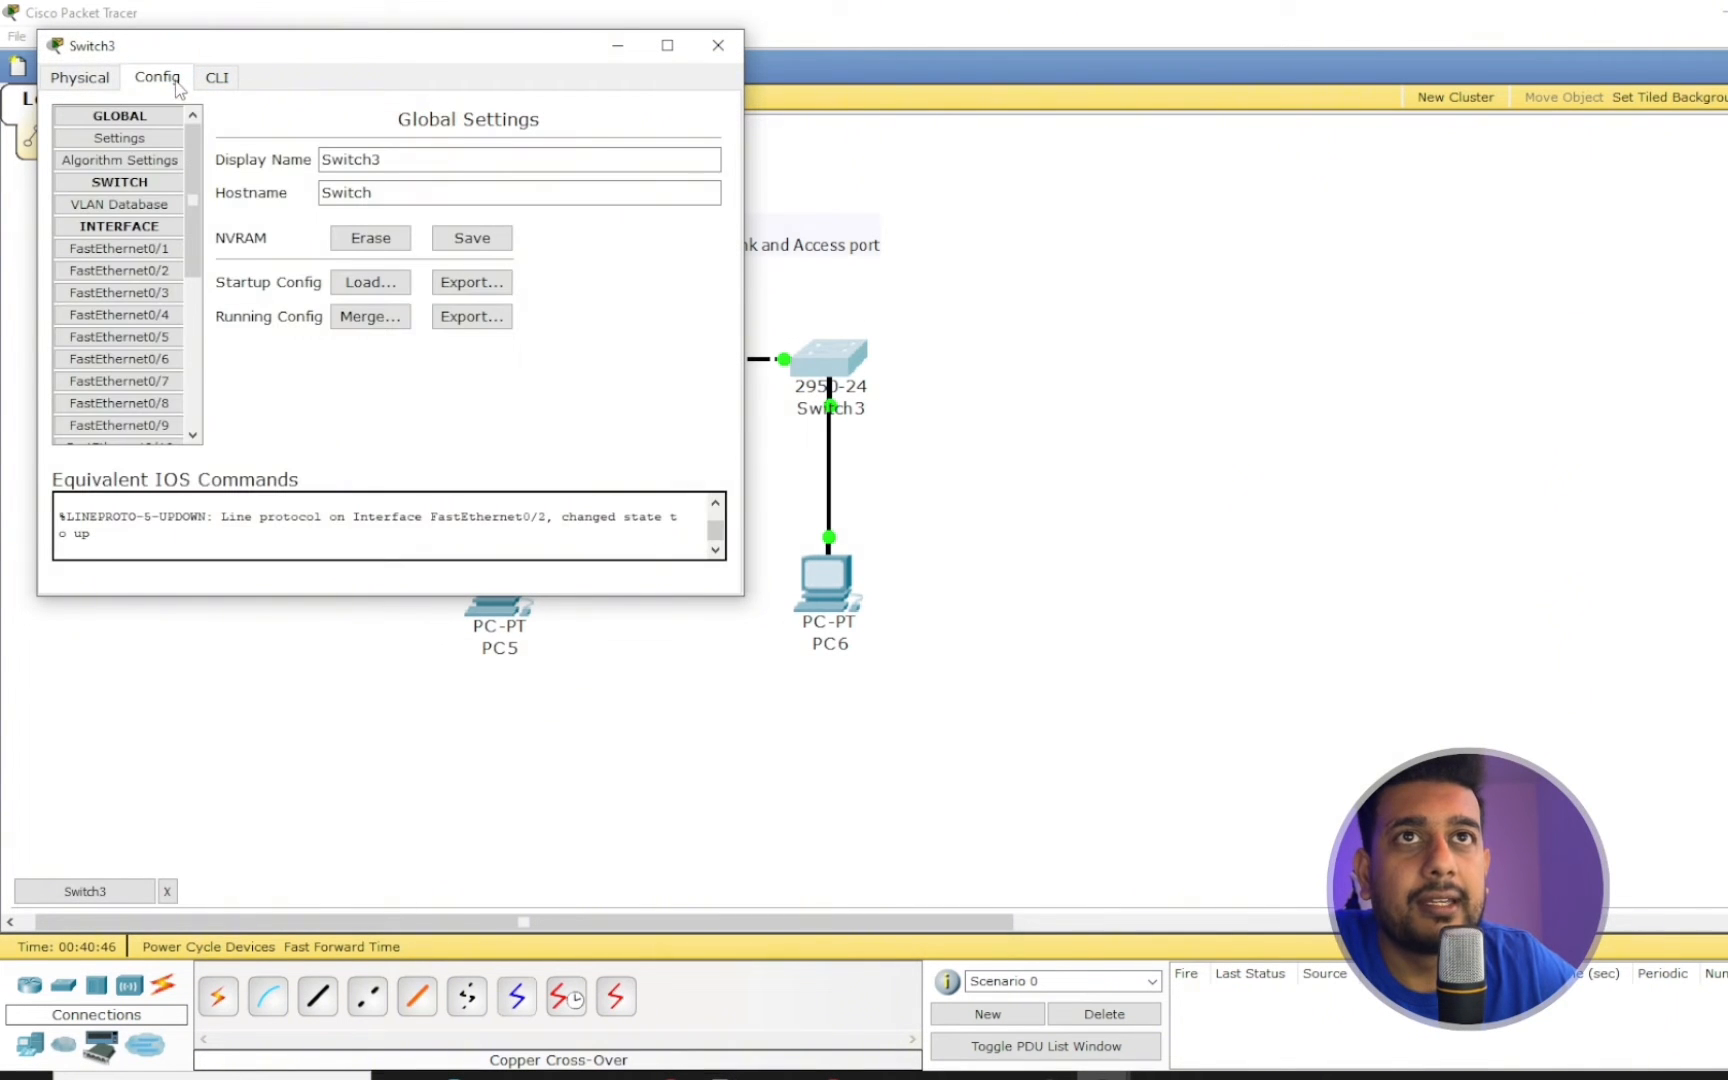
click(118, 204)
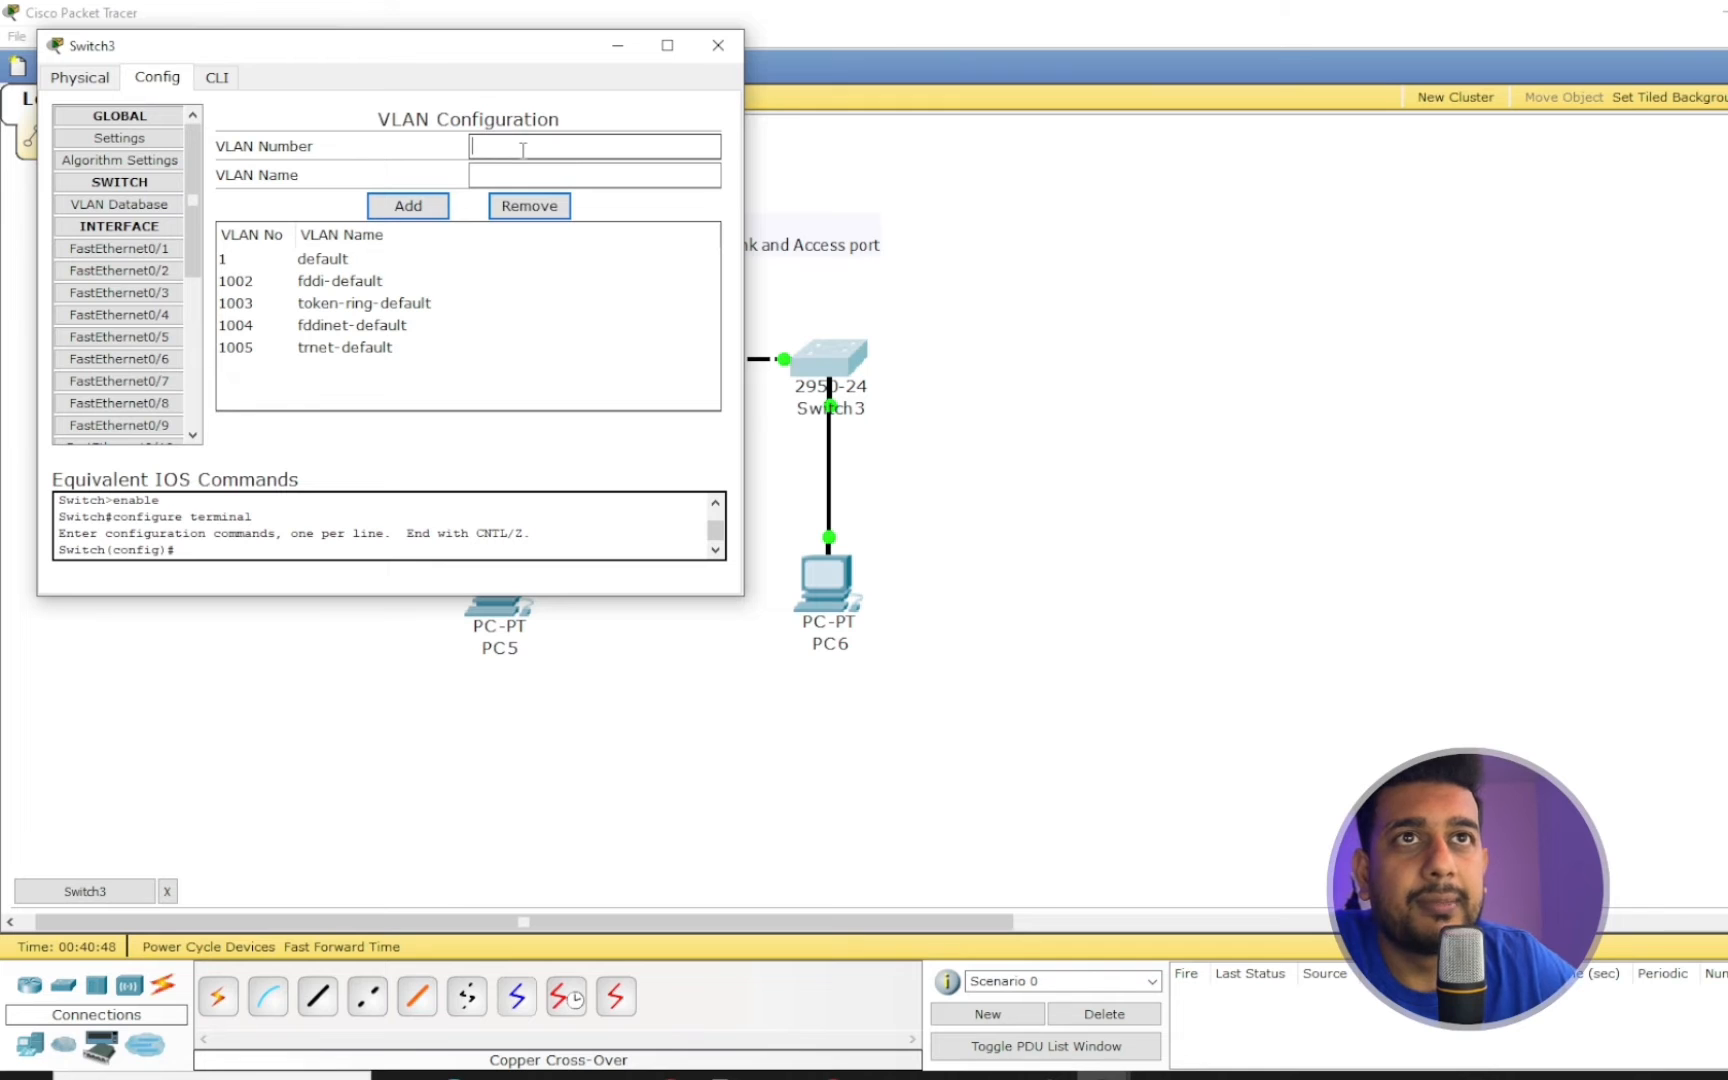
text(11)
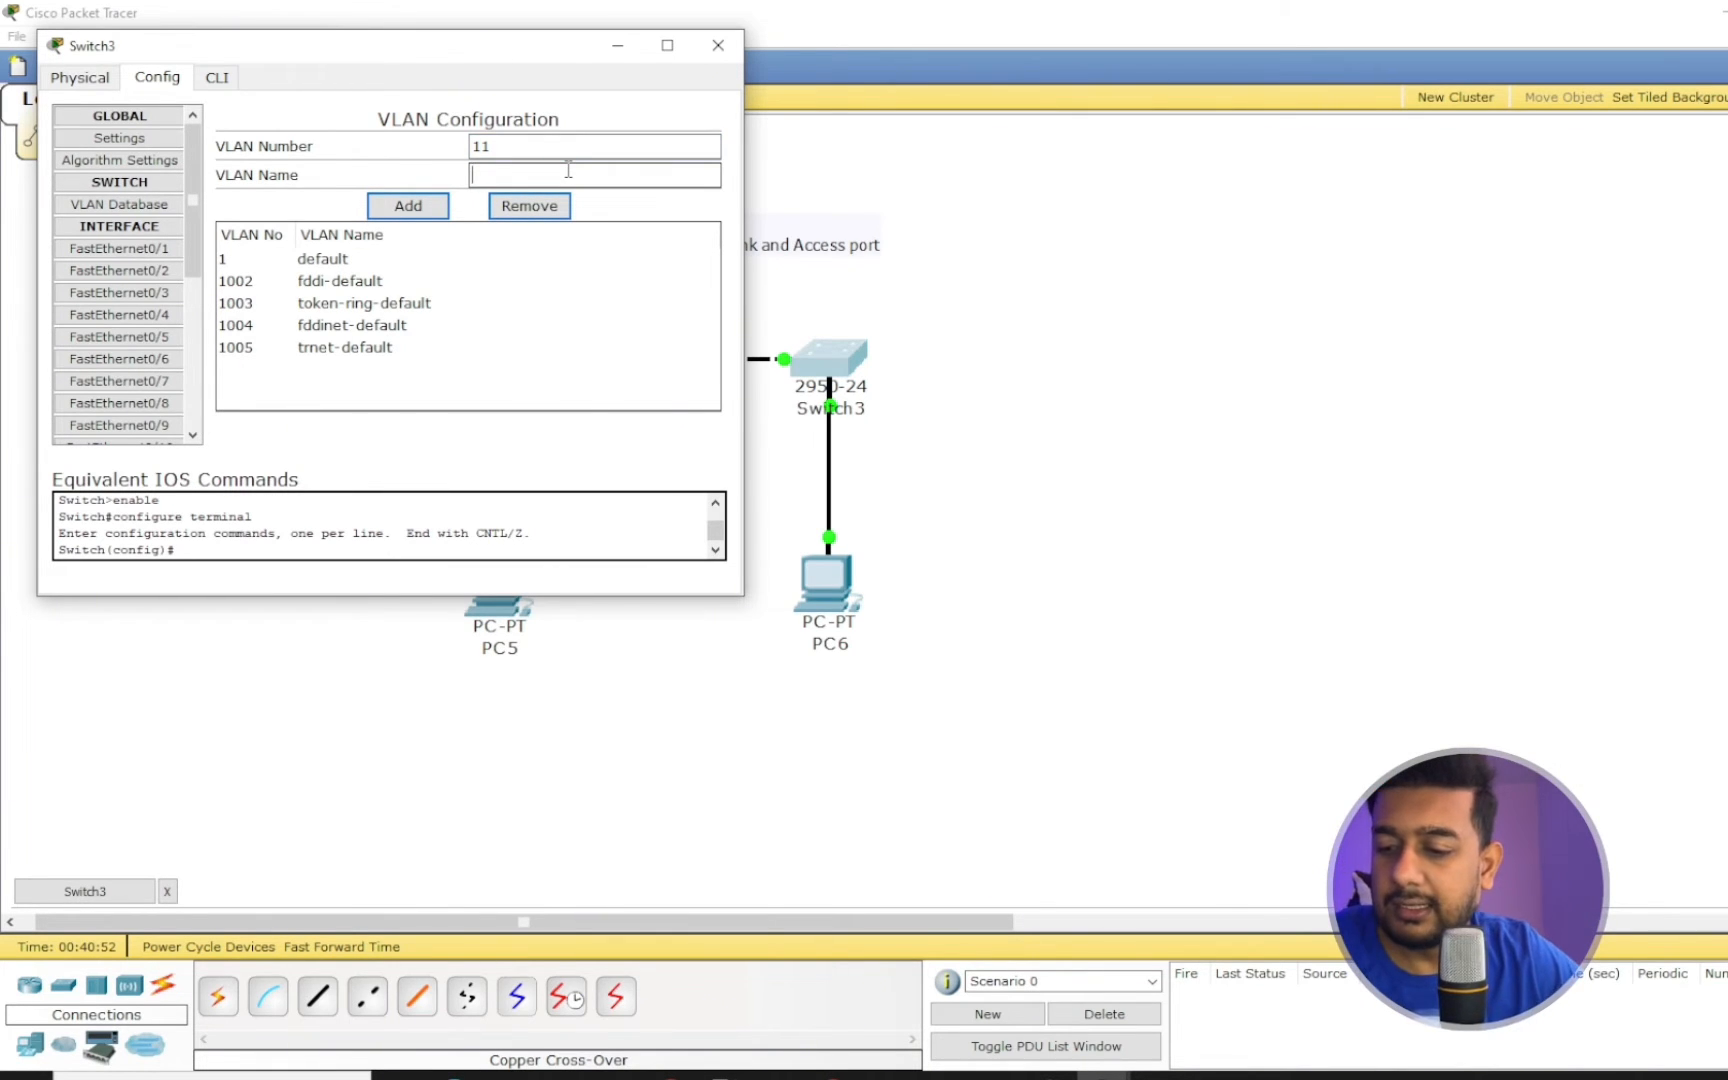
text(HR)
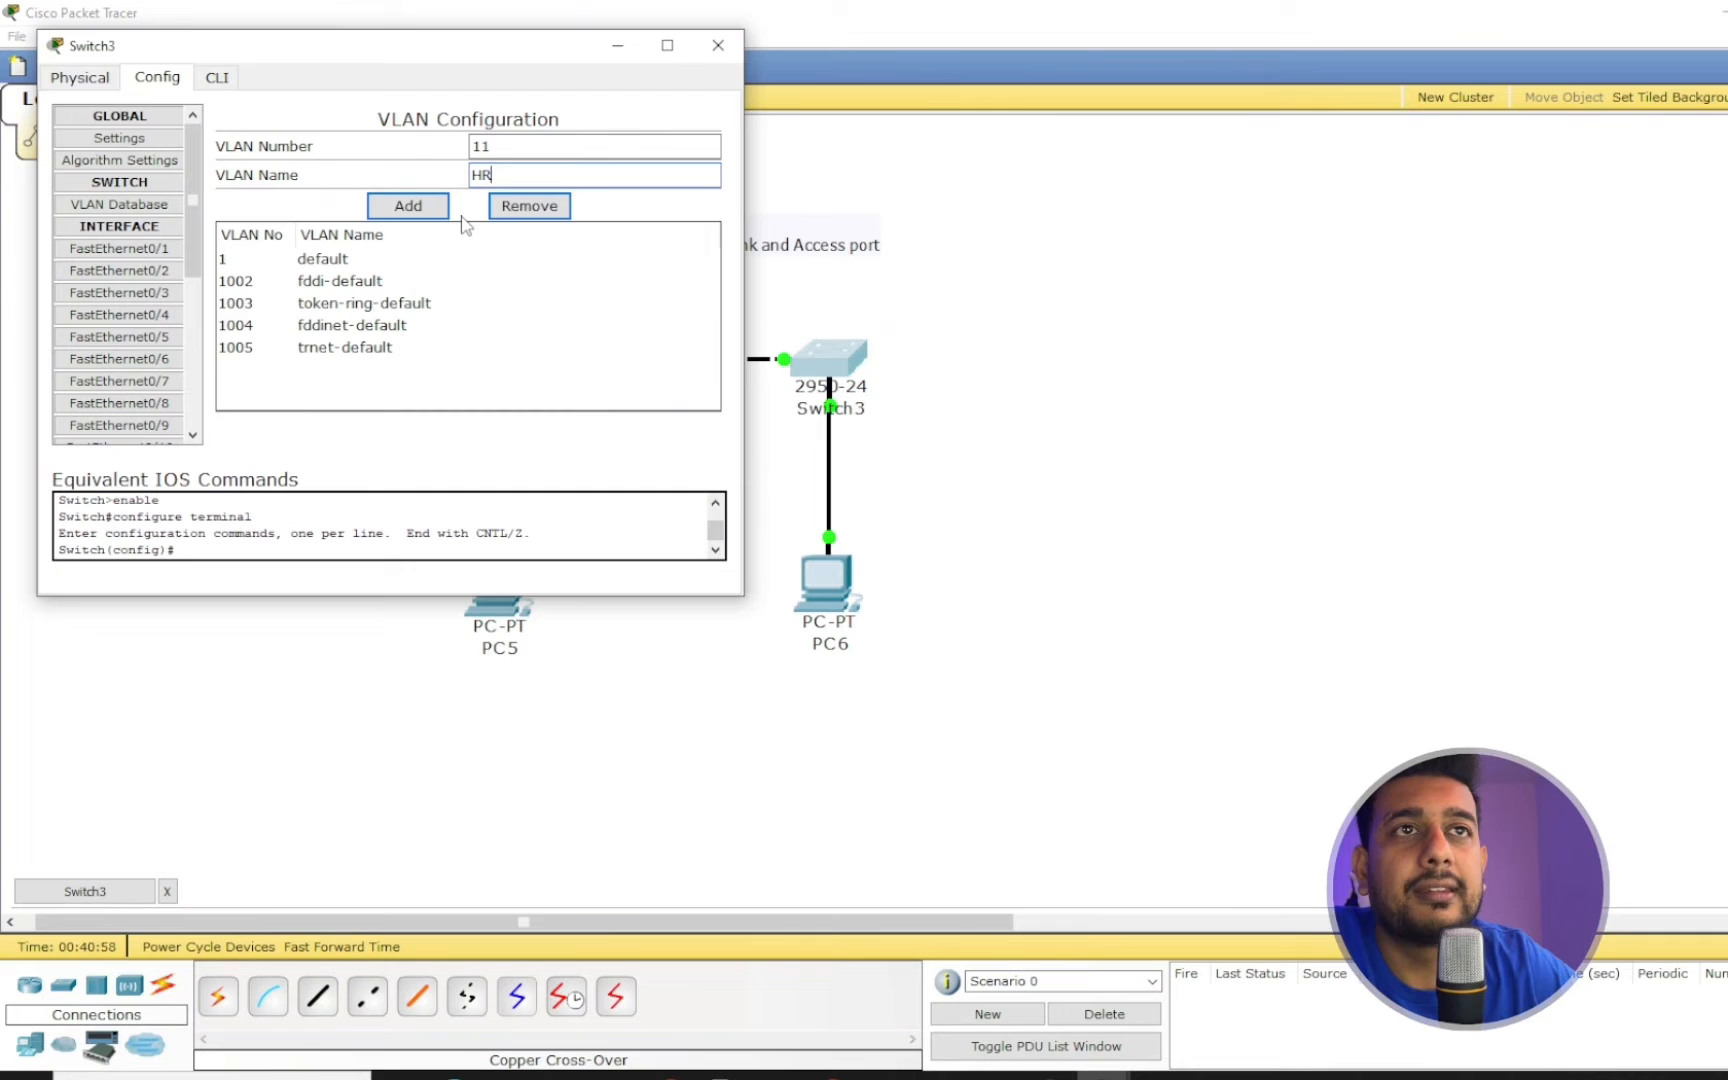
click(407, 206)
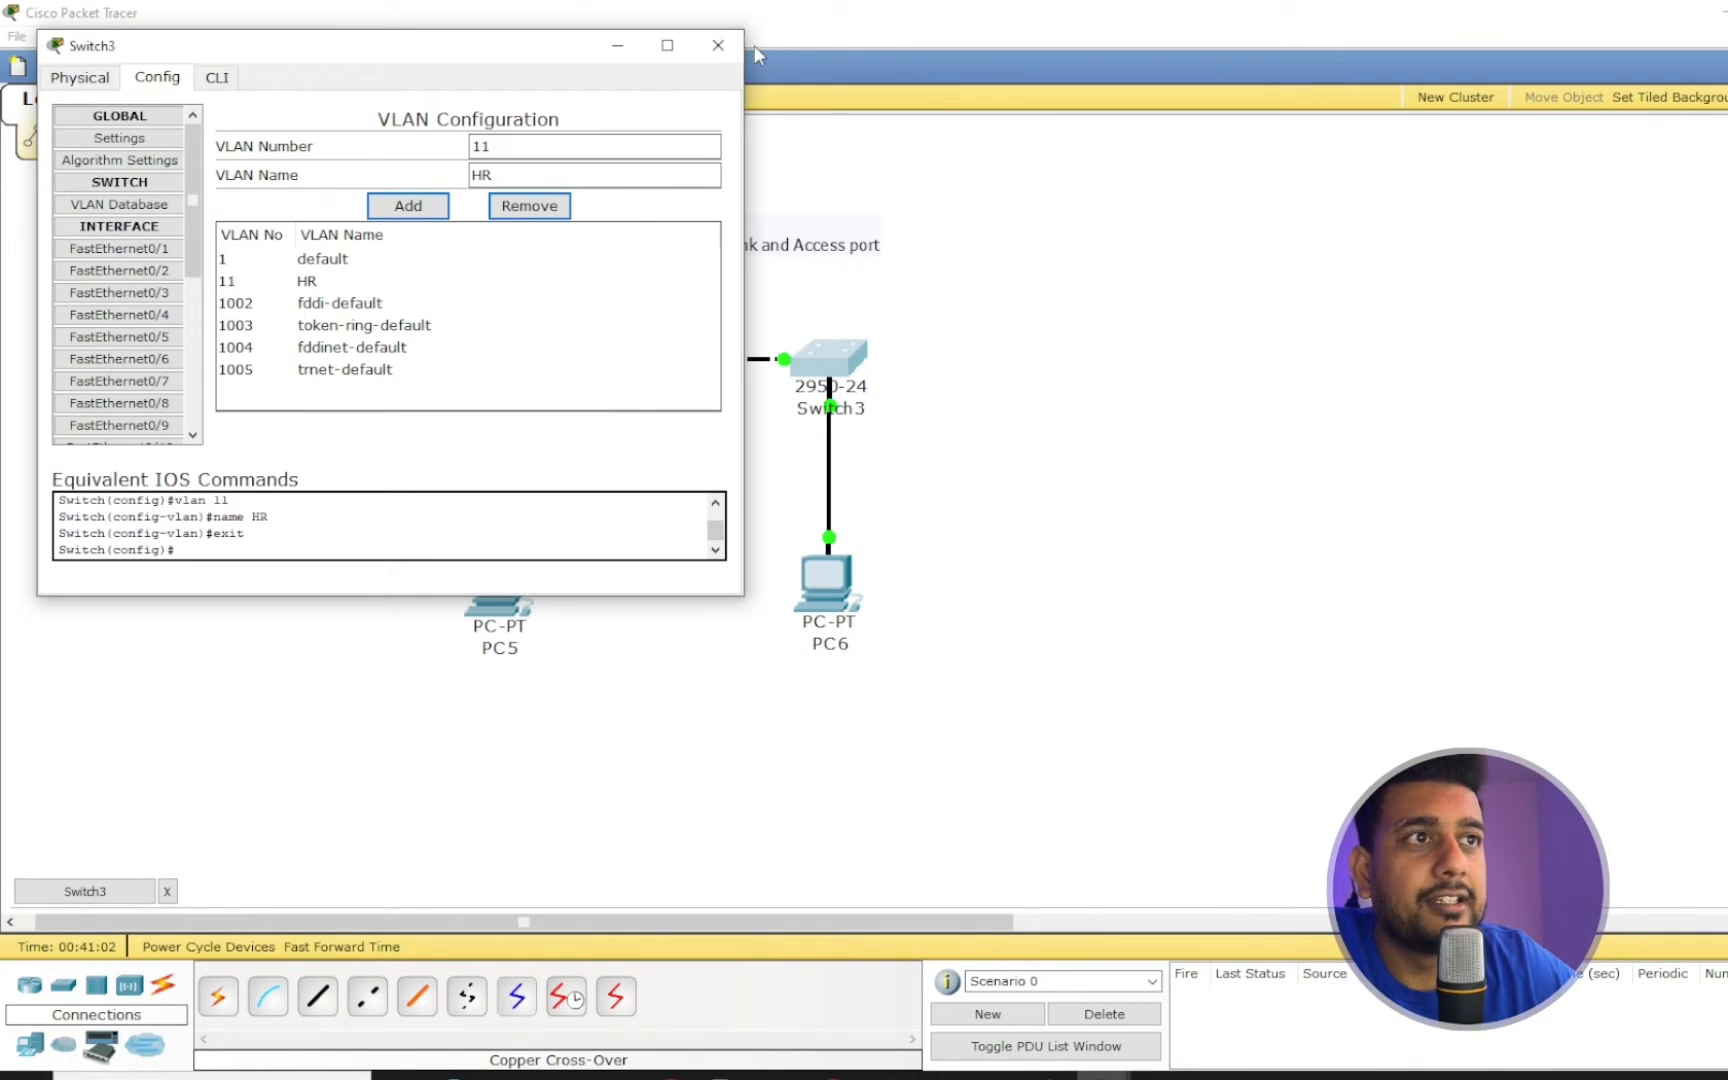
click(717, 45)
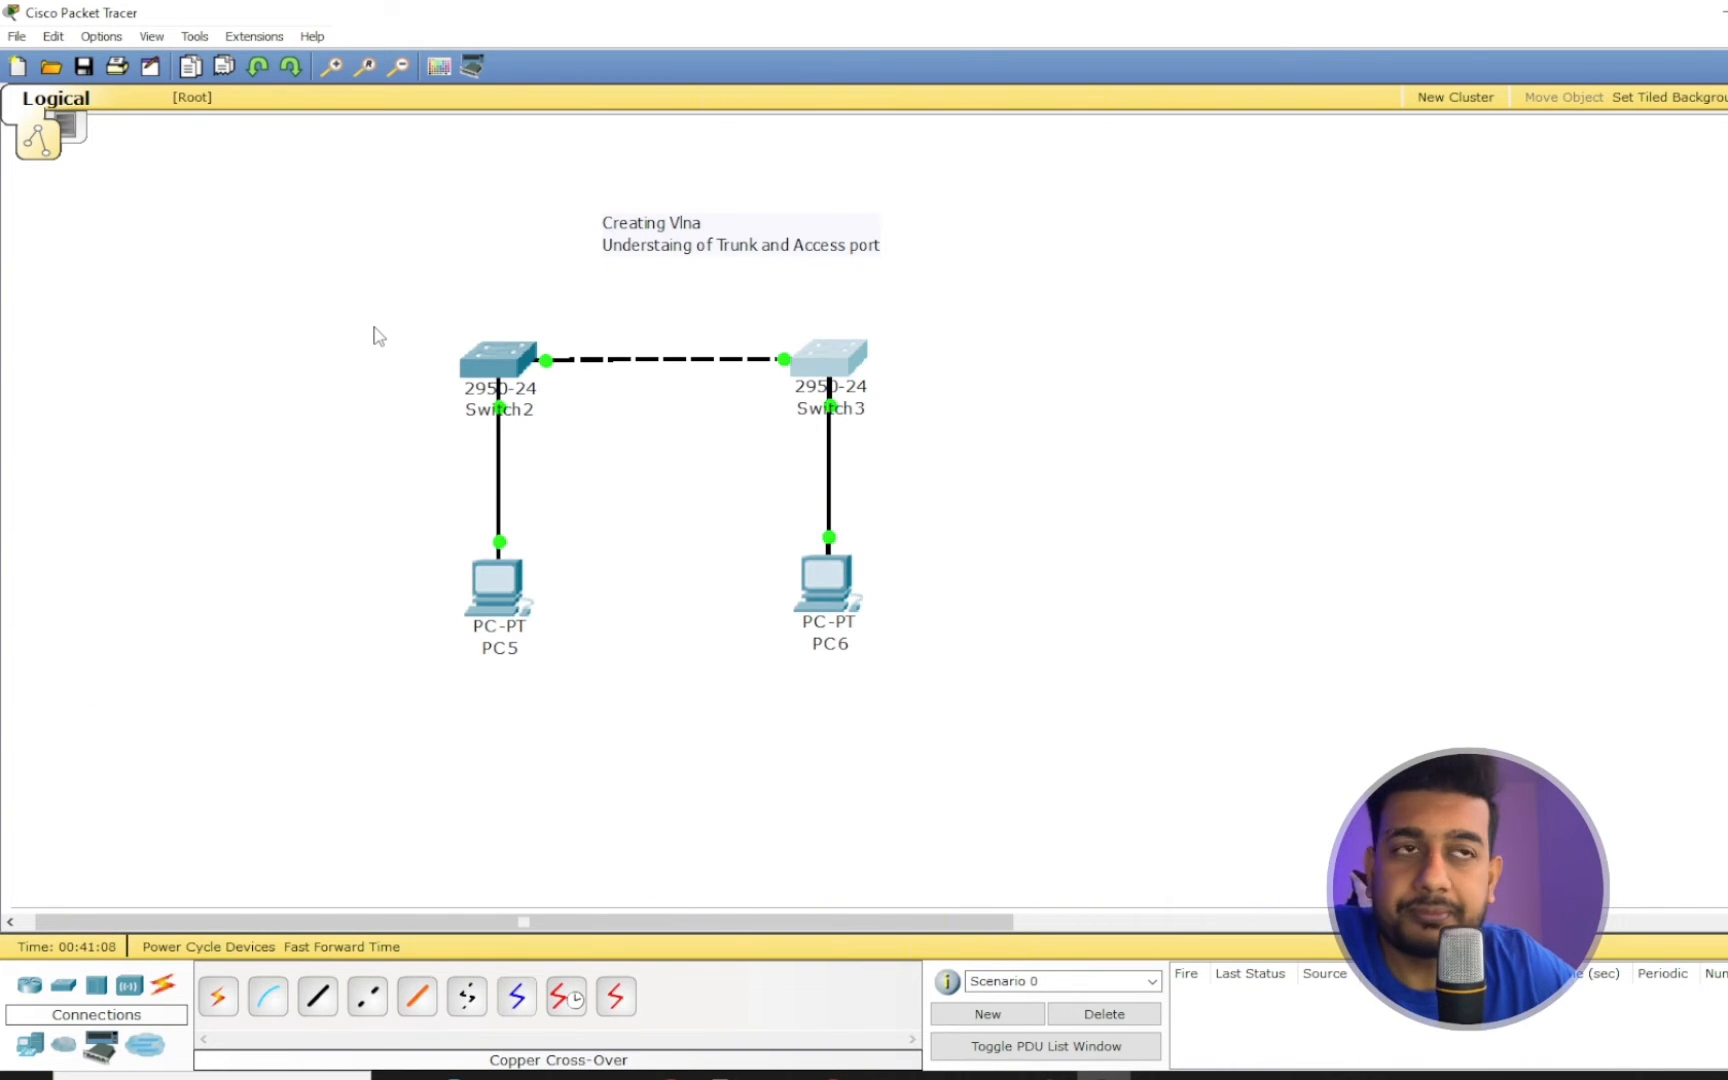
mouse_move(375, 382)
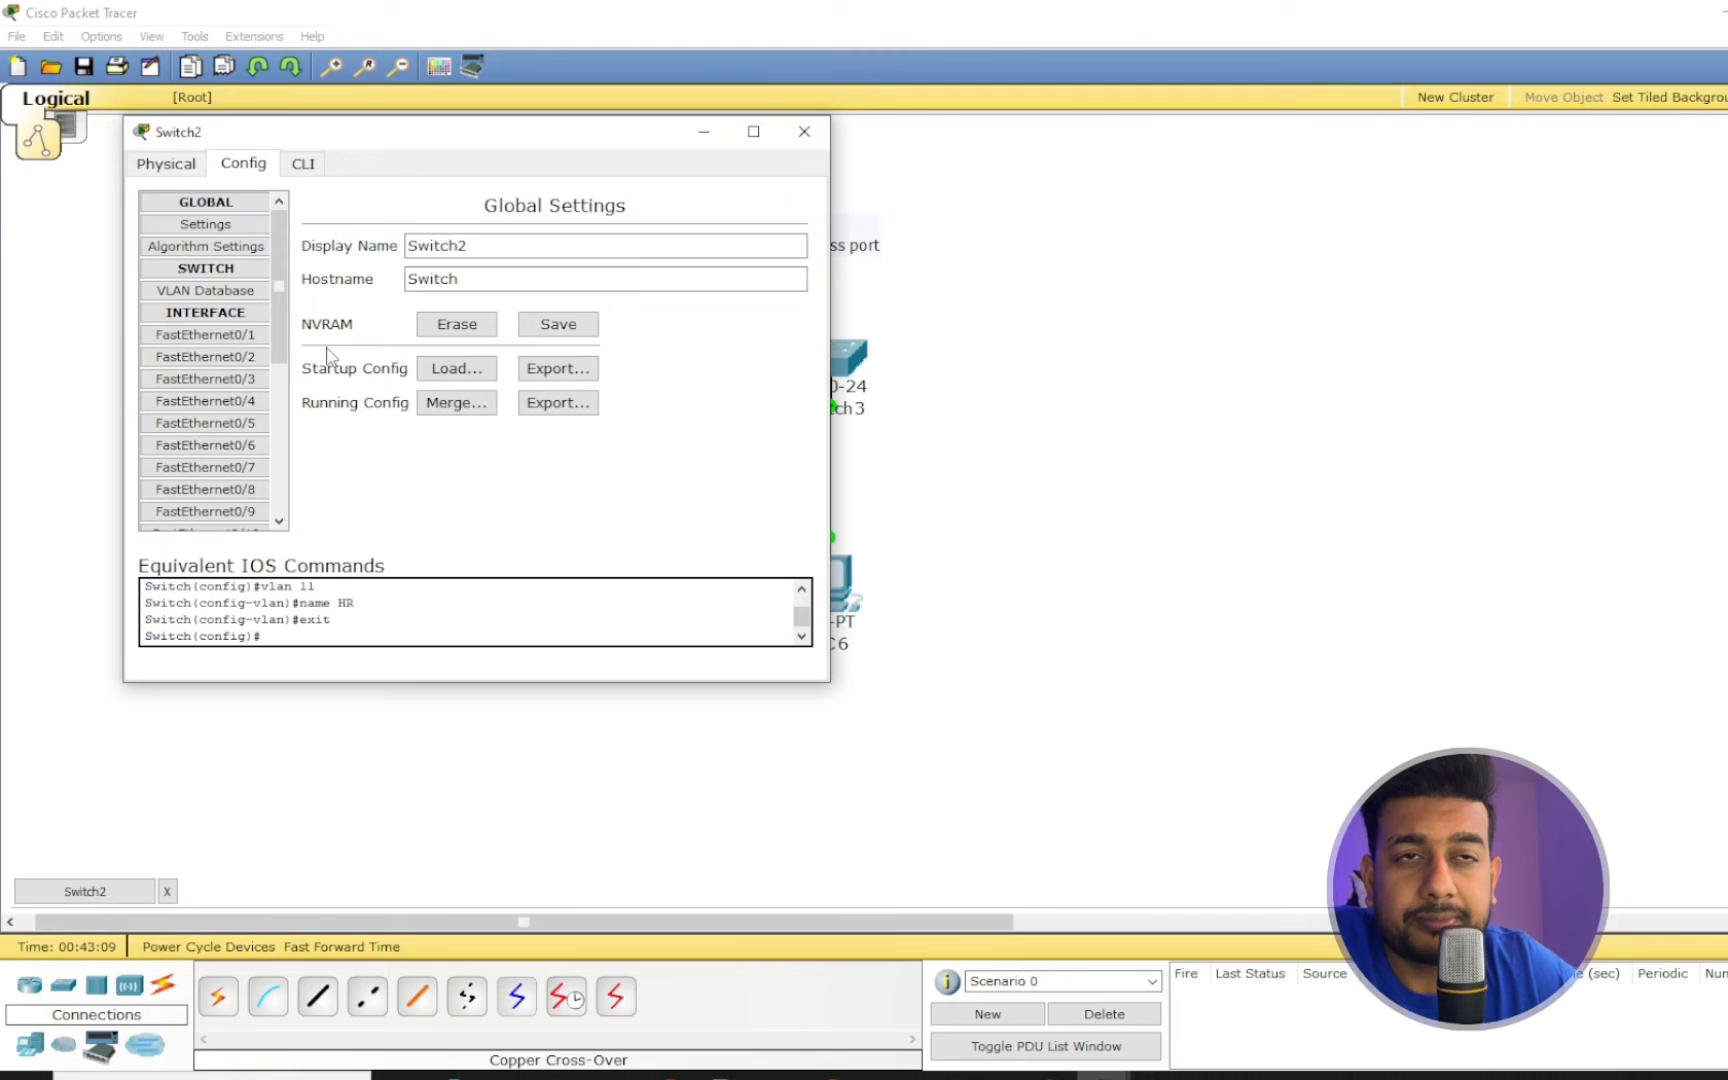
Open Switch2's FastEthernet0/1 interface settings in the Config tab
click(204, 334)
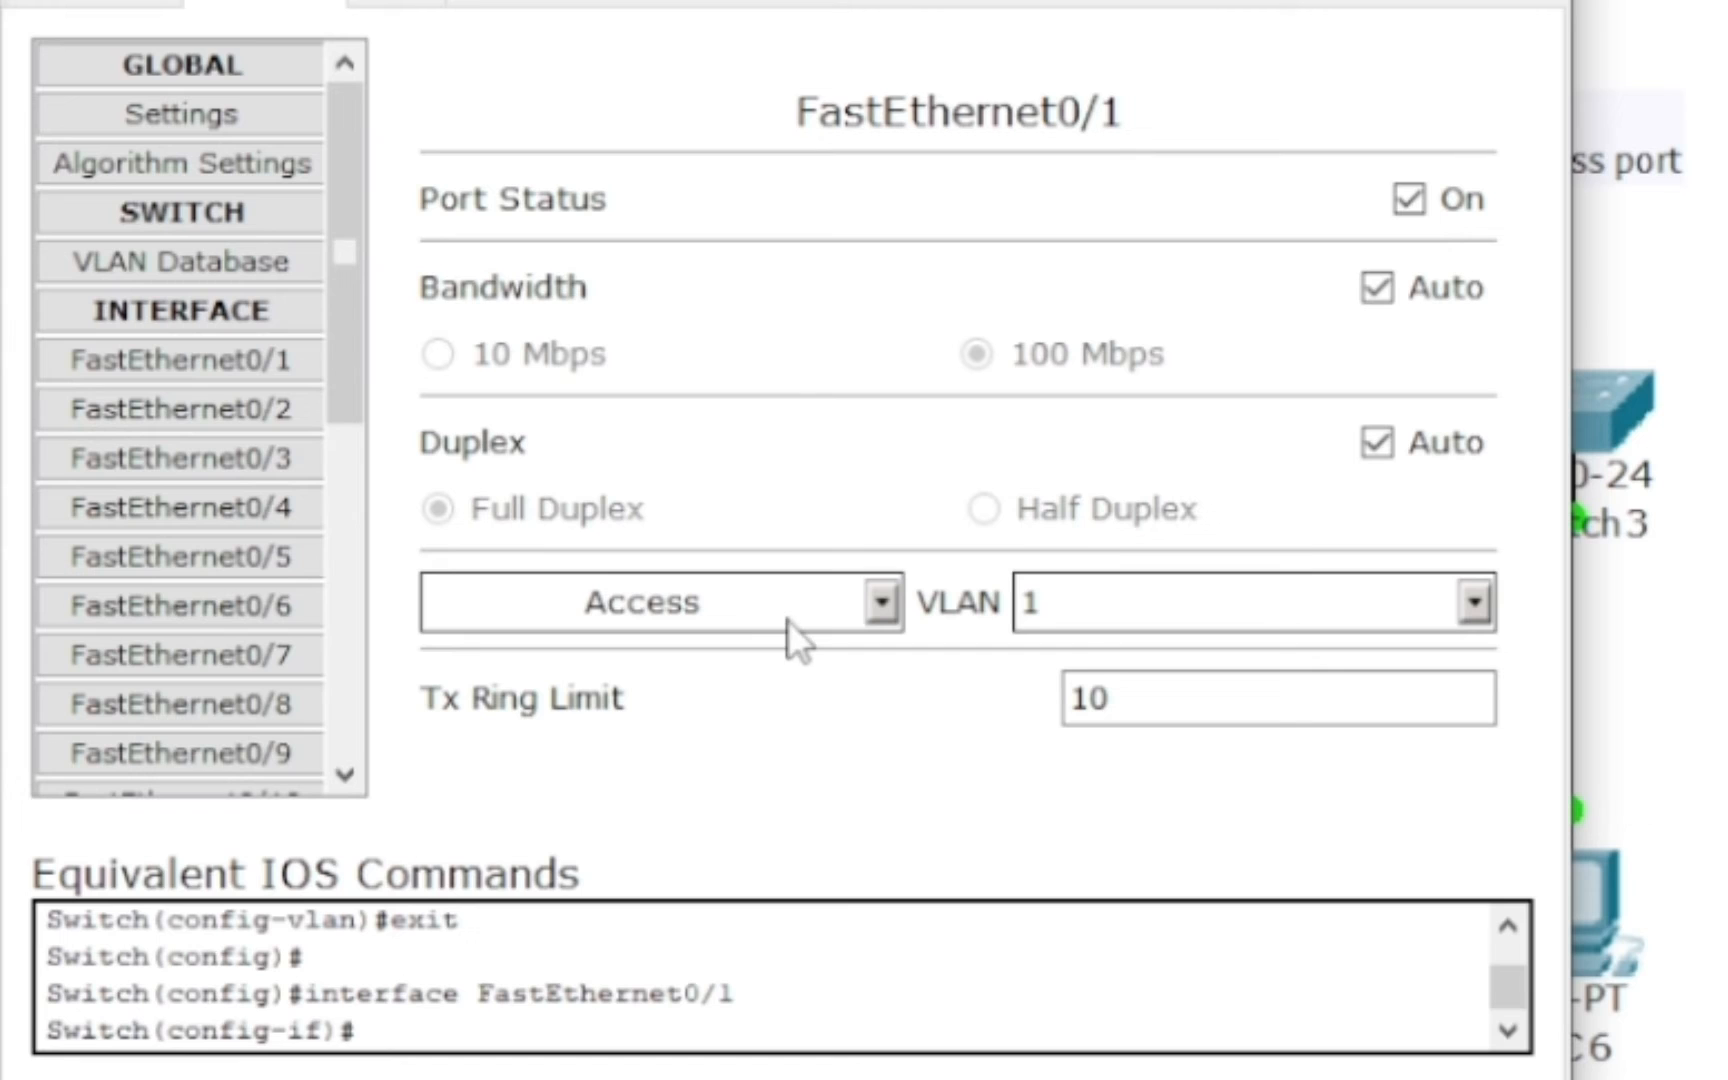
mouse_move(1475, 604)
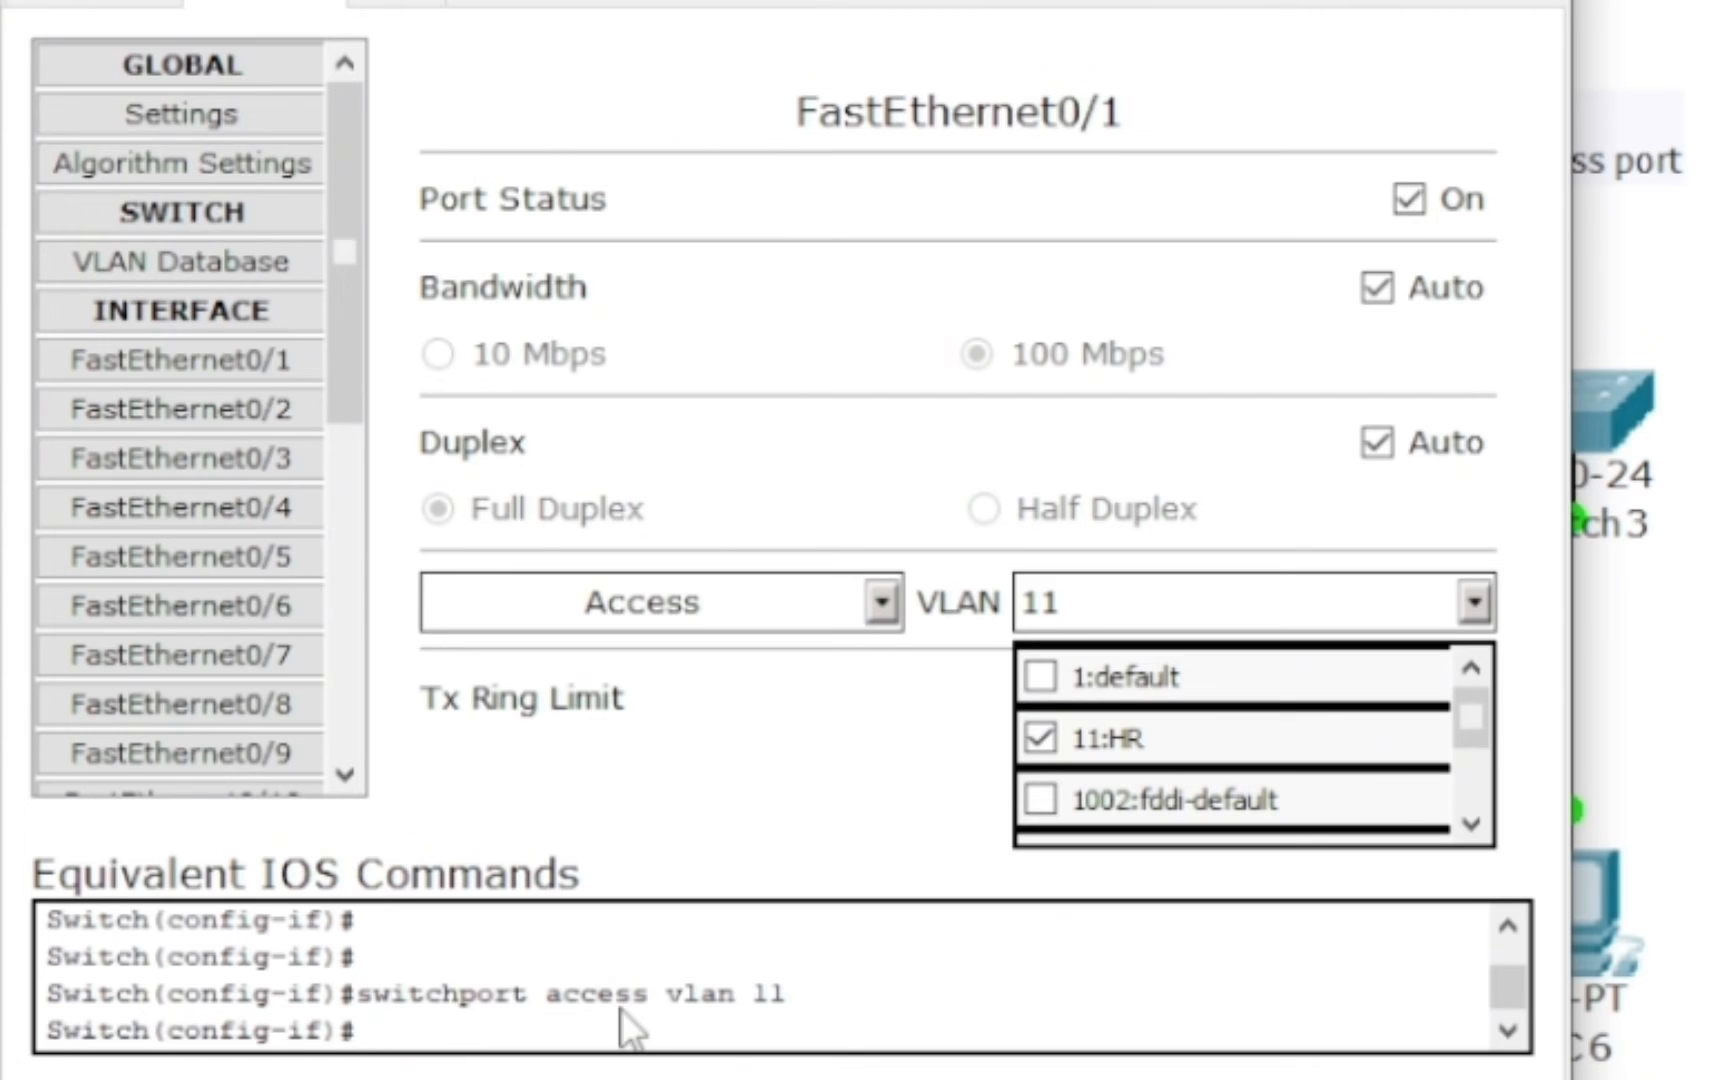
mouse_move(546, 1025)
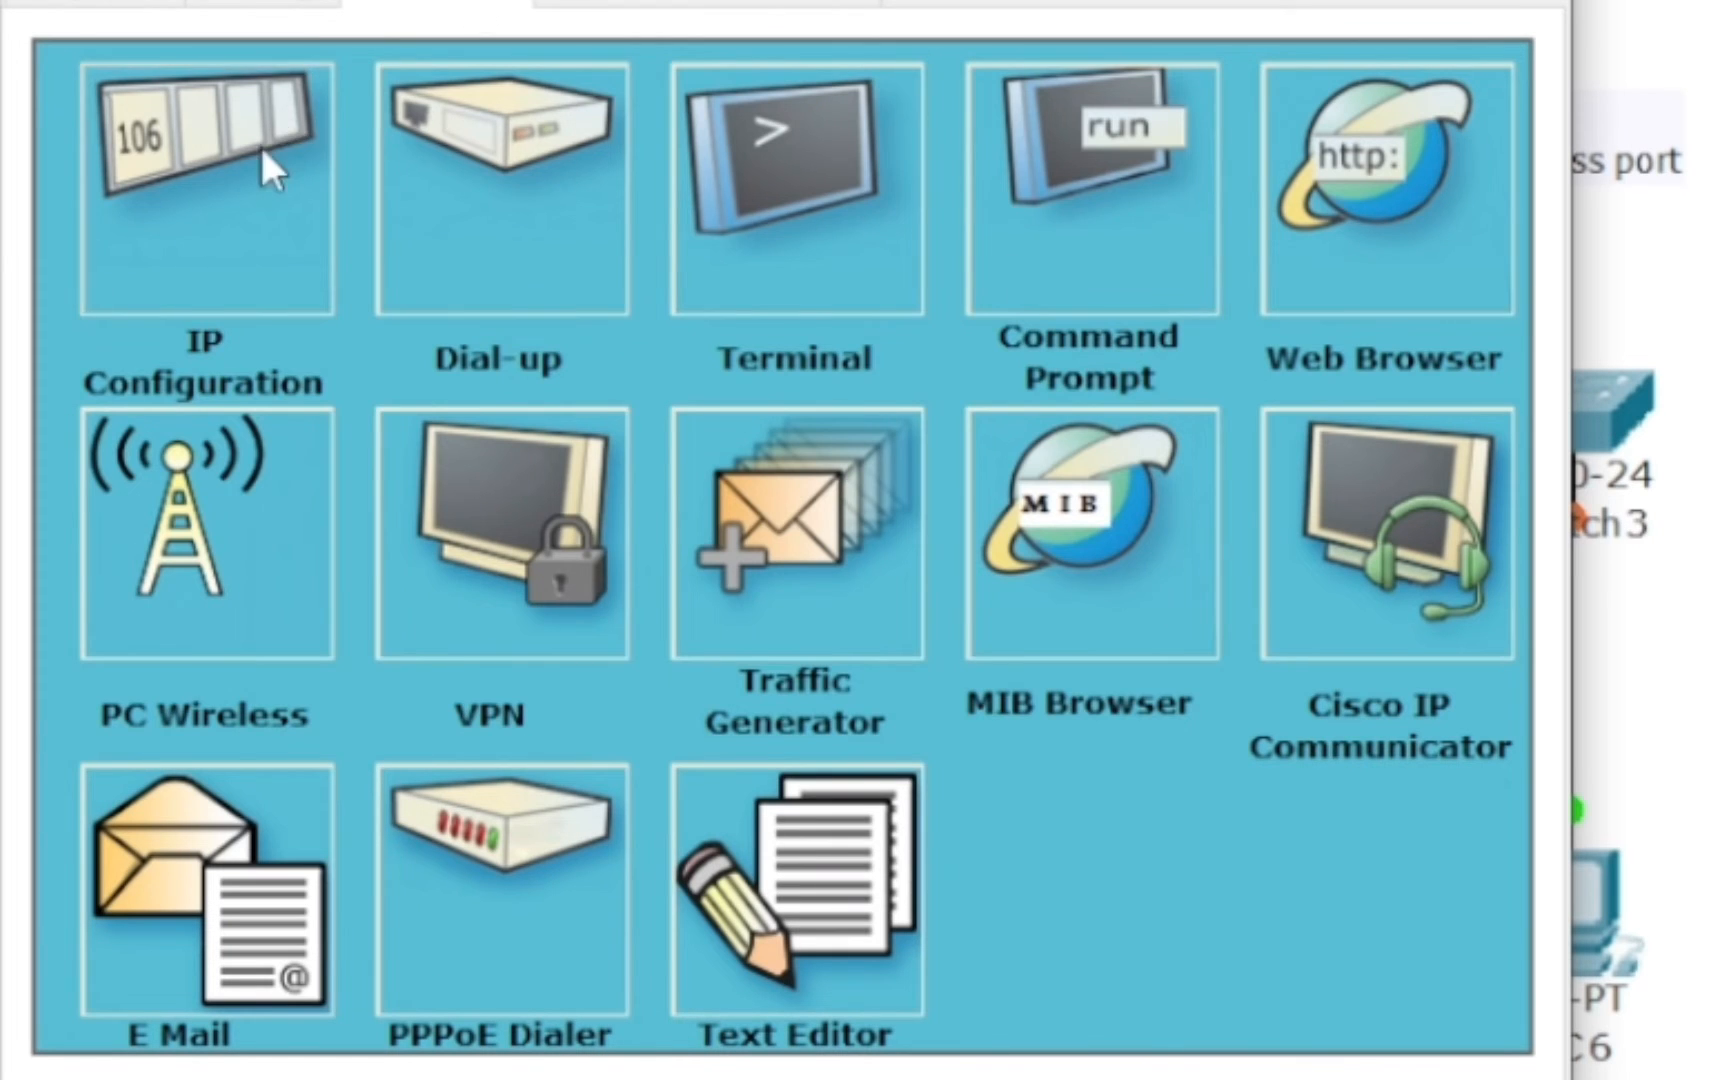
Set PC6's IP address to 10.10.10.2 and fill in its subnet mask
click(205, 185)
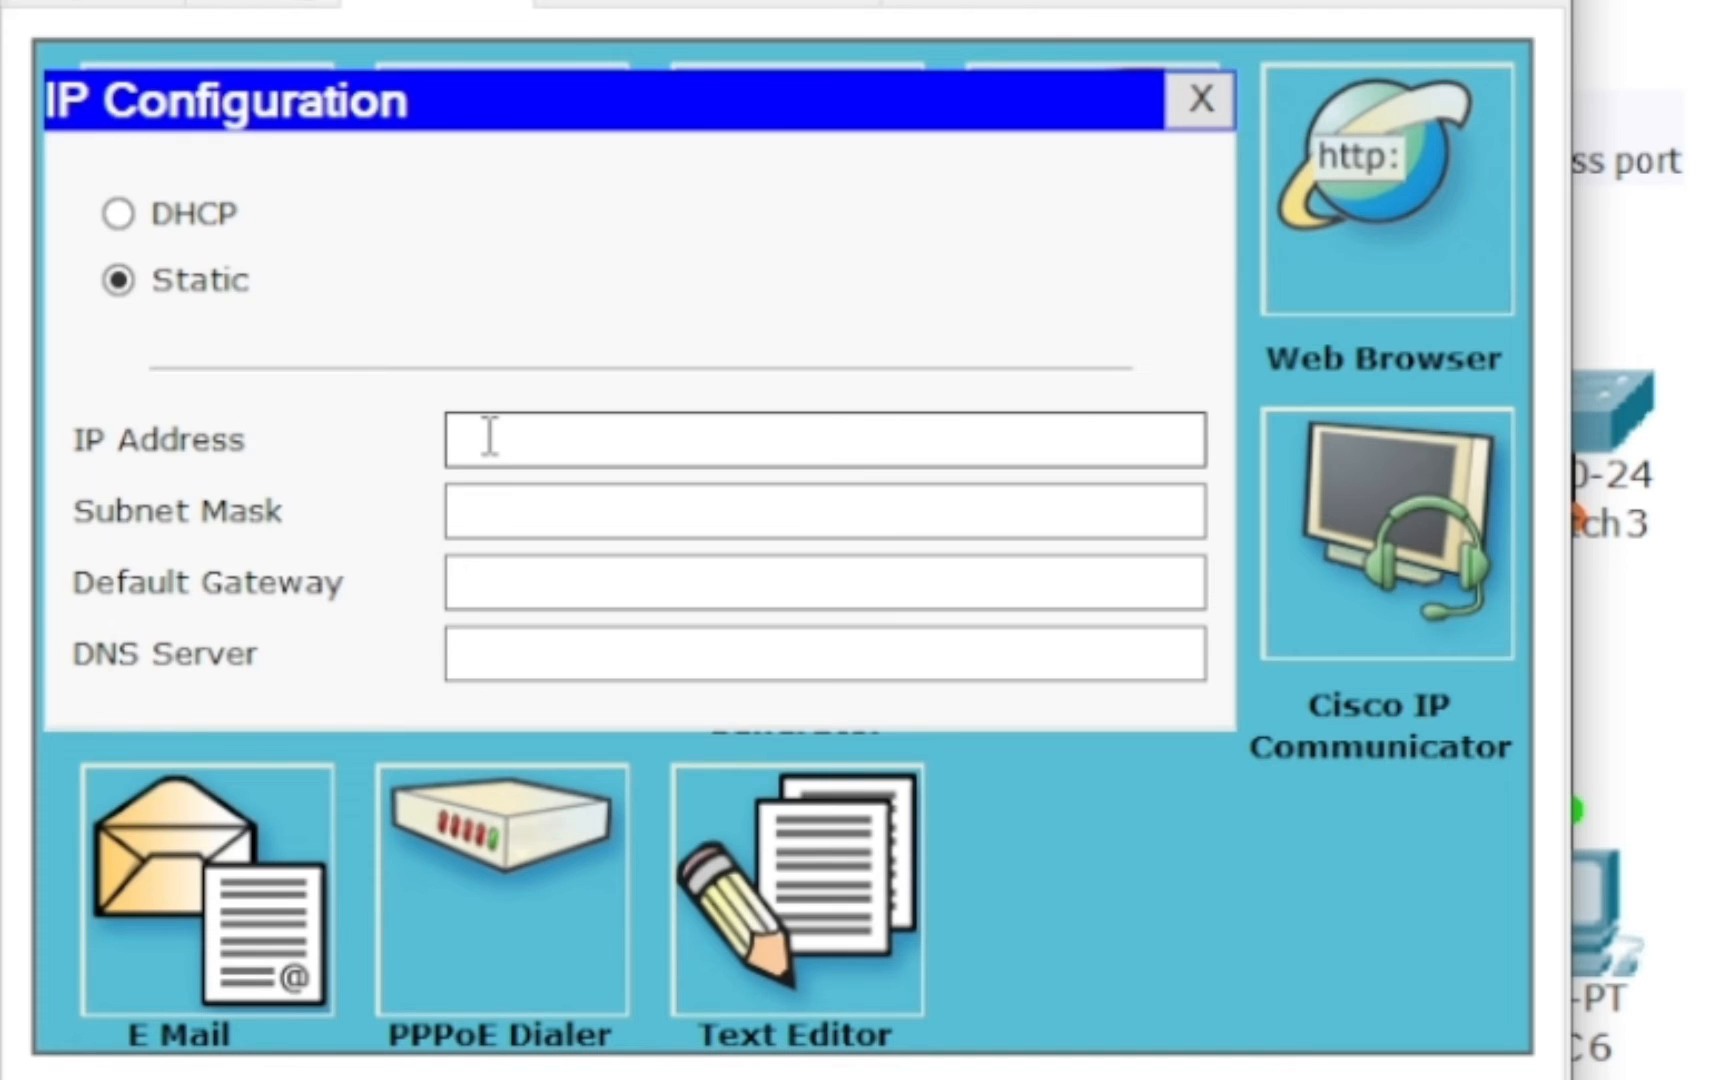
click(463, 439)
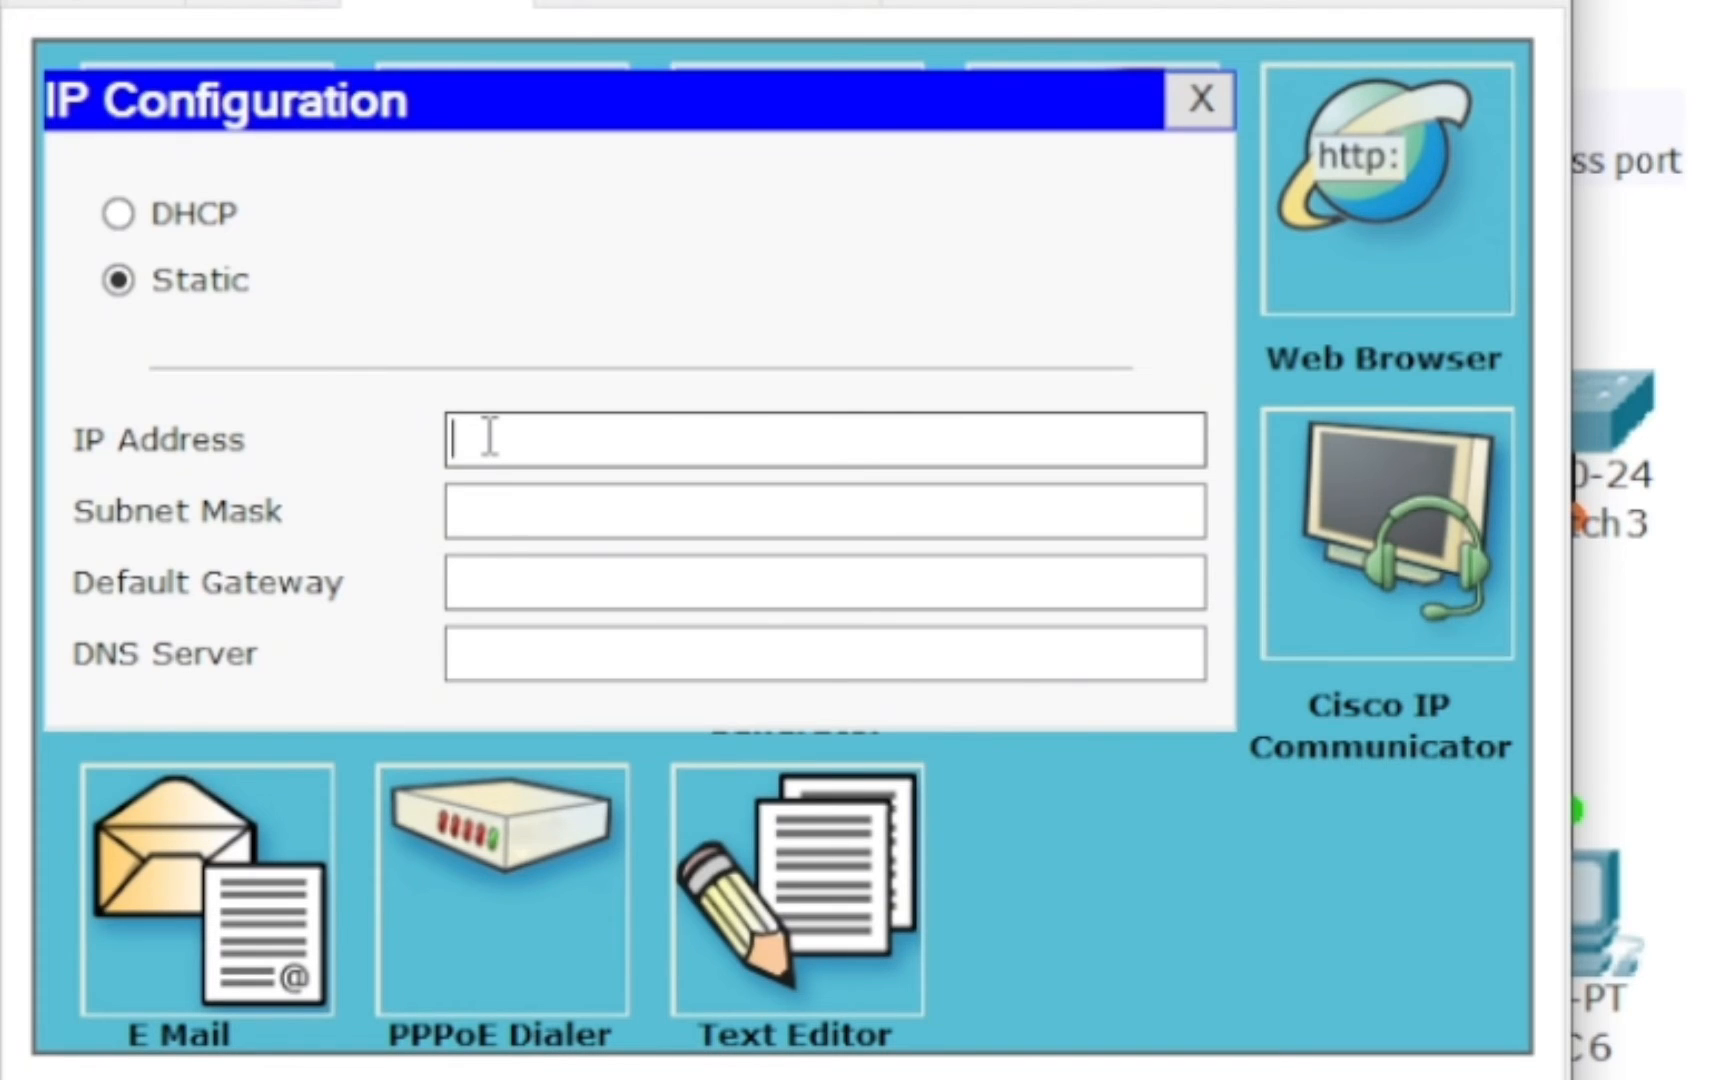
text(10.10.1)
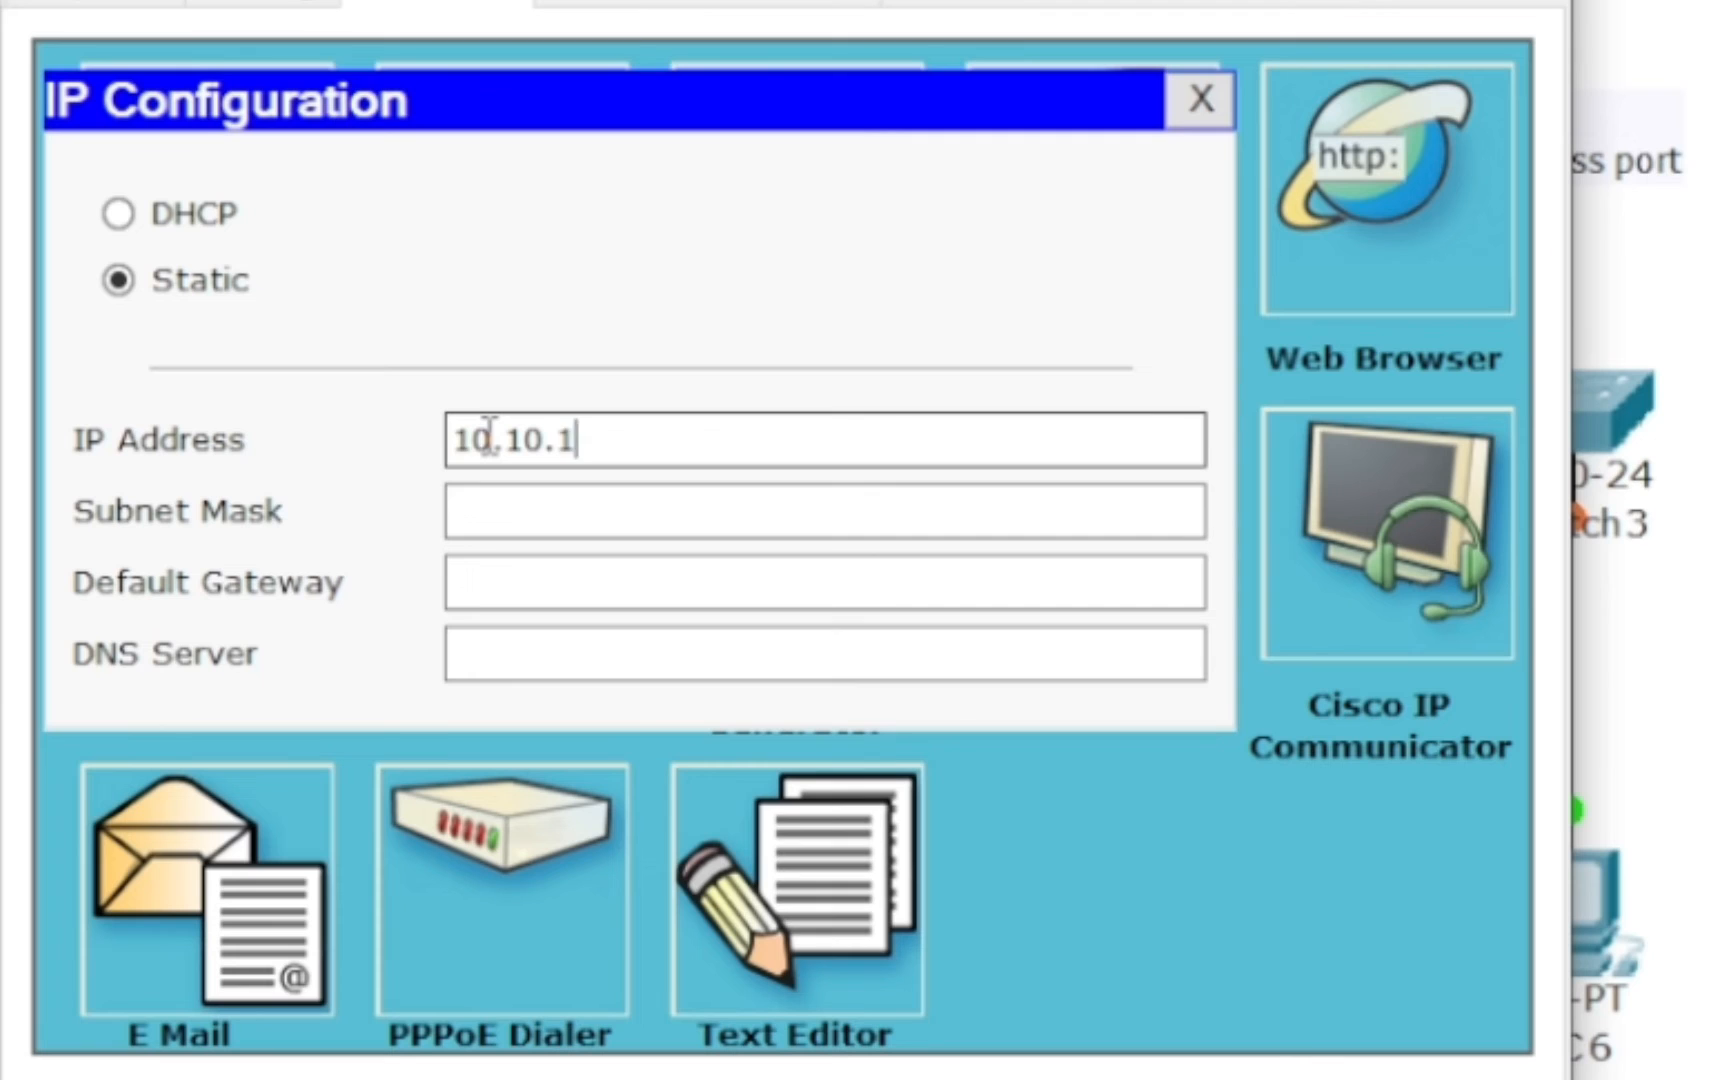
text(255.0.0.0)
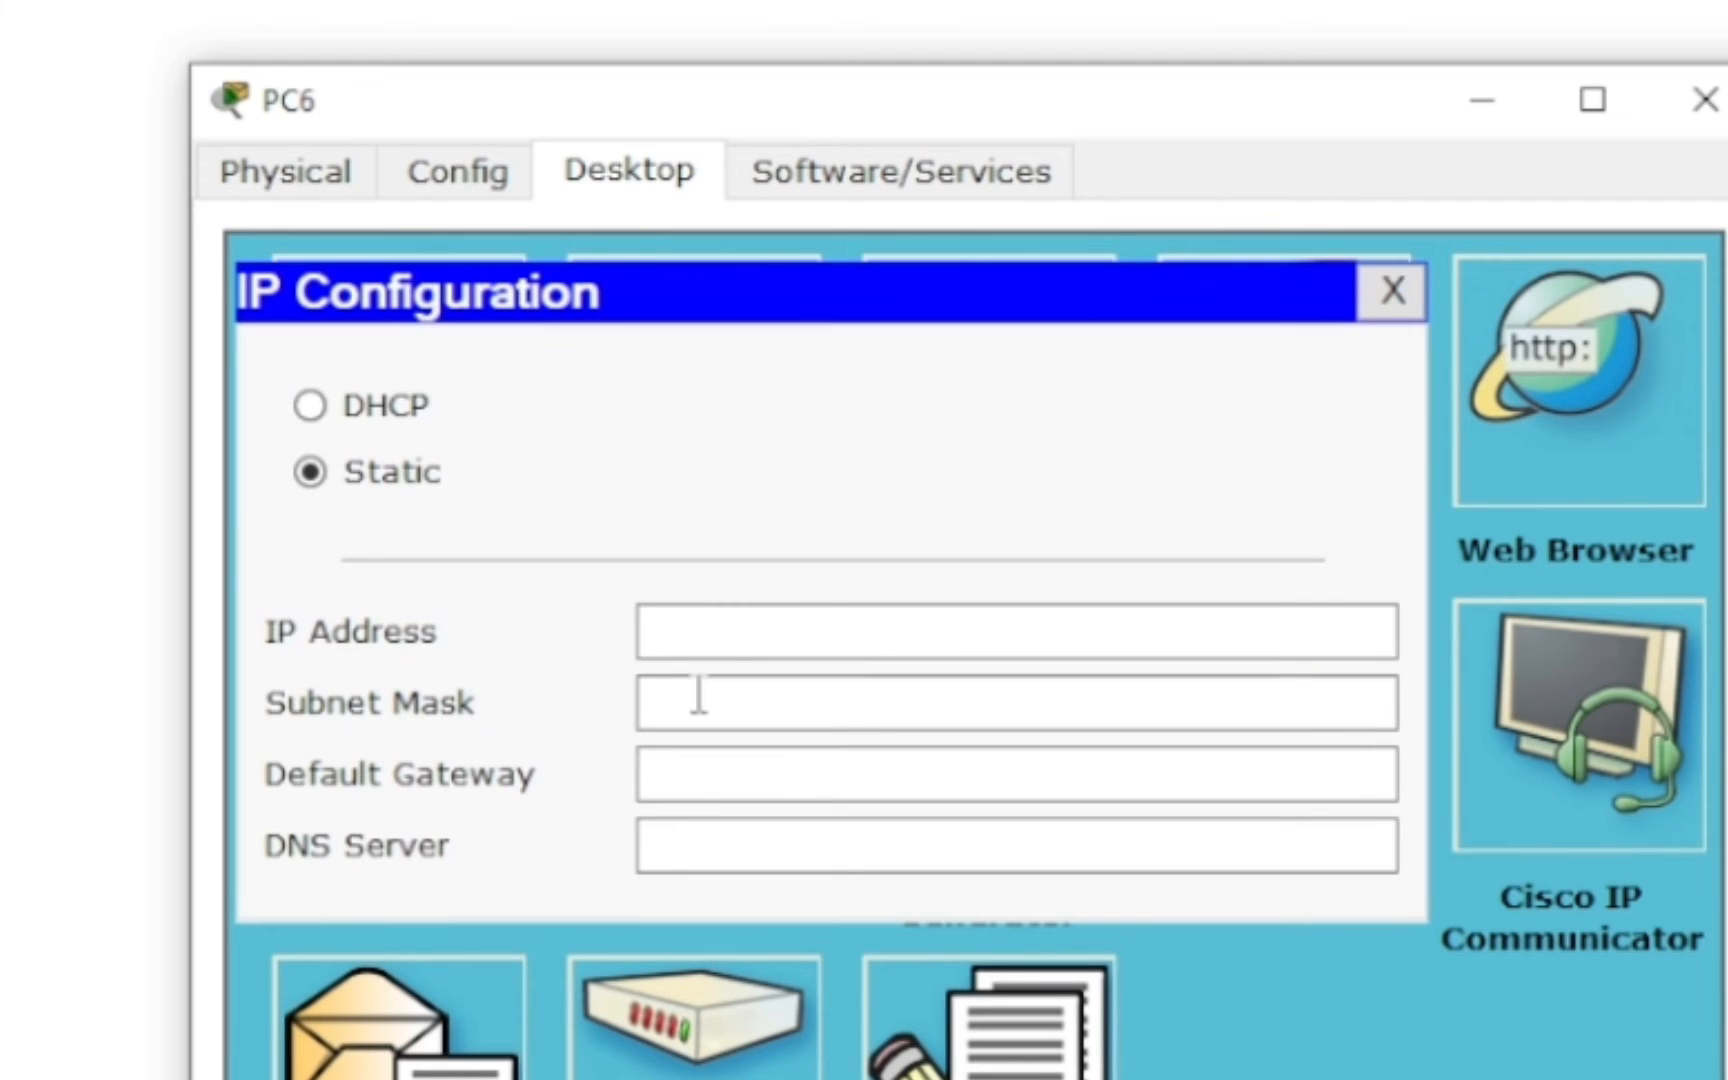
text(10.10.10.2)
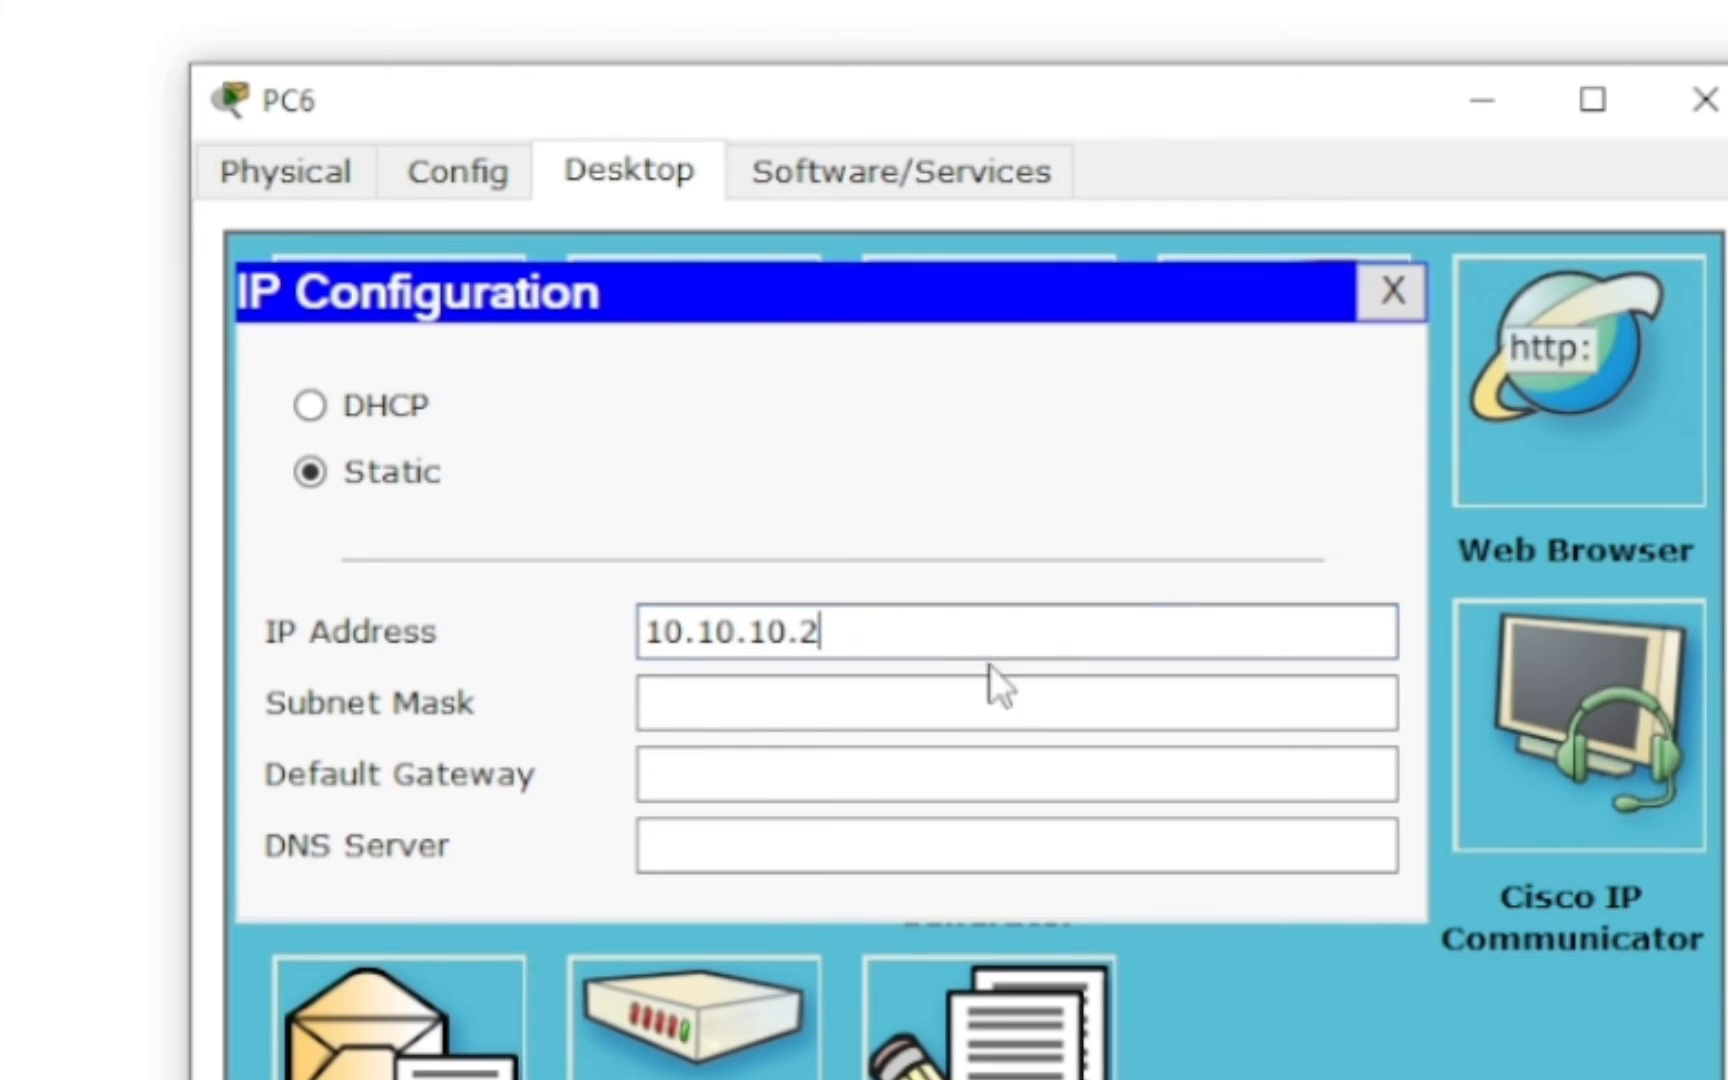
click(1391, 292)
text(pi)
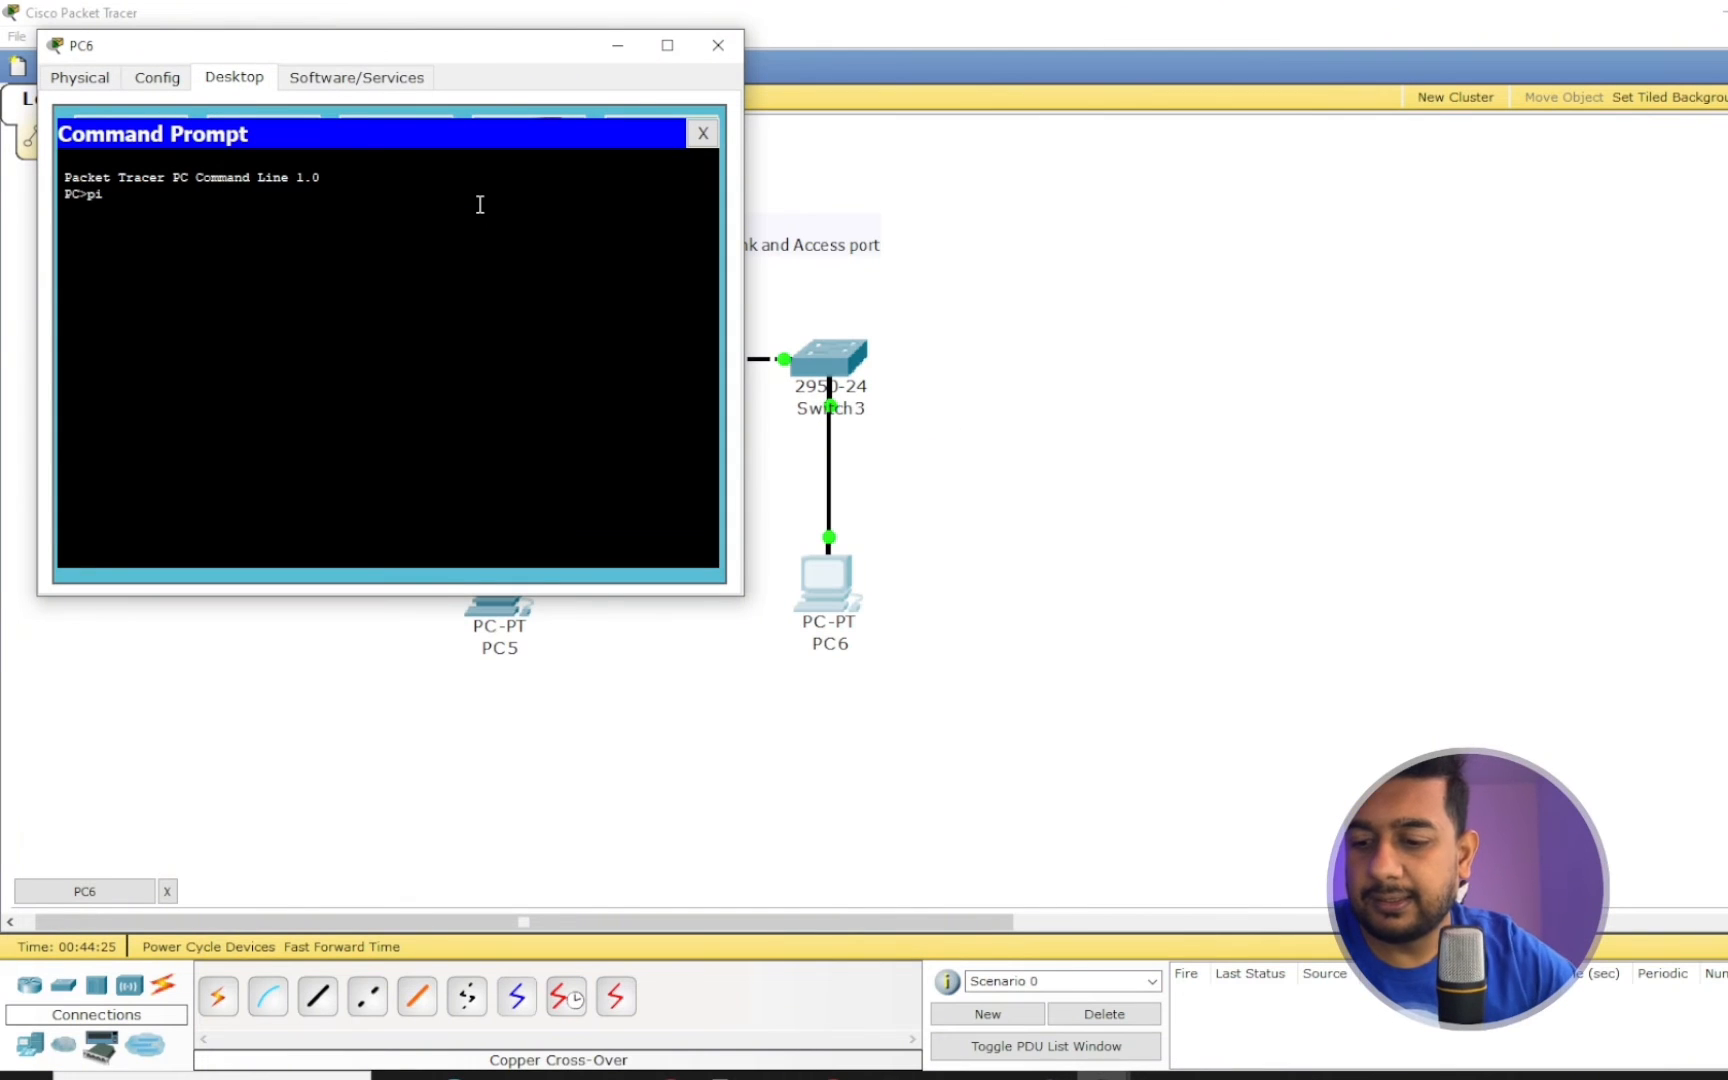
Start typing a ping to 10.10.10. in PC6's command prompt
text(ng 10)
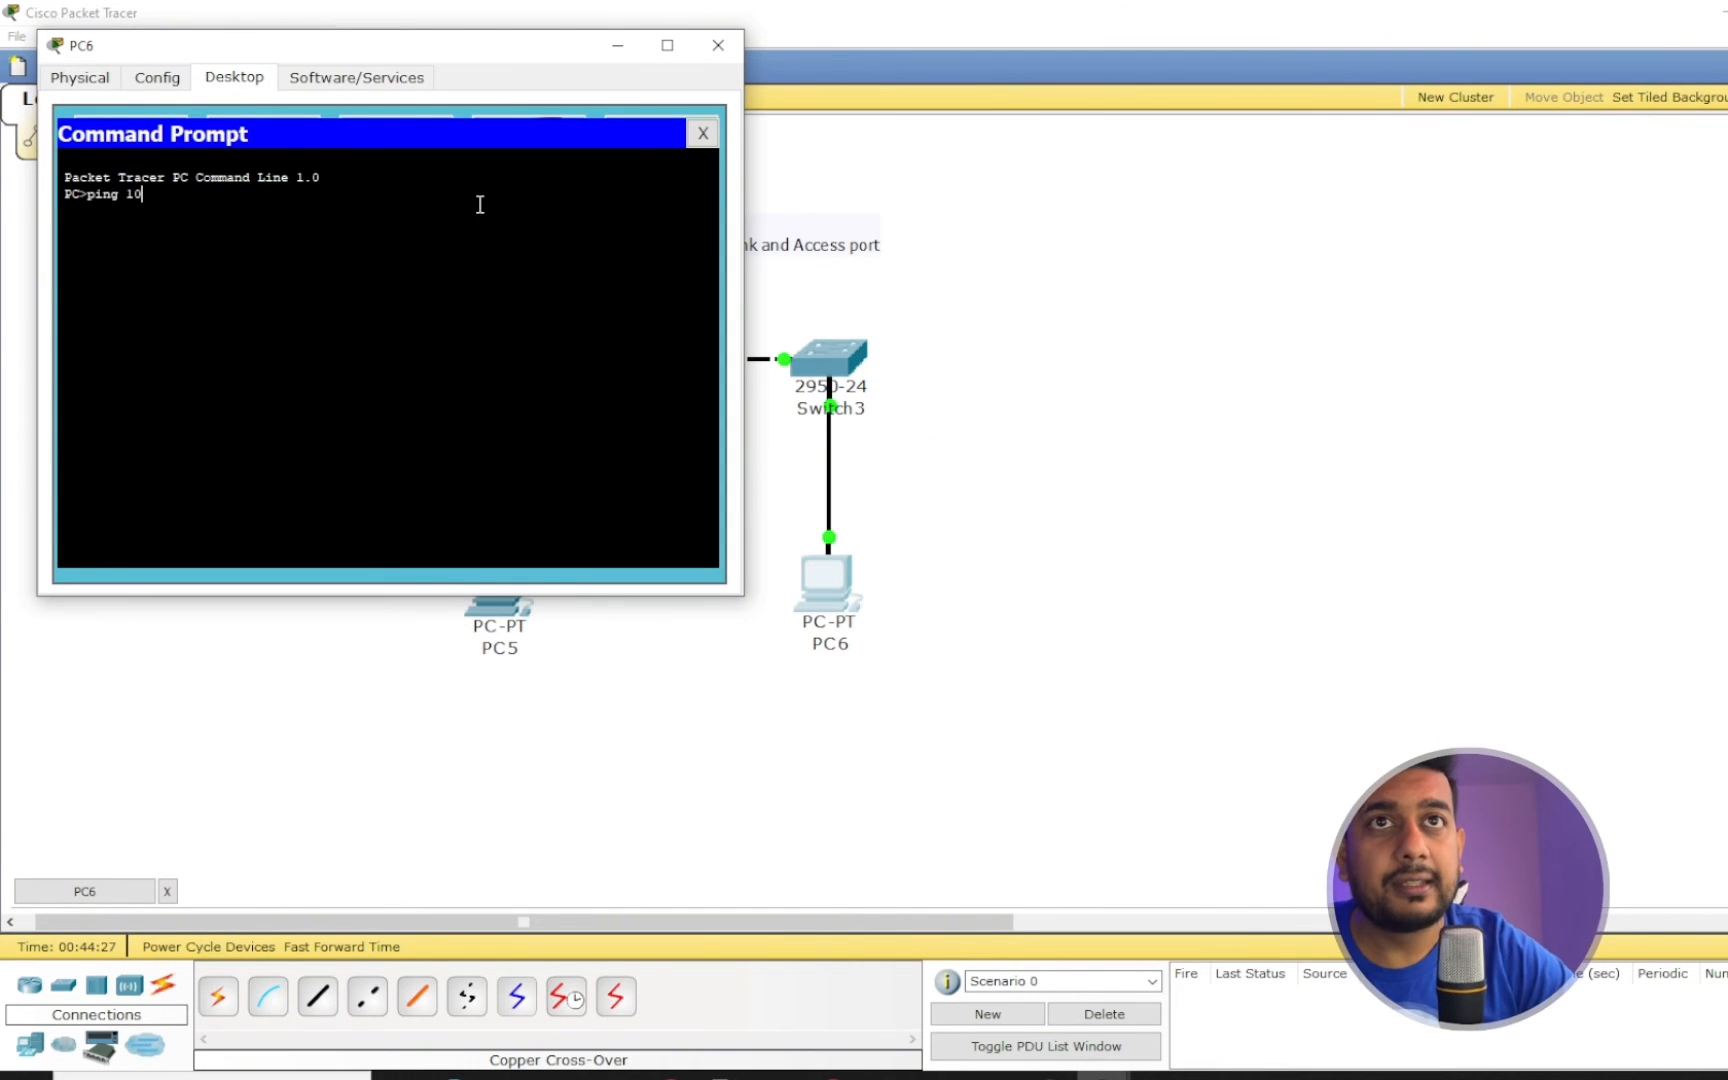
text(.10.10.)
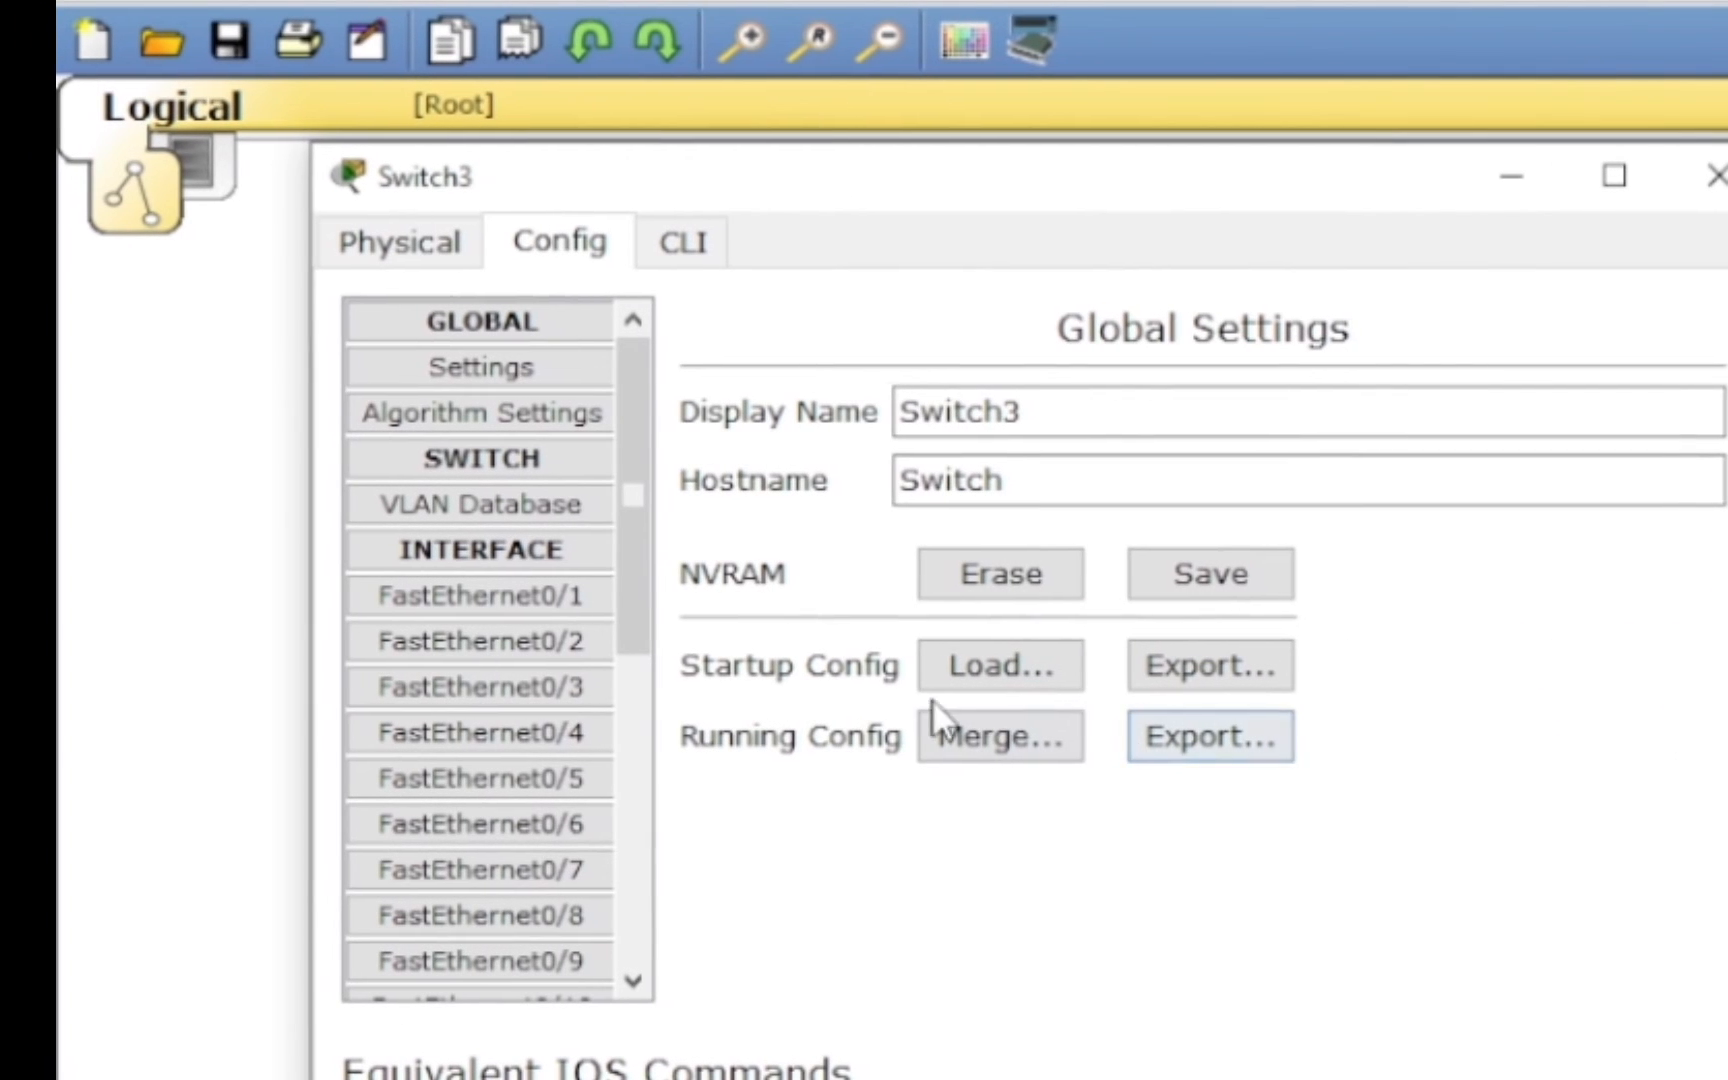
Make FastEthernet0/2 a trunk port and confirm it allows VLANs 1-1005 including 11:HR
click(1715, 175)
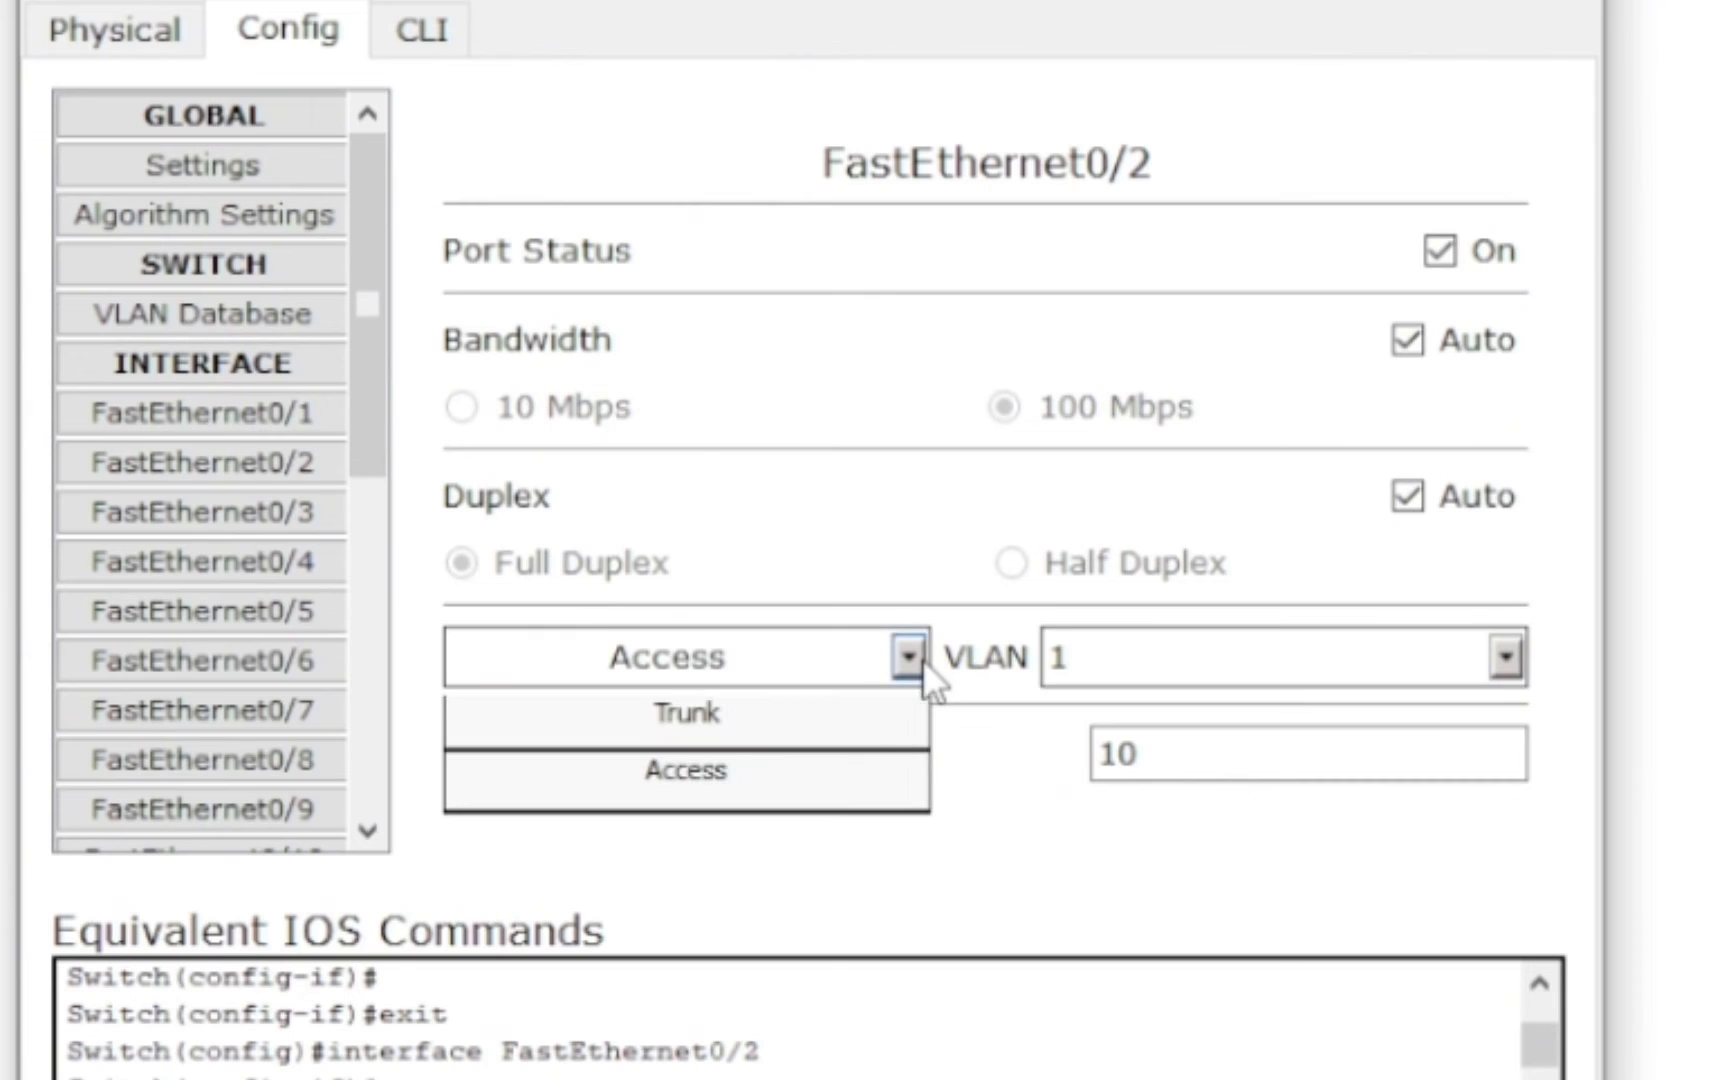
click(685, 713)
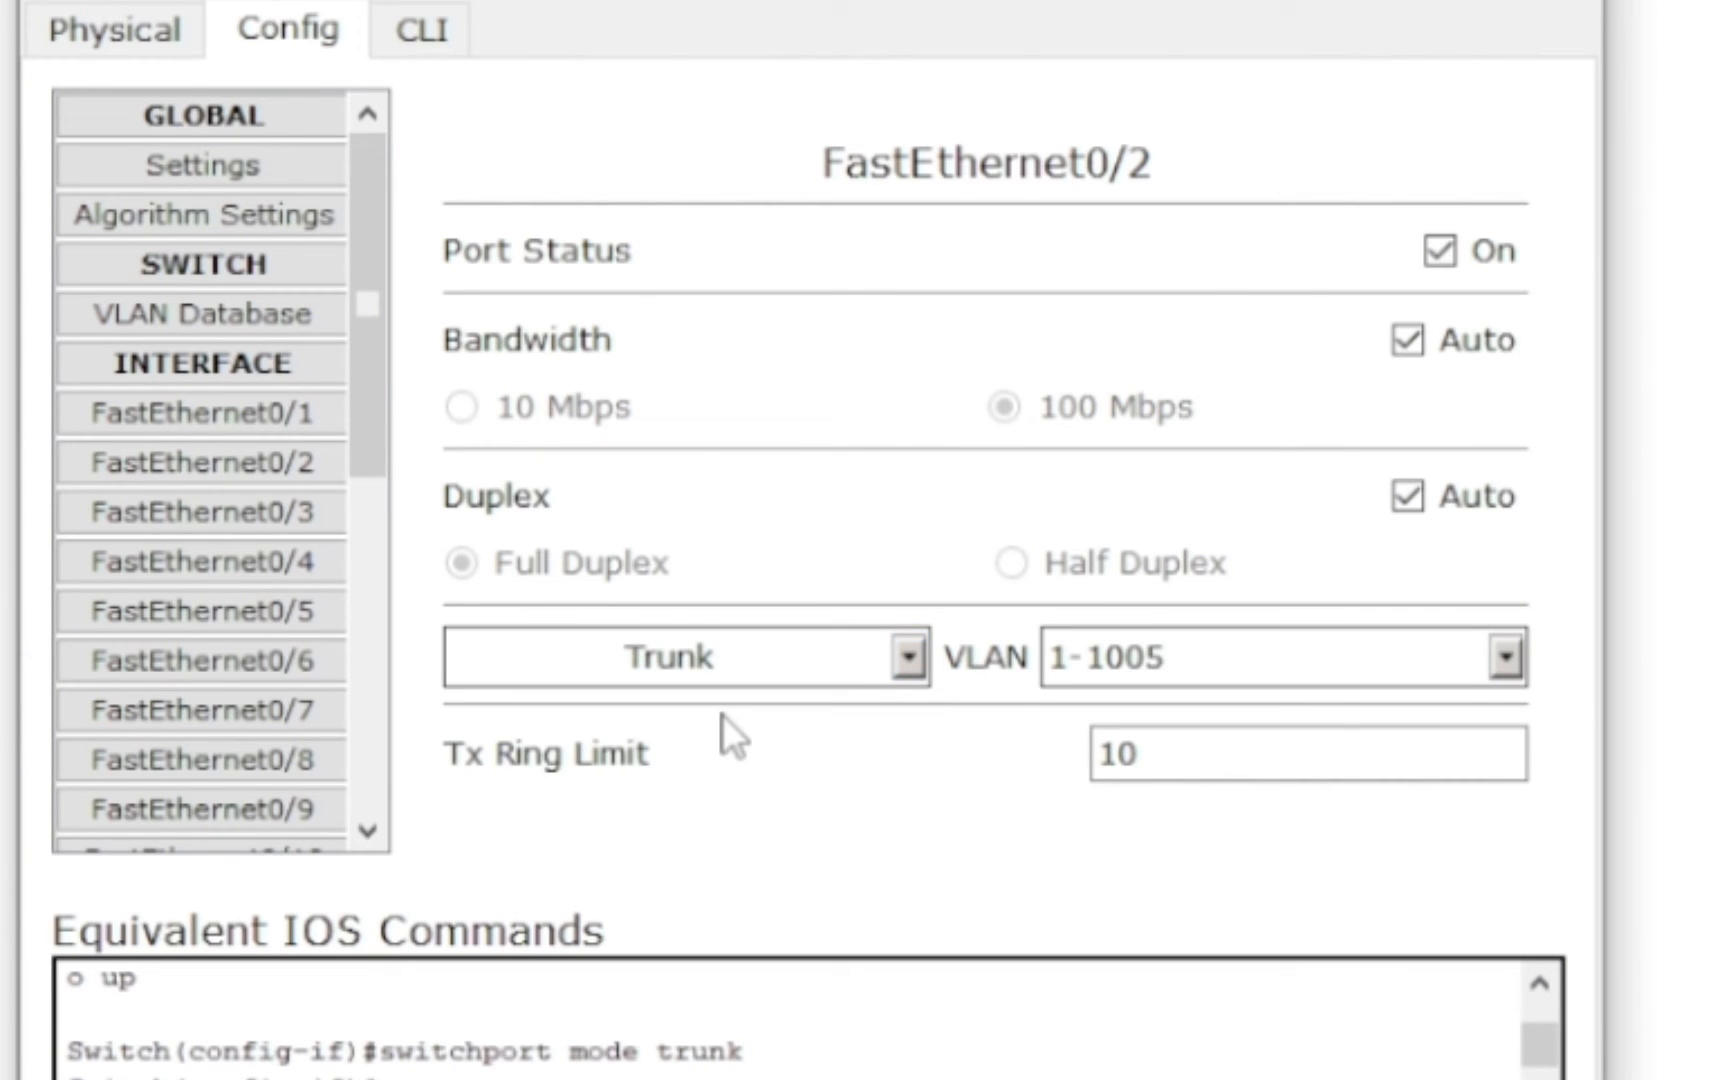
mouse_move(986, 705)
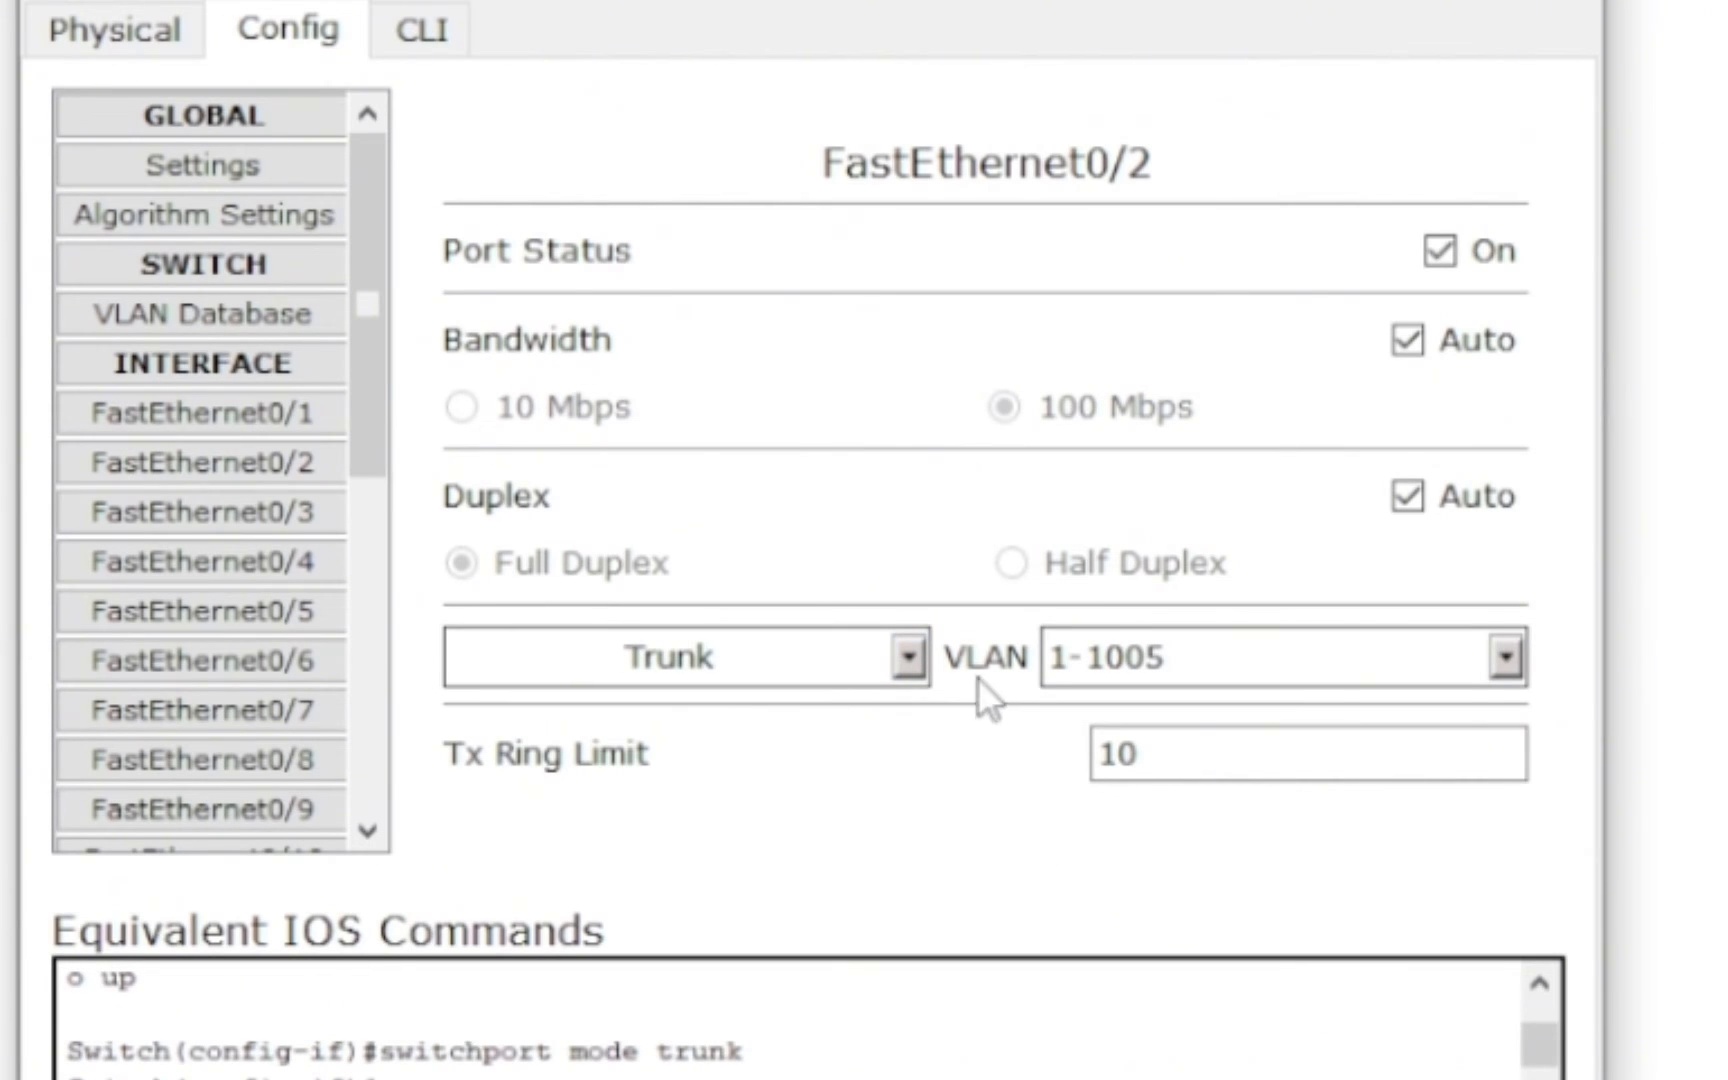
mouse_move(1372, 694)
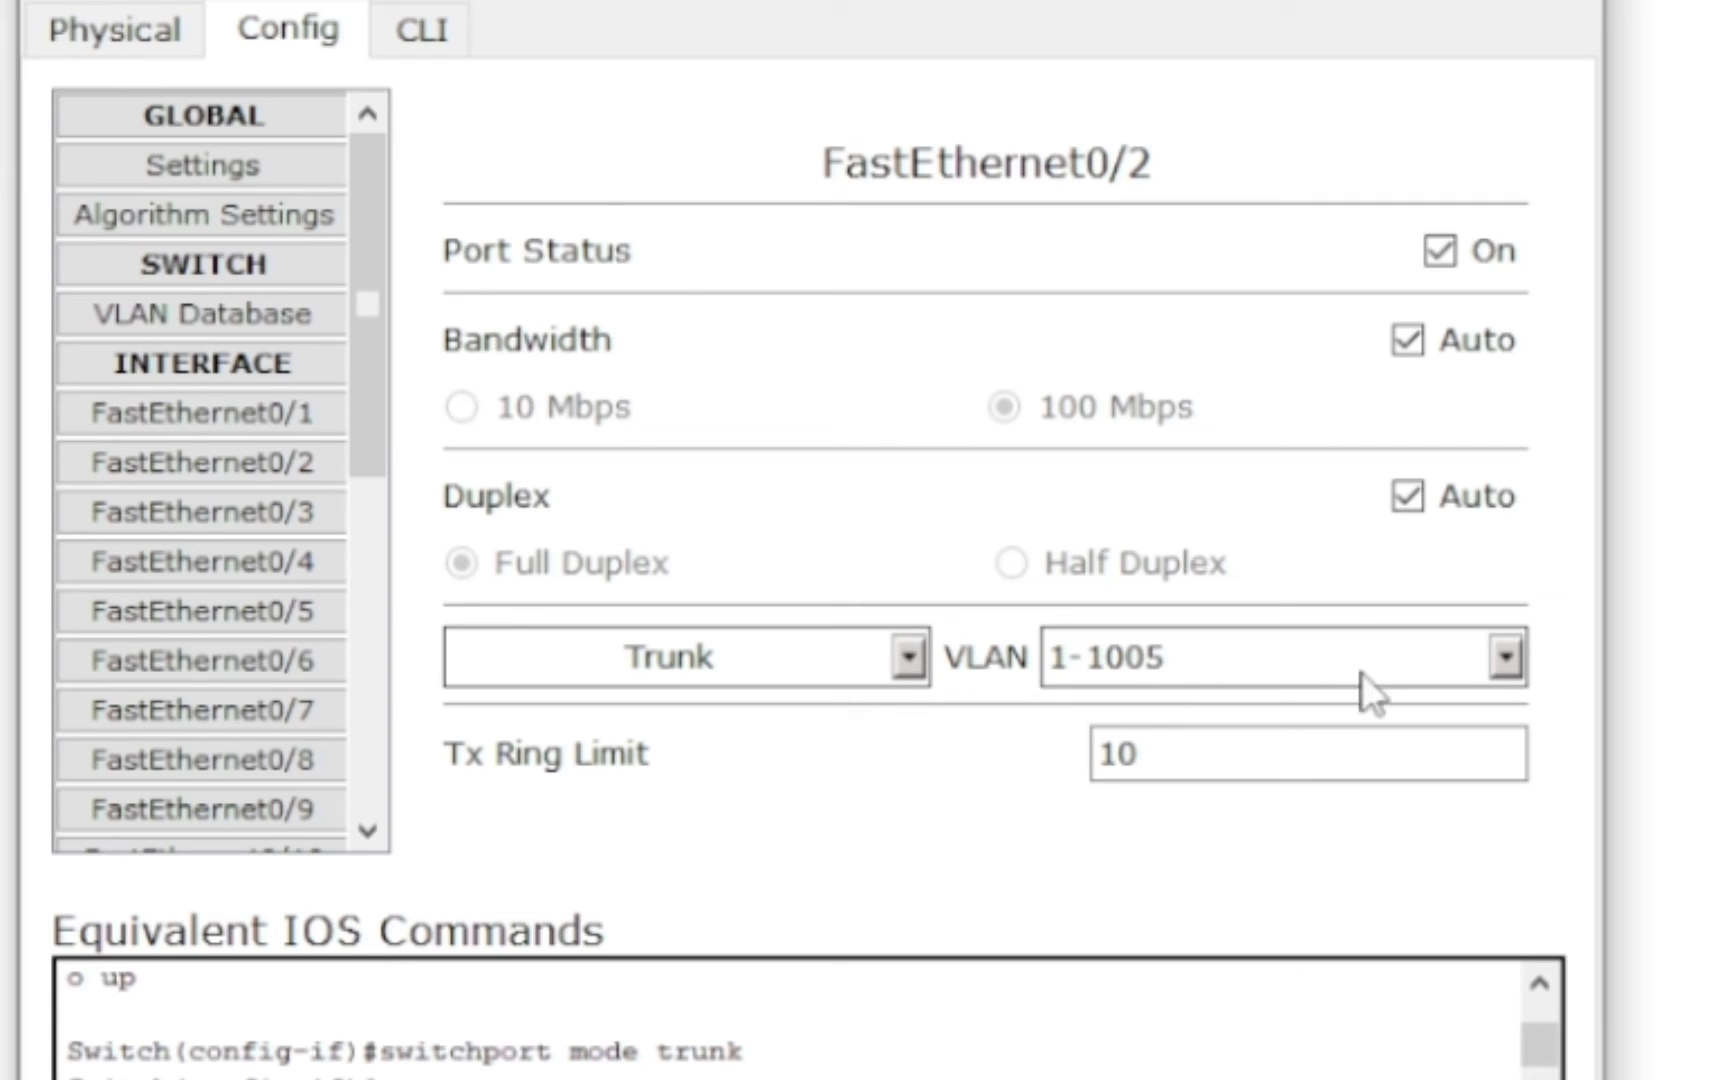
click(1505, 656)
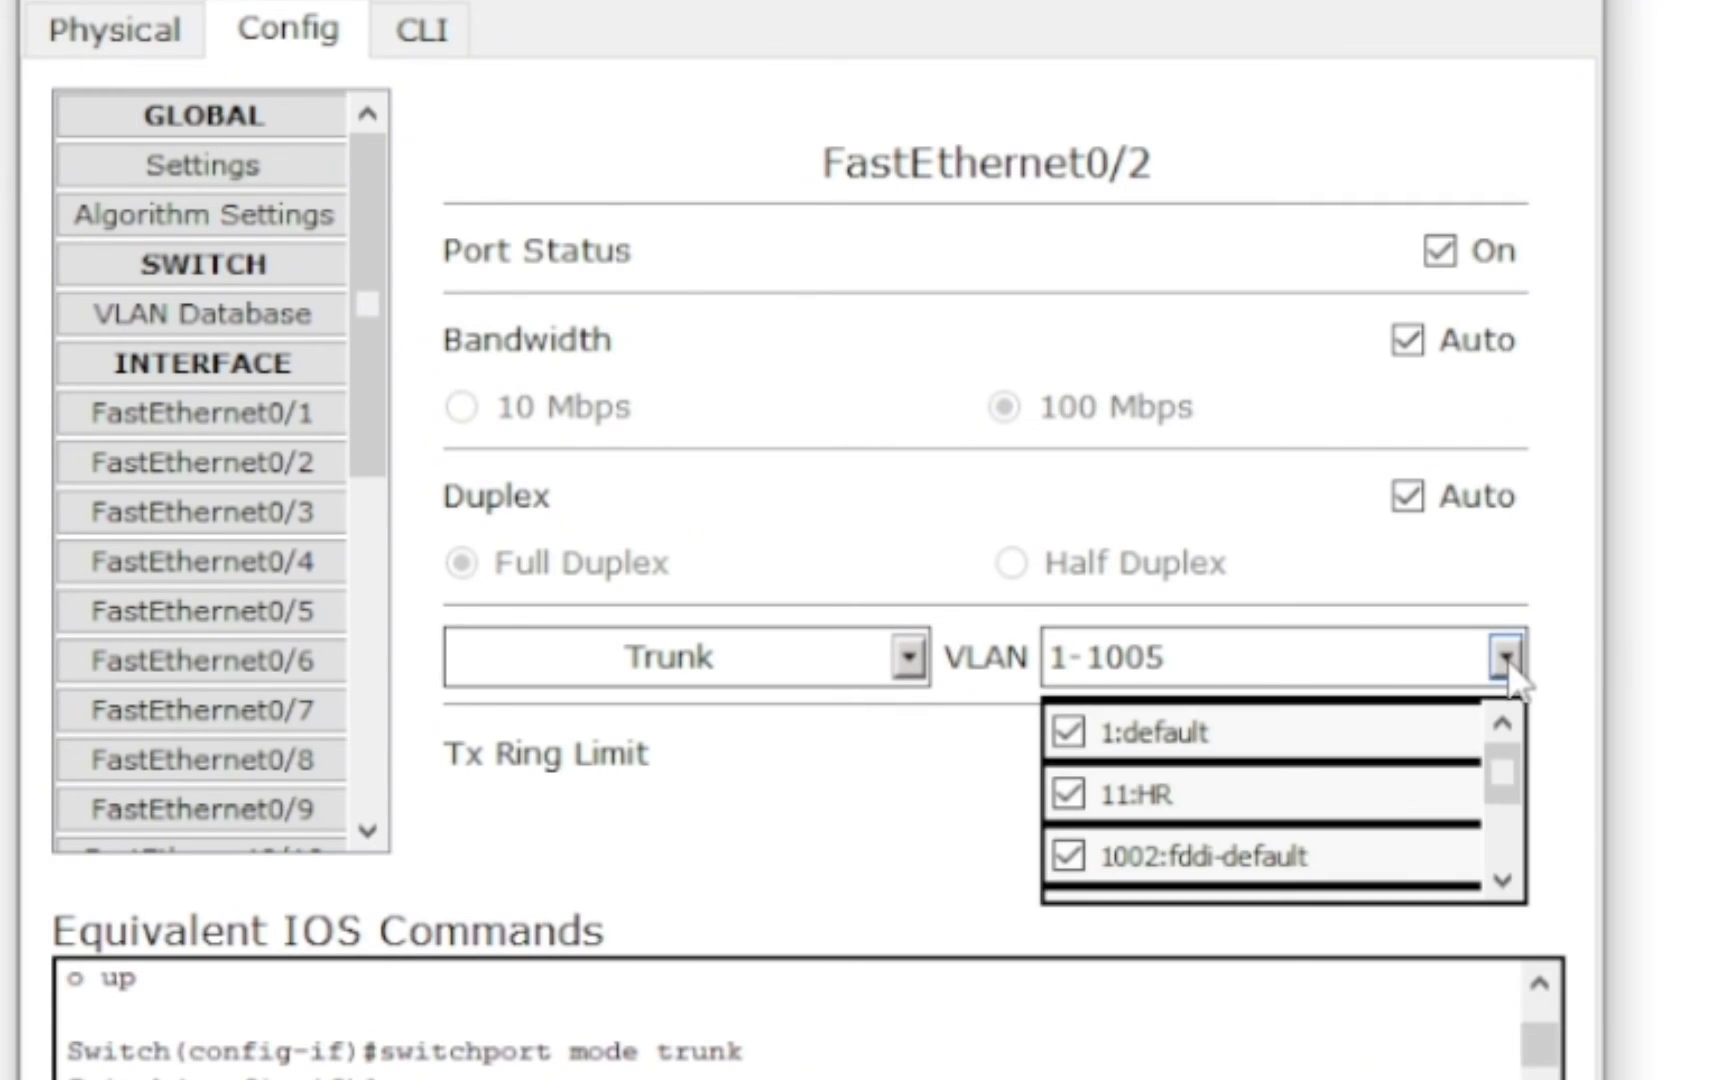
click(1502, 657)
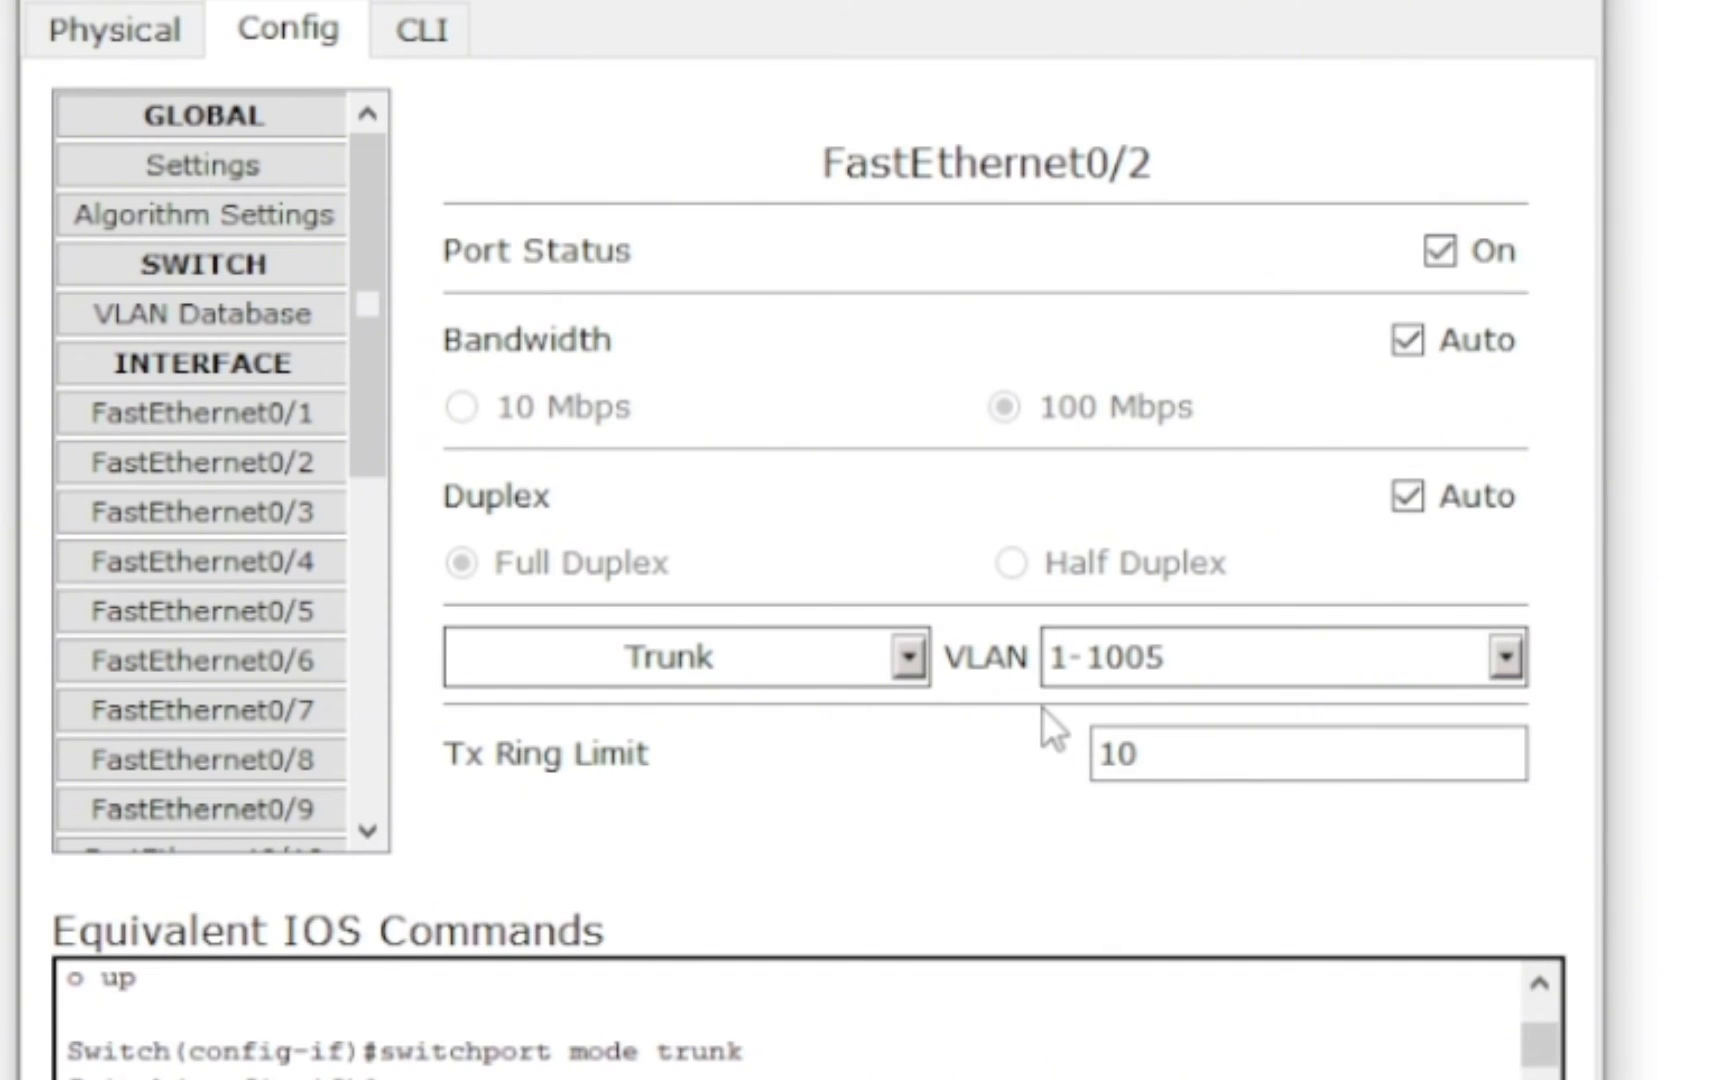
click(1503, 656)
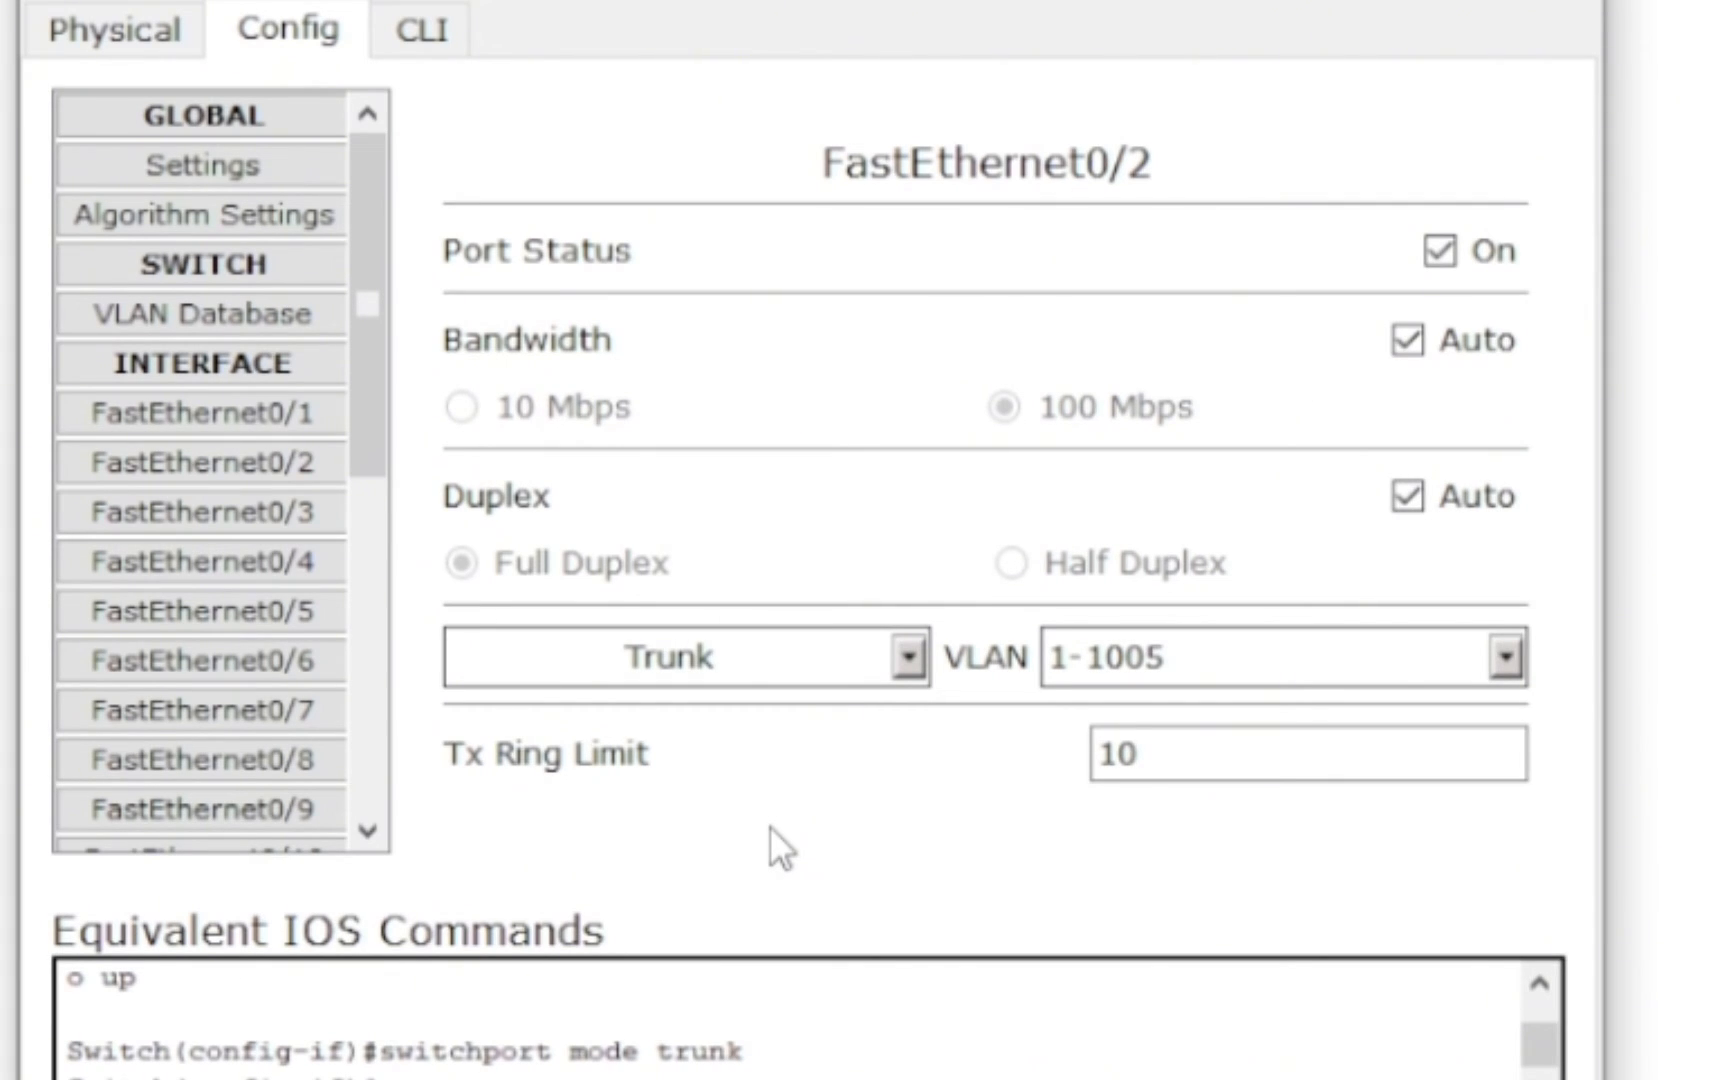
mouse_move(942, 744)
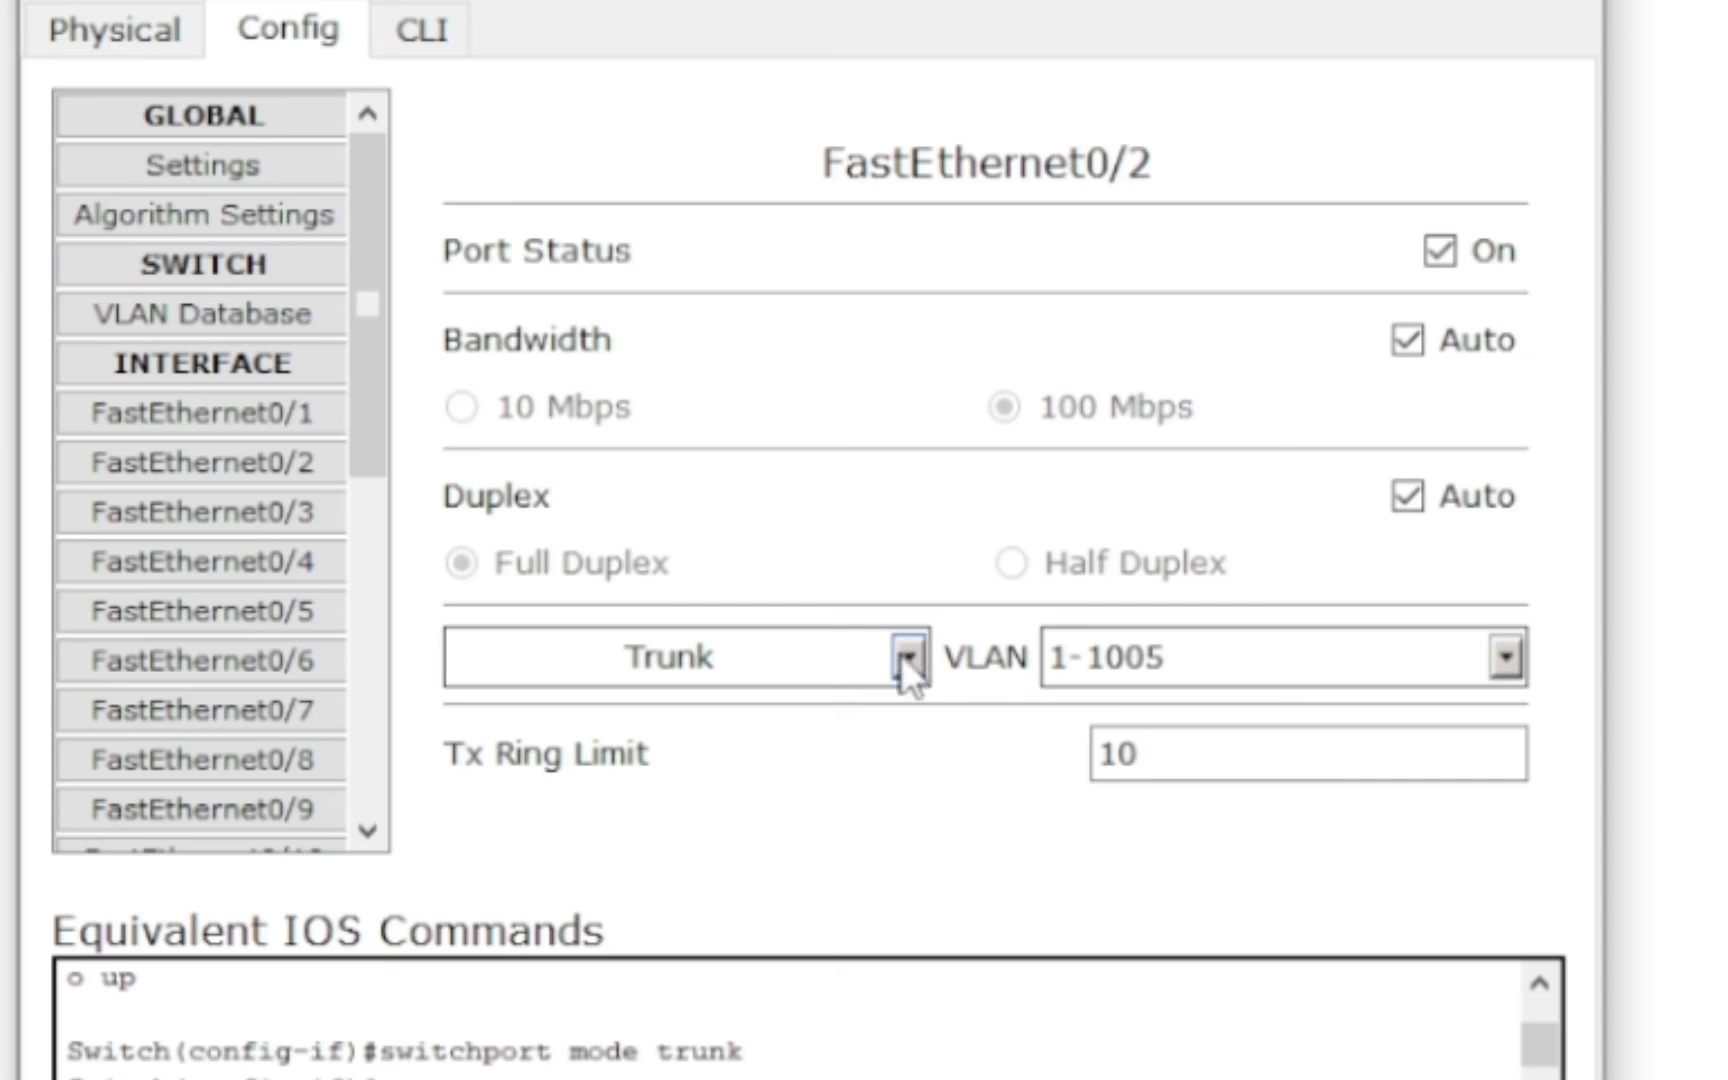
mouse_move(782, 658)
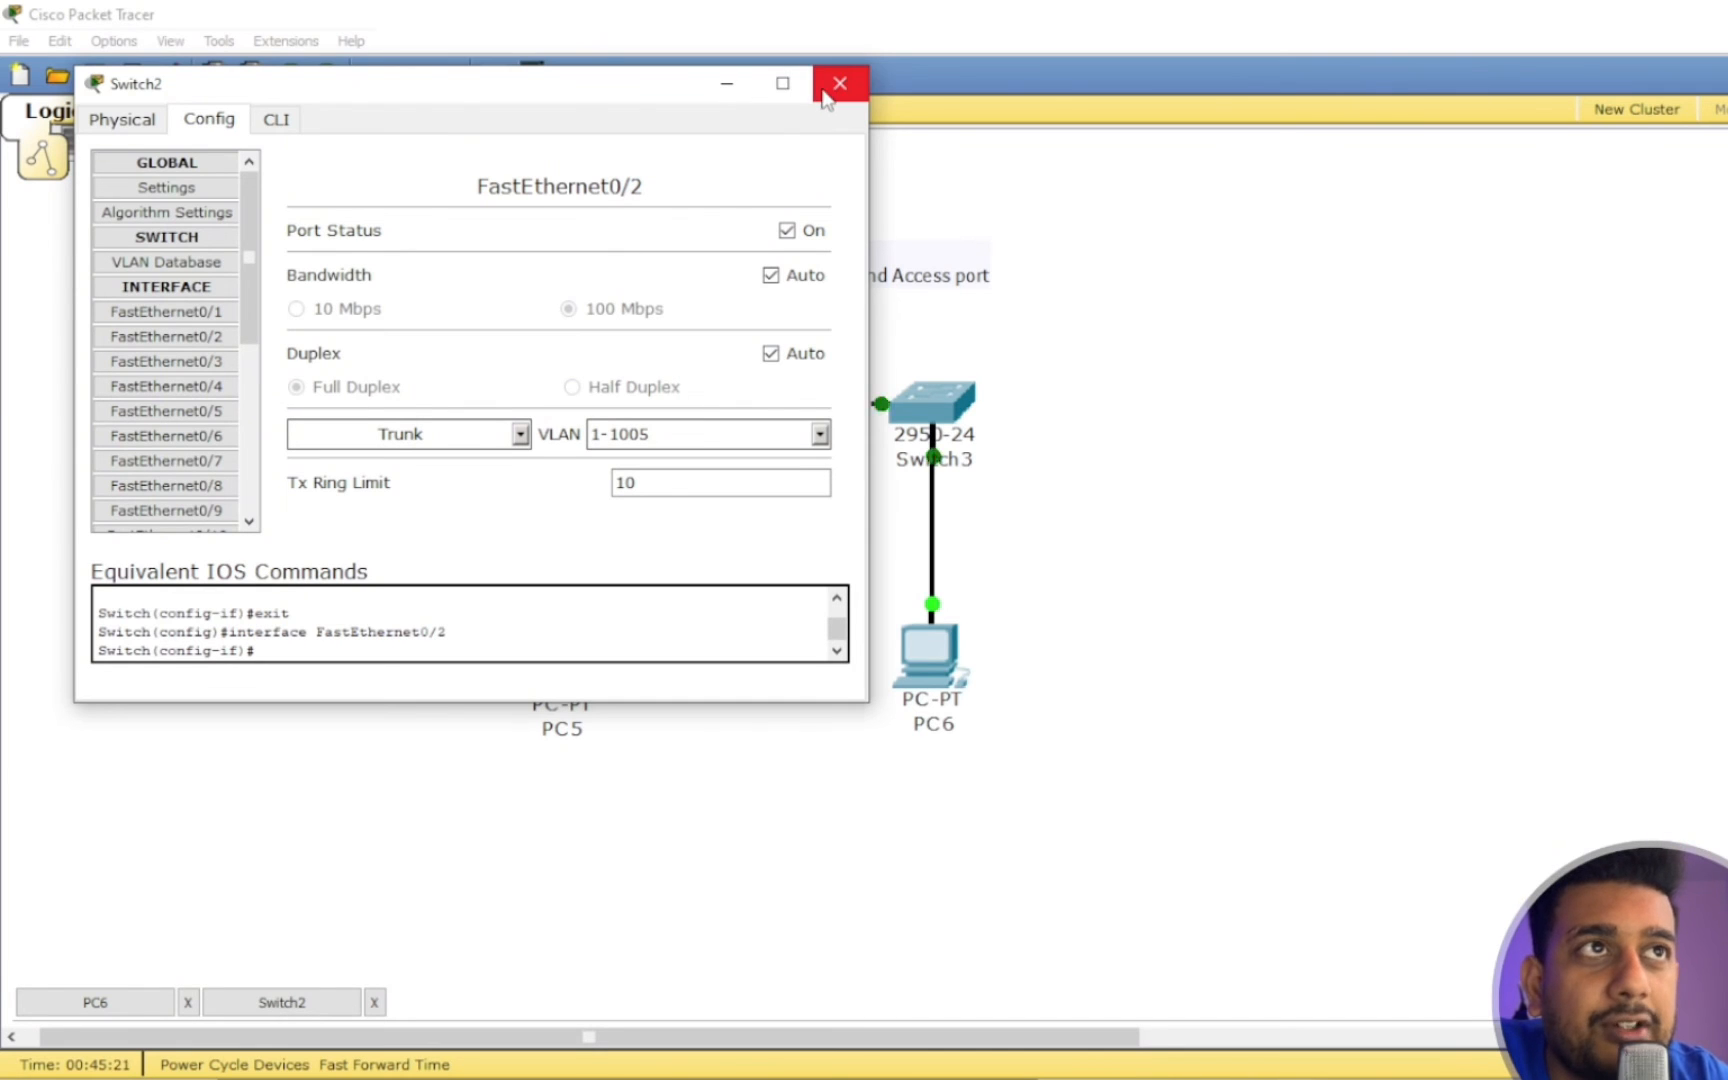
Close Switch2's window and run ping 10.10.10.1 from PC6
click(840, 84)
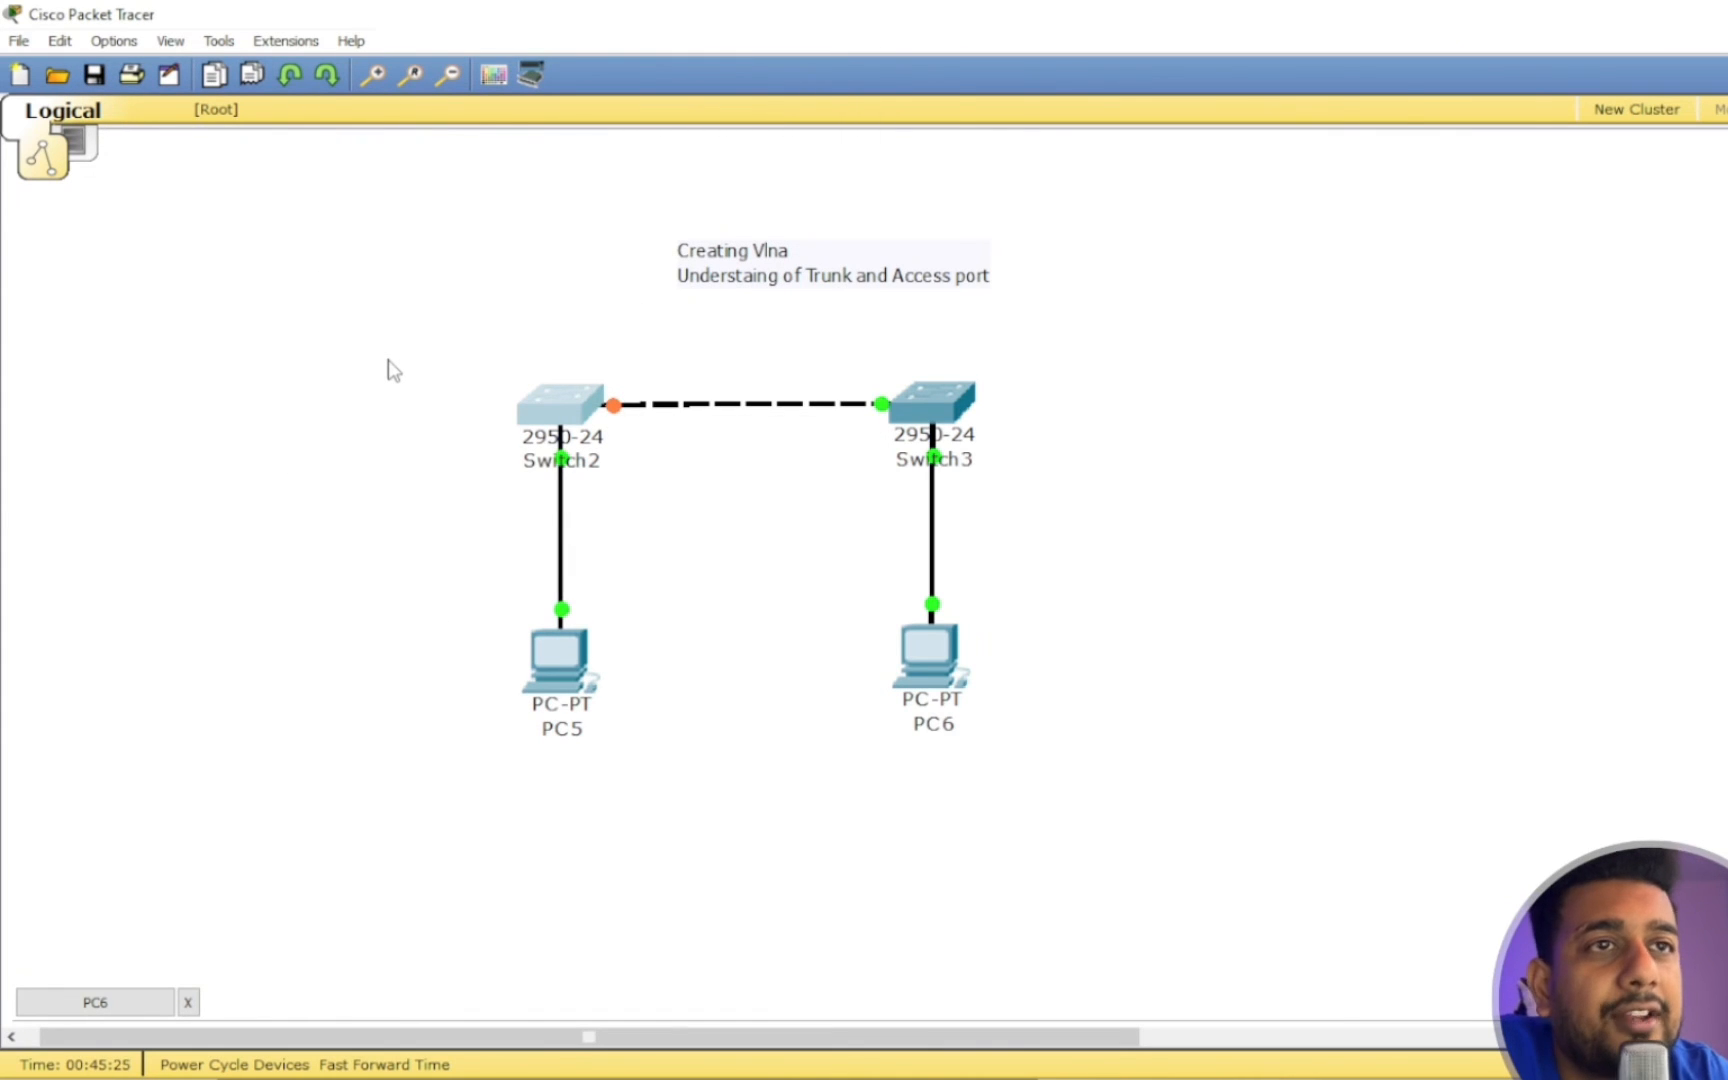
mouse_move(719, 452)
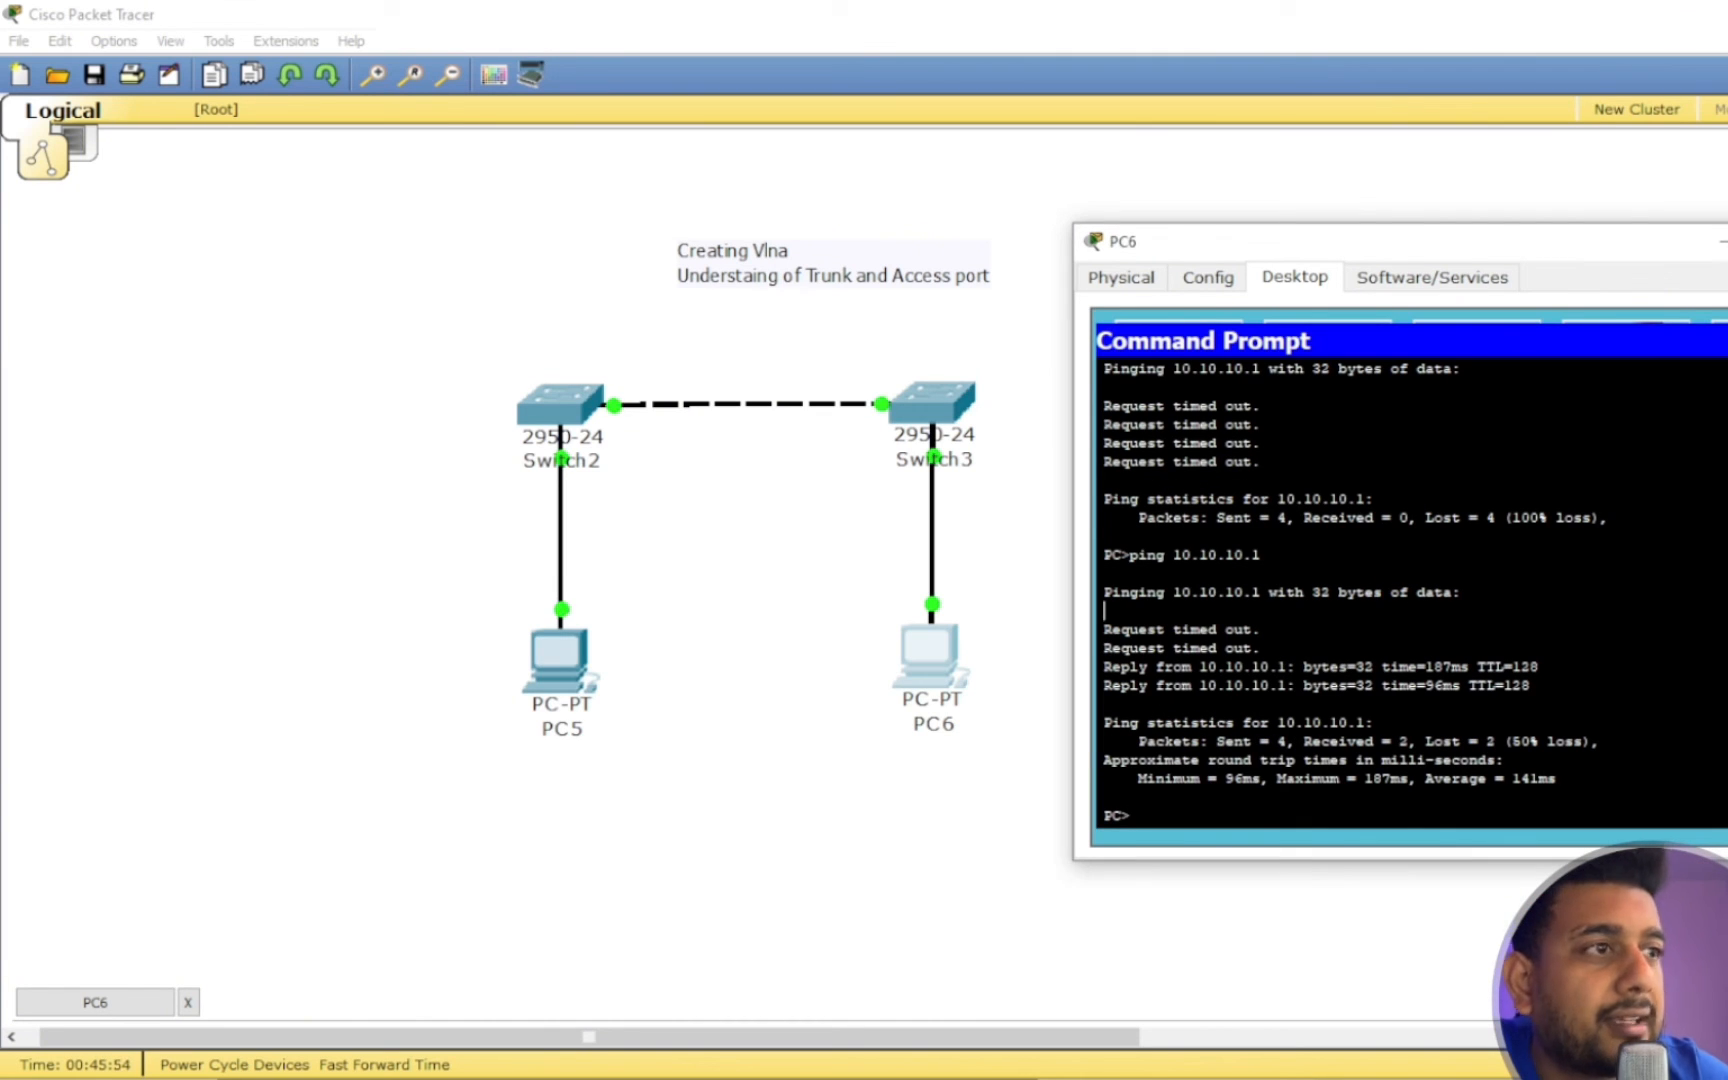
text(ping 10.10.10.1)
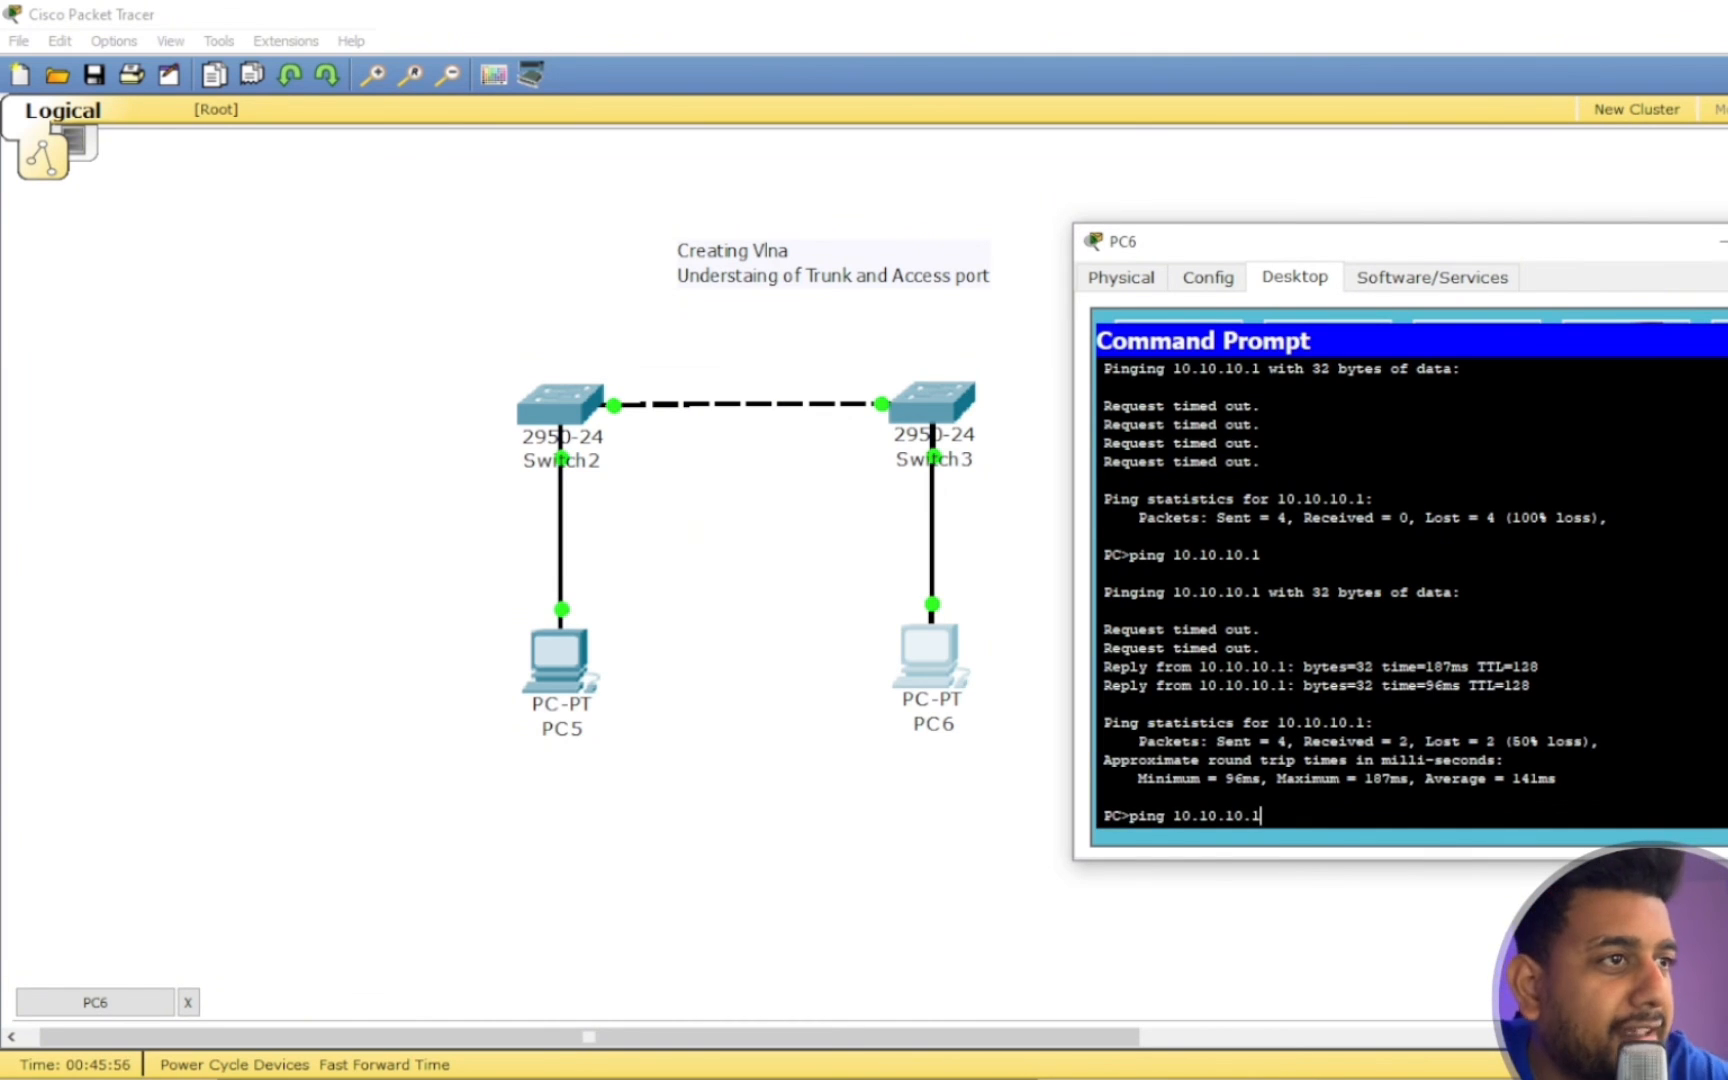